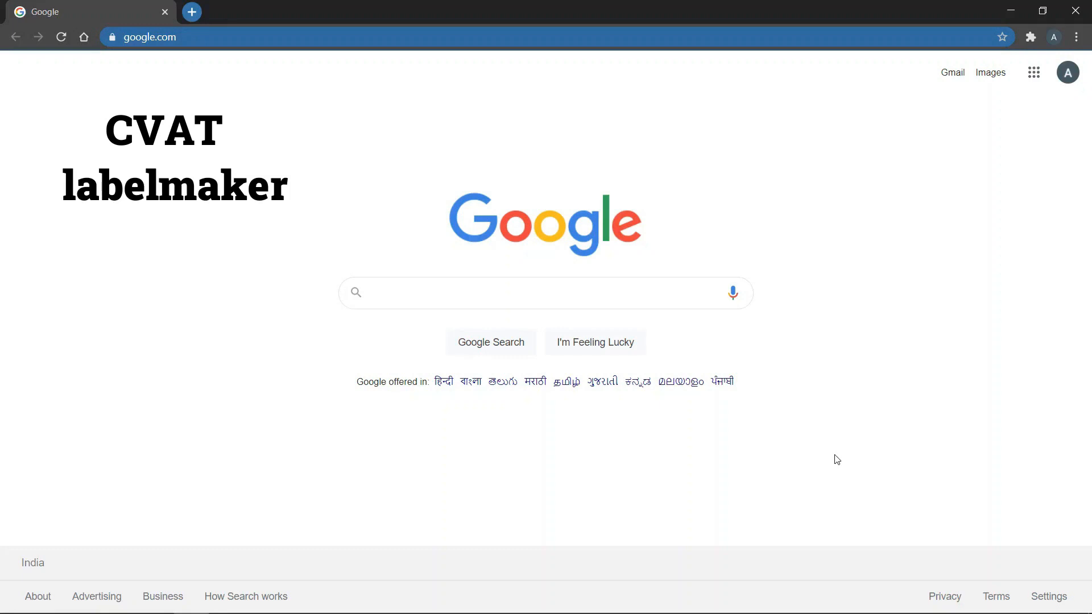
# - Go to makesense.ai in Chrome
pyautogui.write('makesense.ai')
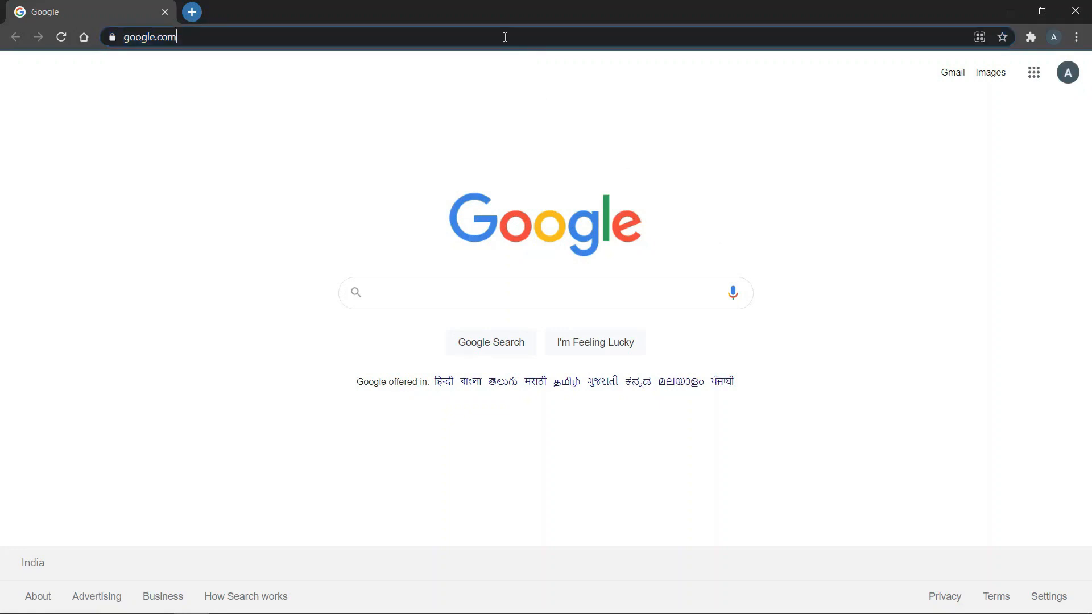
pyautogui.write('makesense.ai')
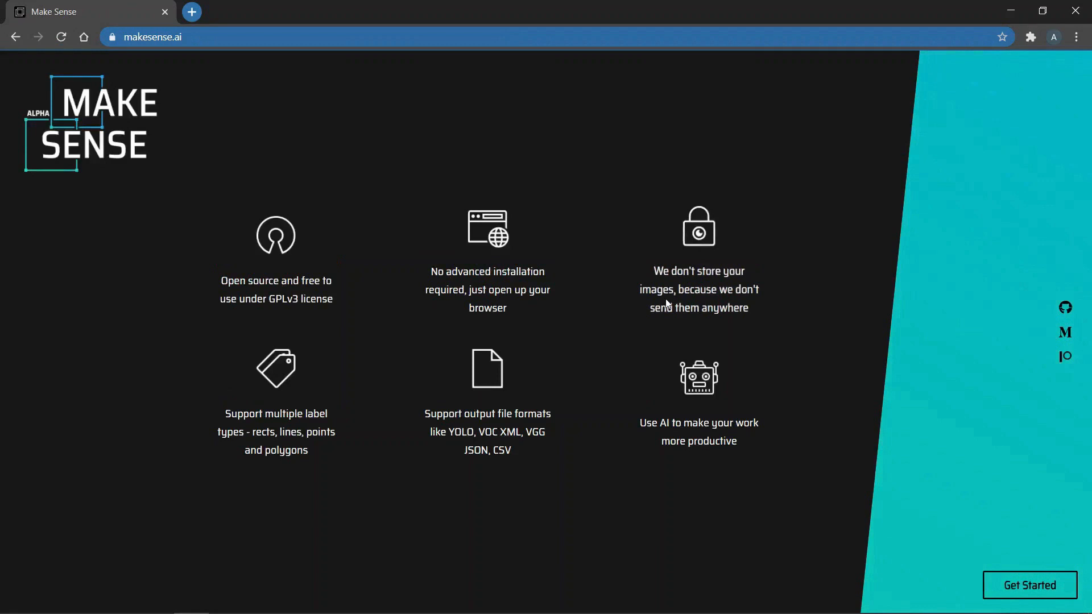
# - Get started and load mask.jpg from the Yolo custom dataset folder
pyautogui.click(1030, 585)
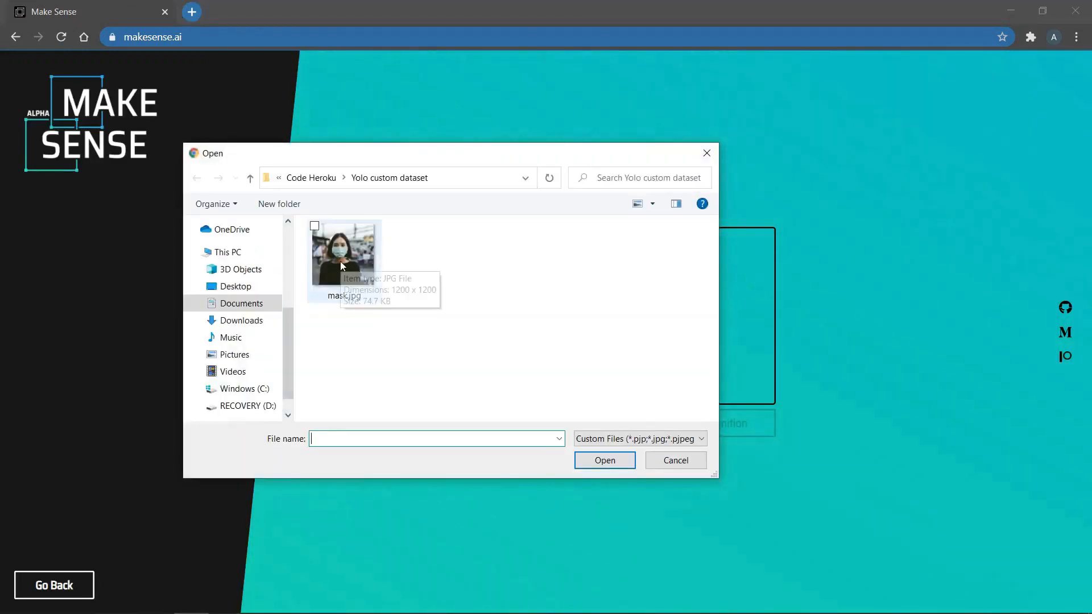
pyautogui.click(344, 254)
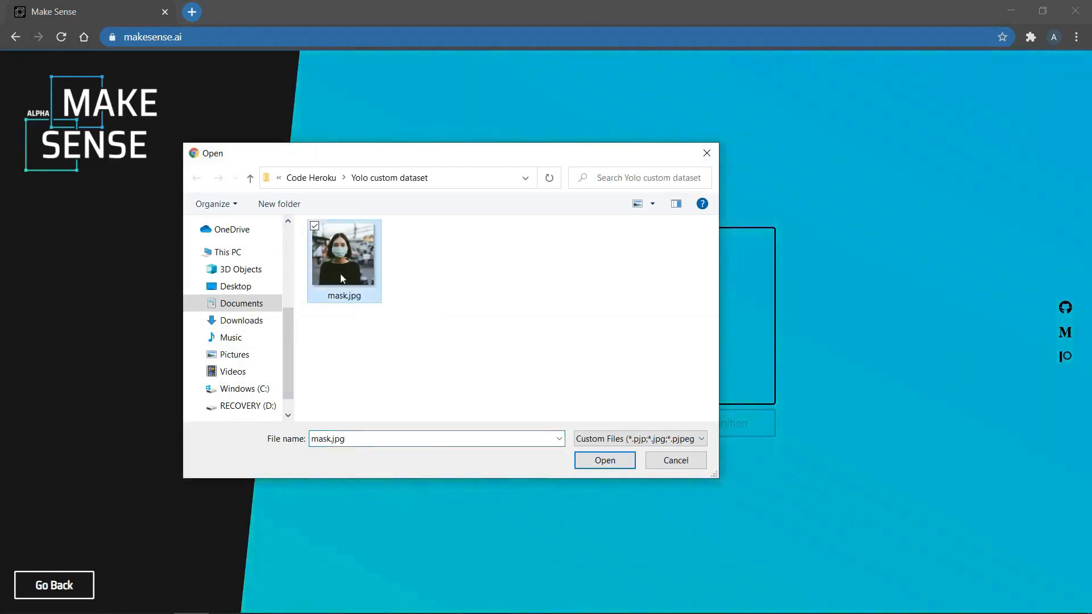
pyautogui.click(603, 460)
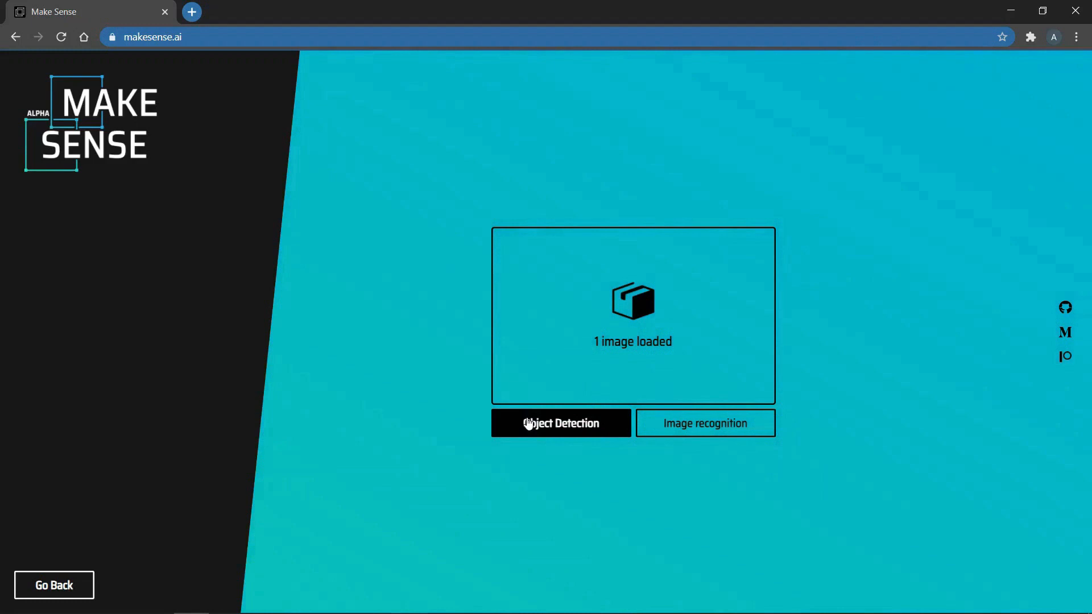
# - Choose Object Detection, create the single label 'mask', and start the project
pyautogui.click(559, 424)
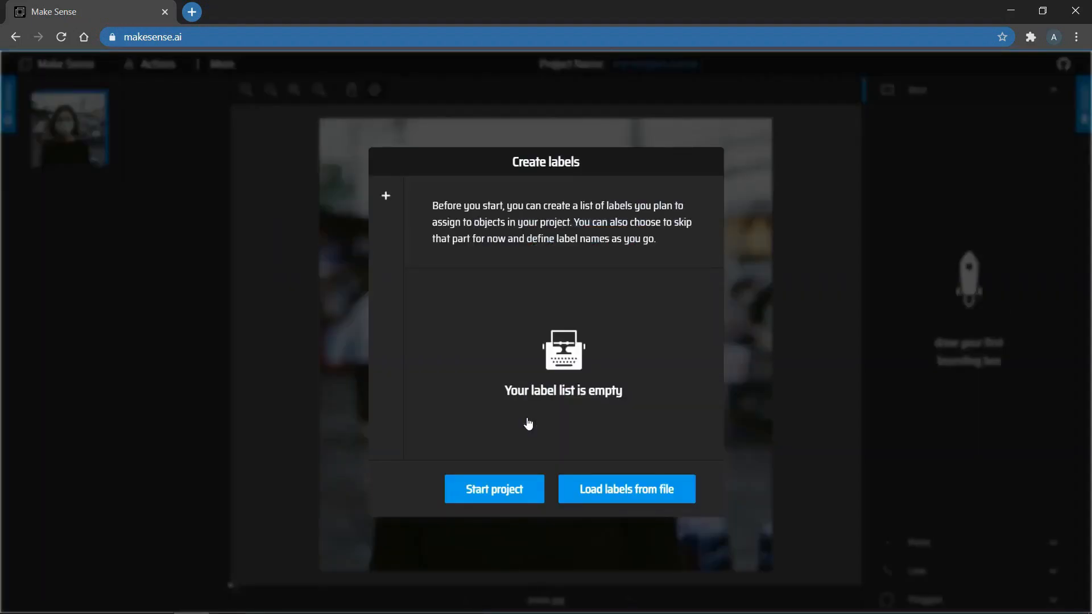
pyautogui.moveTo(538, 321)
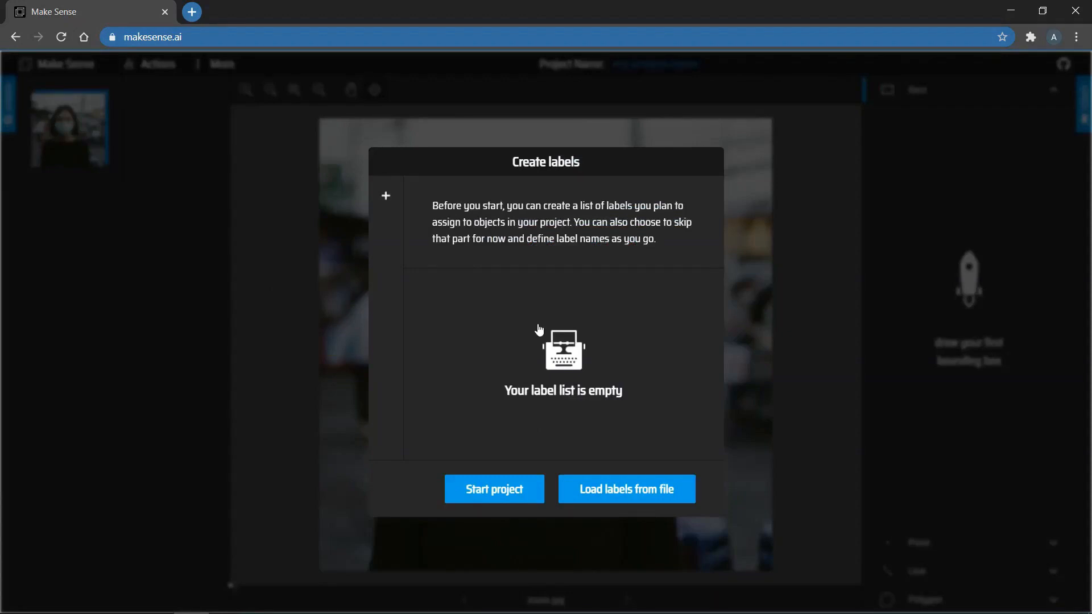
pyautogui.moveTo(547, 356)
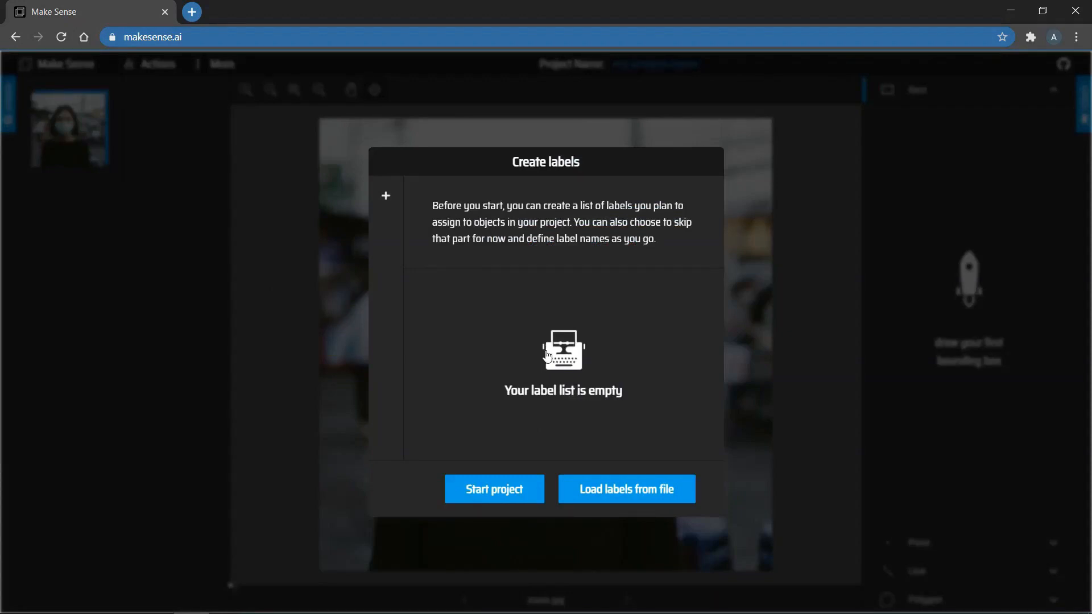
pyautogui.click(385, 196)
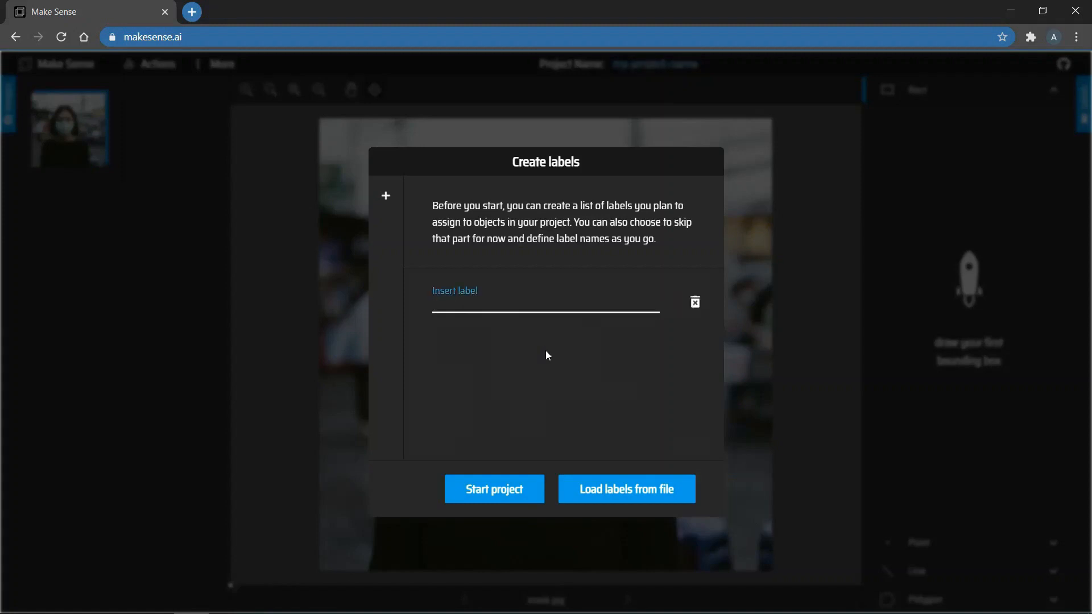
pyautogui.write('m')
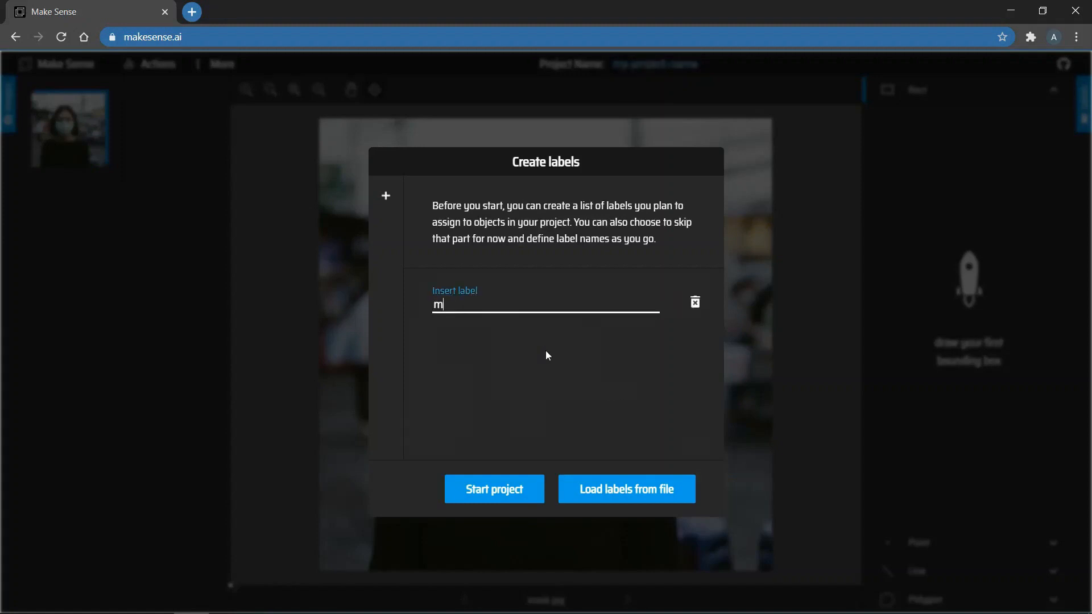
pyautogui.write('ask')
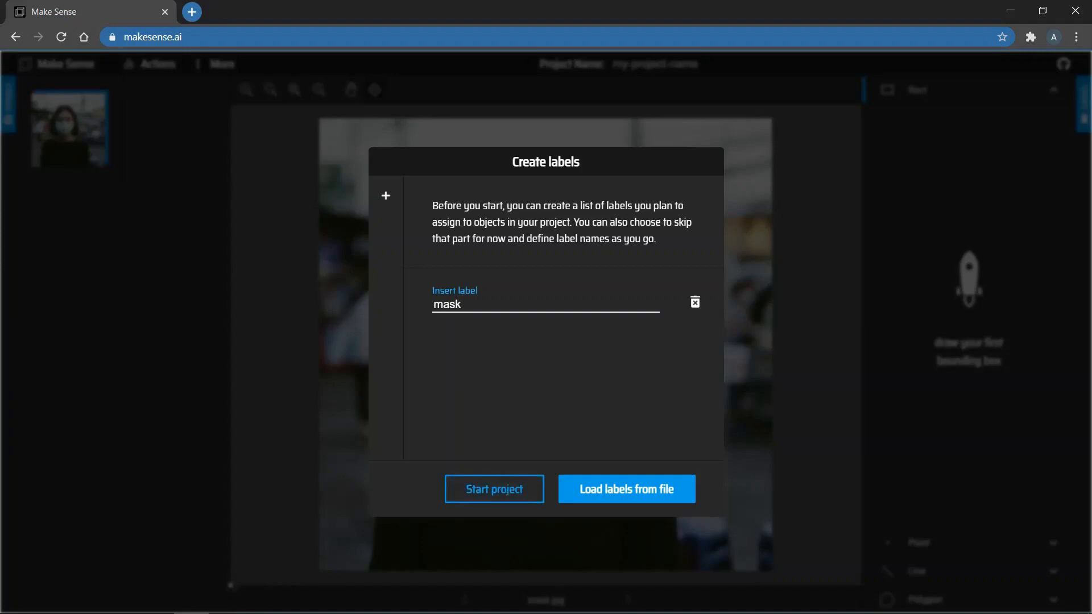
pyautogui.click(493, 489)
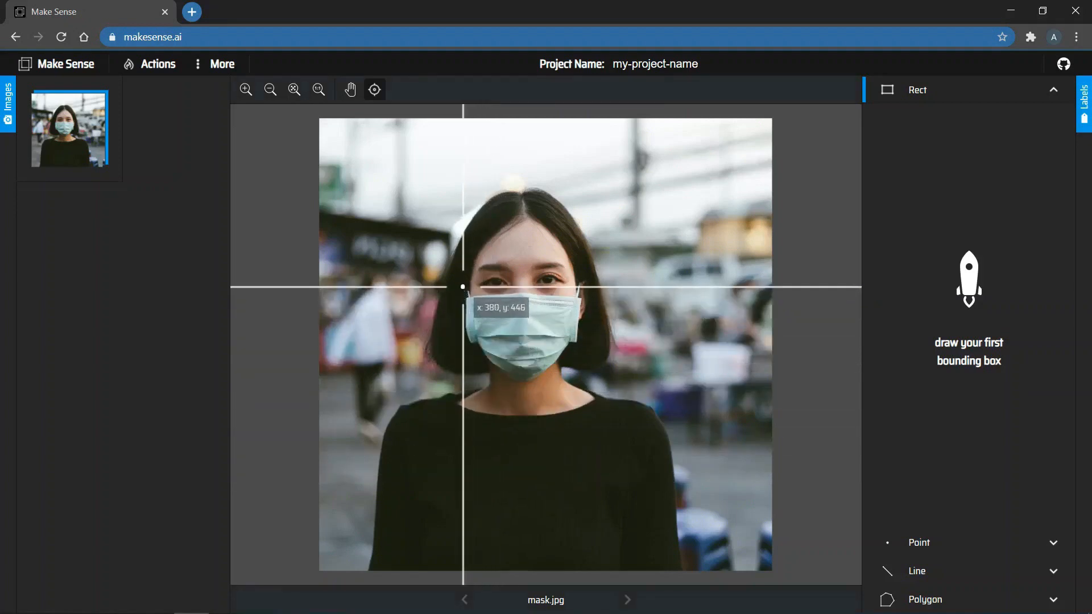
# - Drag a rectangle around the woman's face mask on mask.jpg
pyautogui.moveTo(463, 287); pyautogui.dragTo(560, 369)
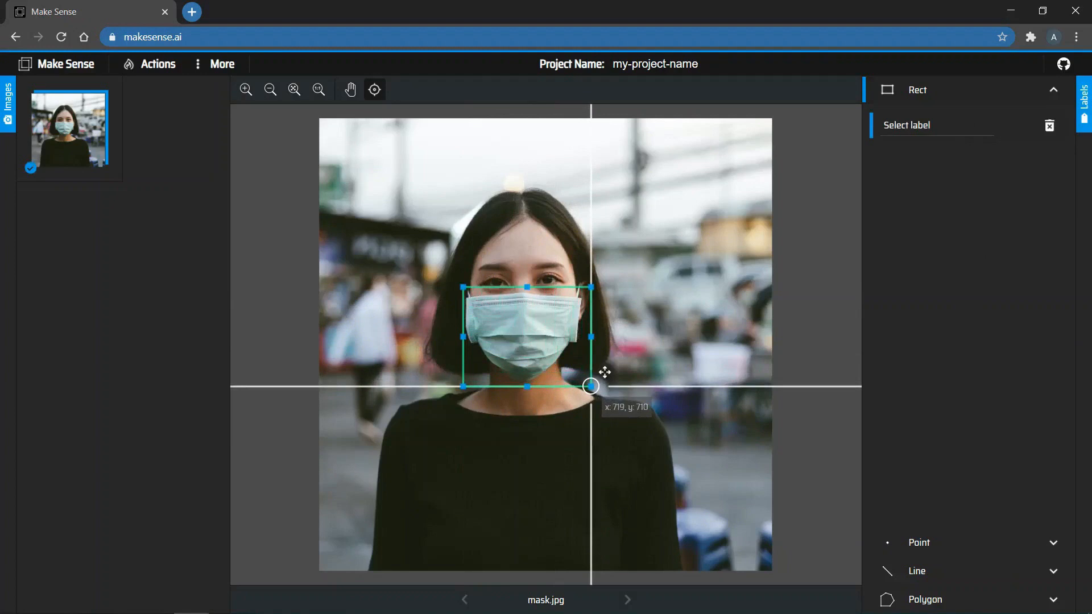
pyautogui.moveTo(753, 253)
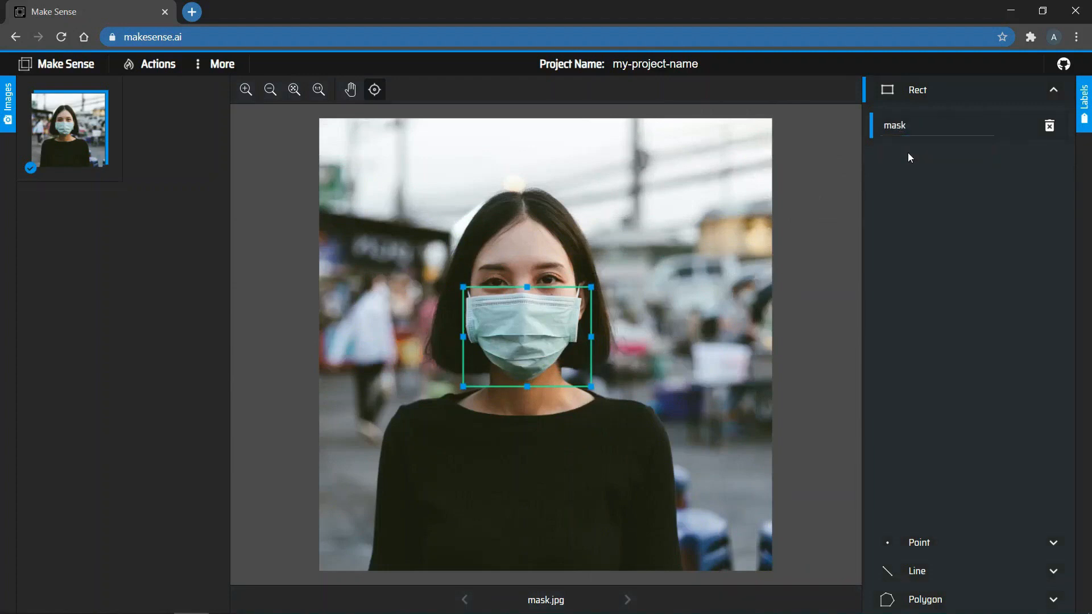
pyautogui.moveTo(350, 183)
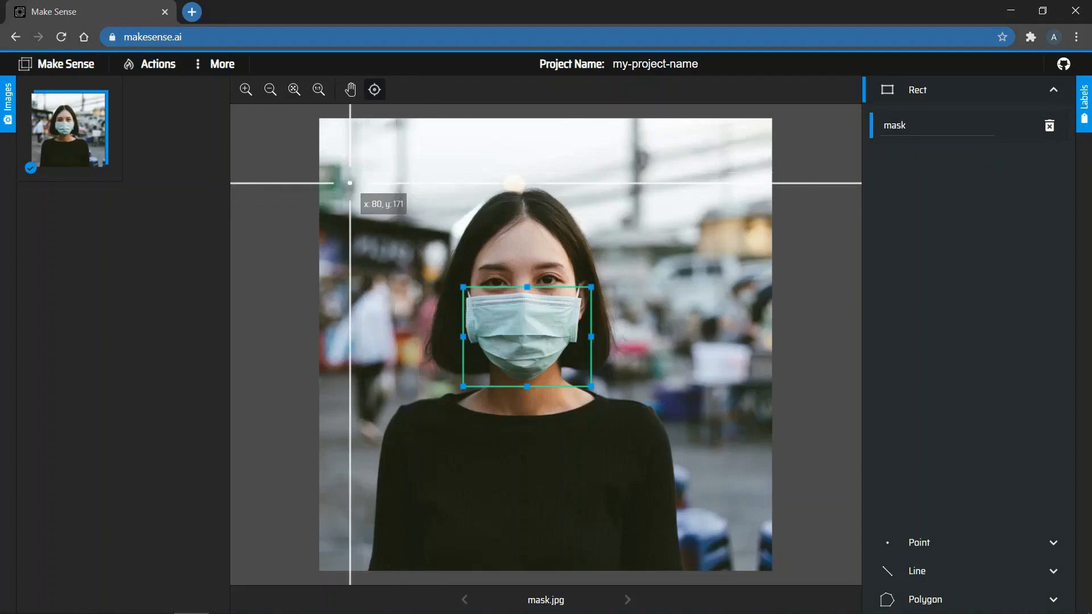
# - Export the annotations from Actions as a YOLO-format zip package
pyautogui.click(148, 63)
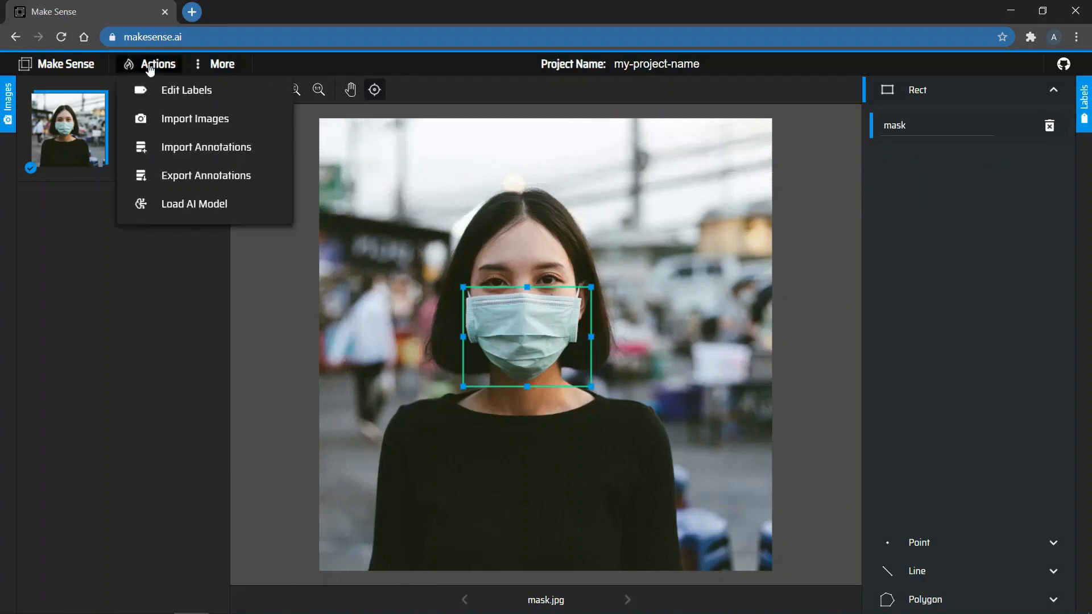
pyautogui.moveTo(186, 175)
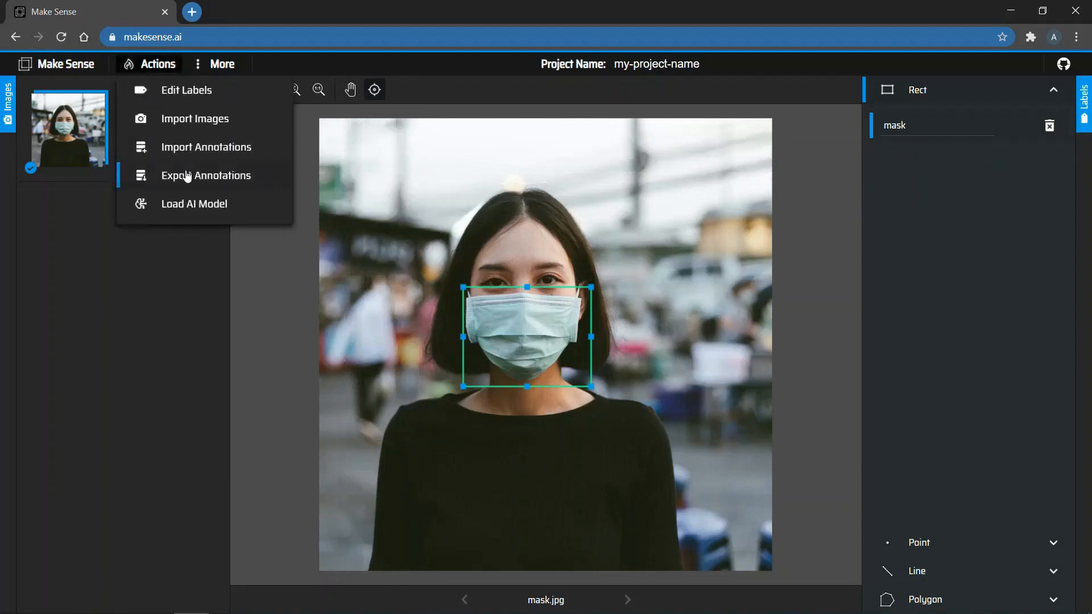
pyautogui.click(205, 174)
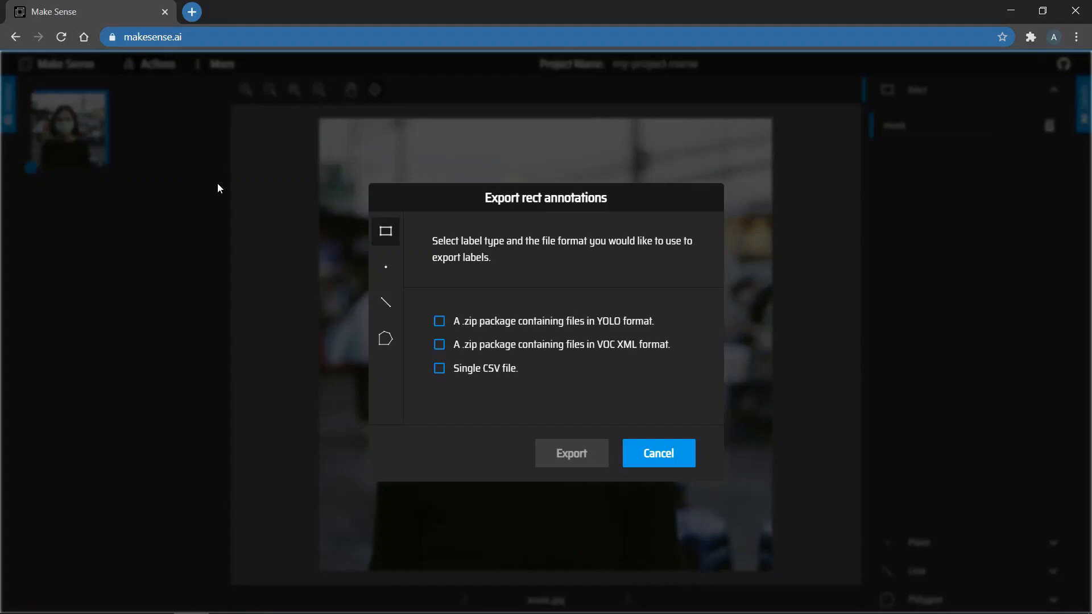
pyautogui.moveTo(299, 210)
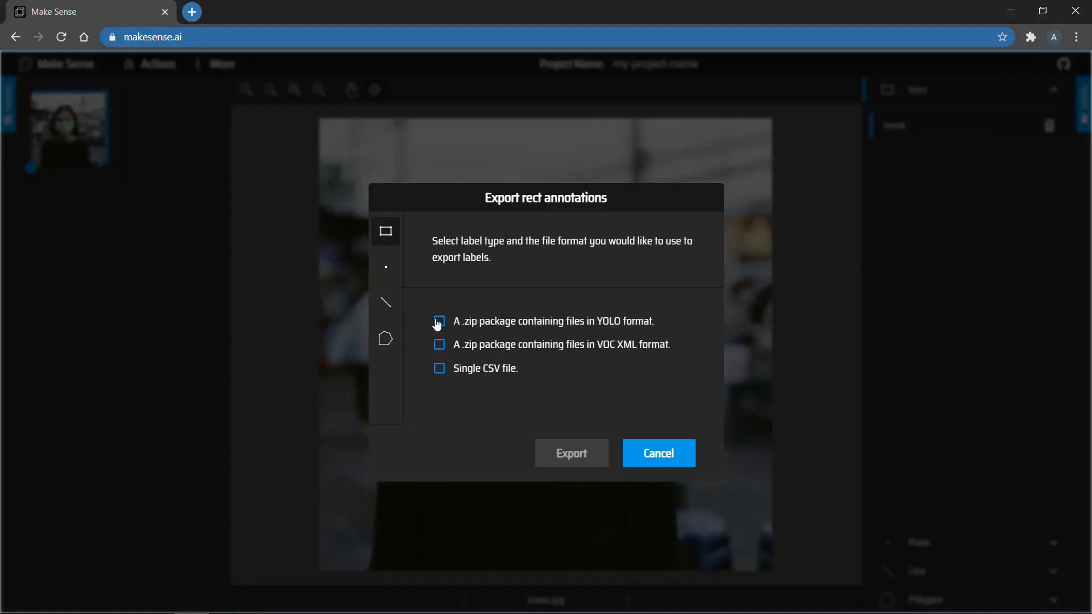
pyautogui.click(439, 321)
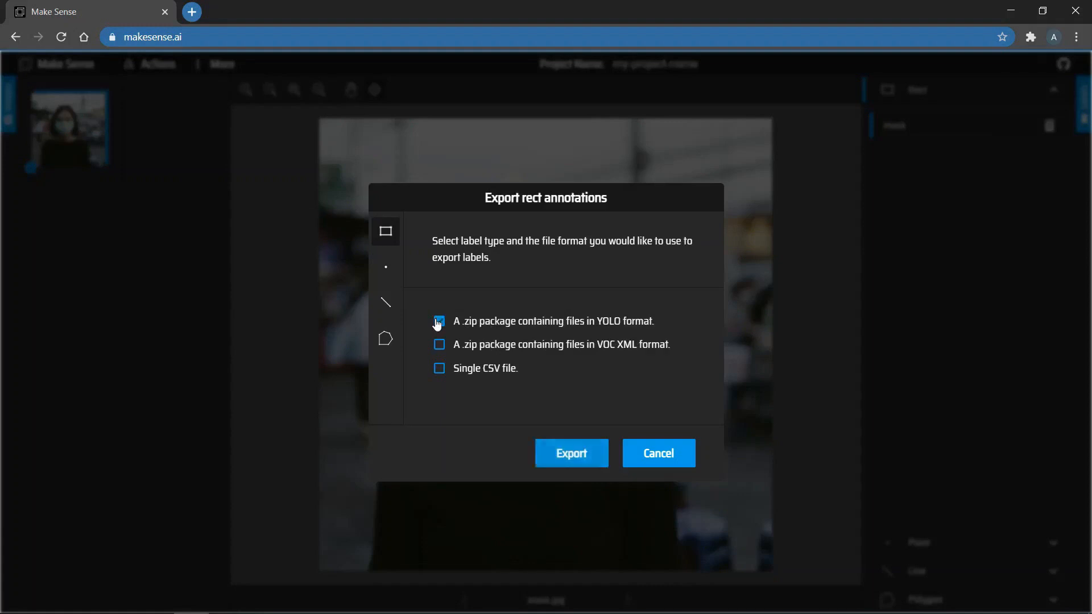
pyautogui.click(658, 453)
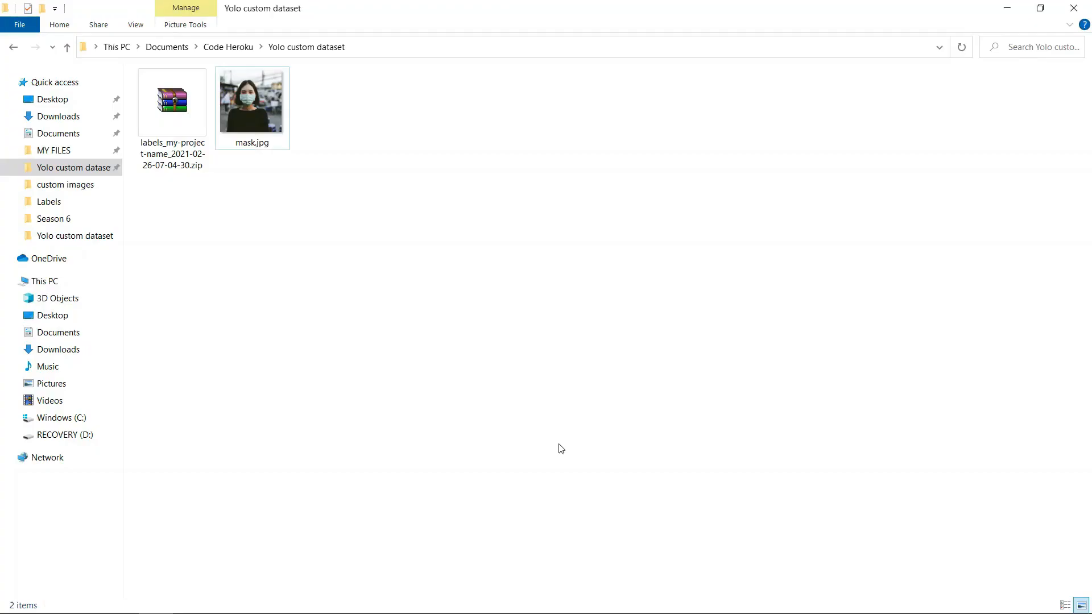
# - Extract the labels zip beside mask.jpg and open mask.txt
pyautogui.click(171, 101)
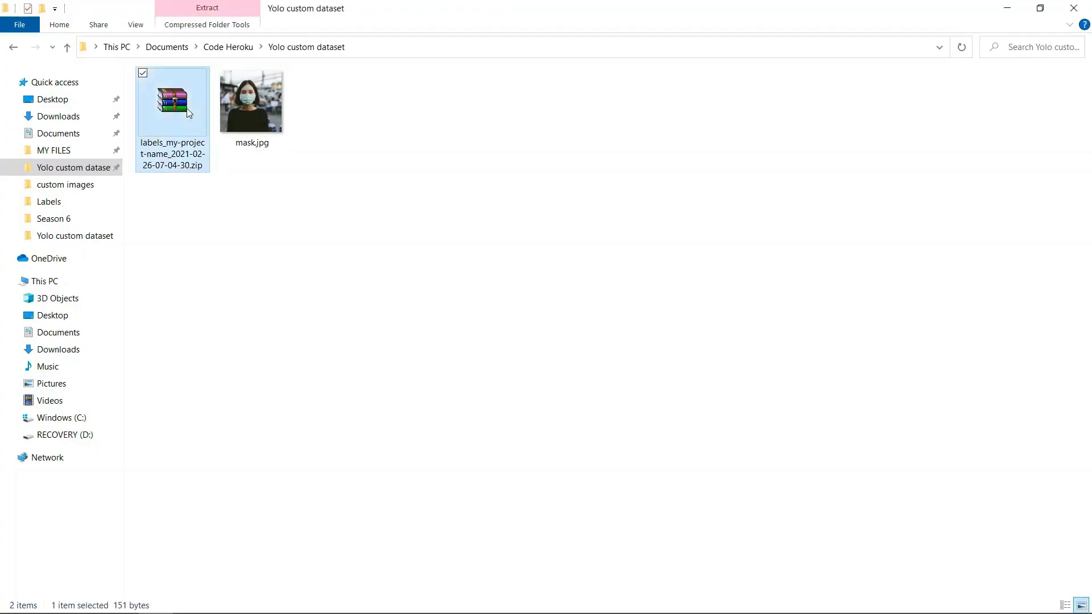
pyautogui.rightClick(172, 102)
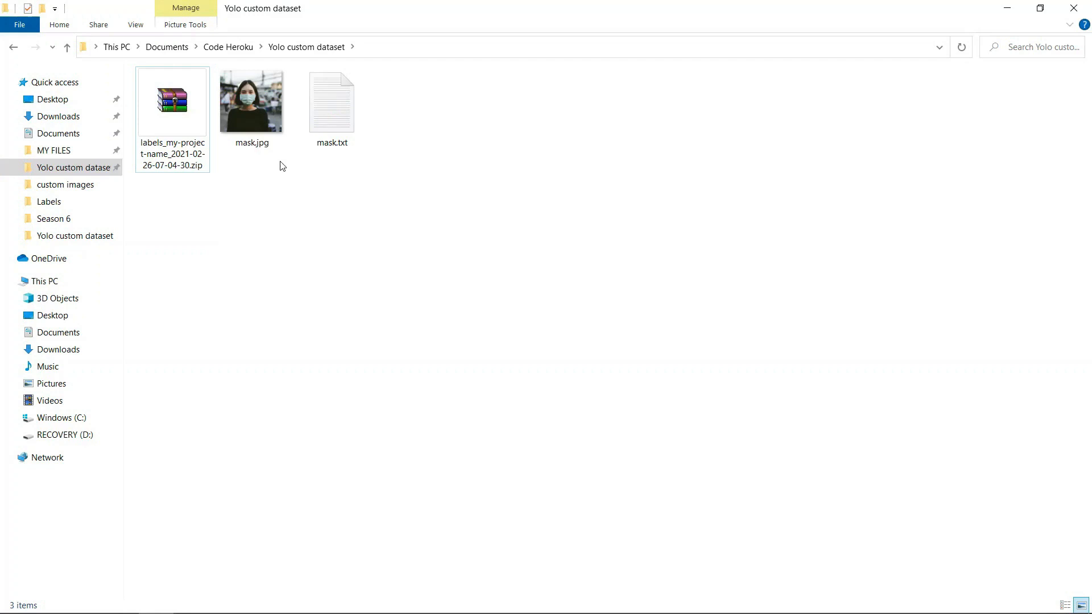
pyautogui.moveTo(291, 164)
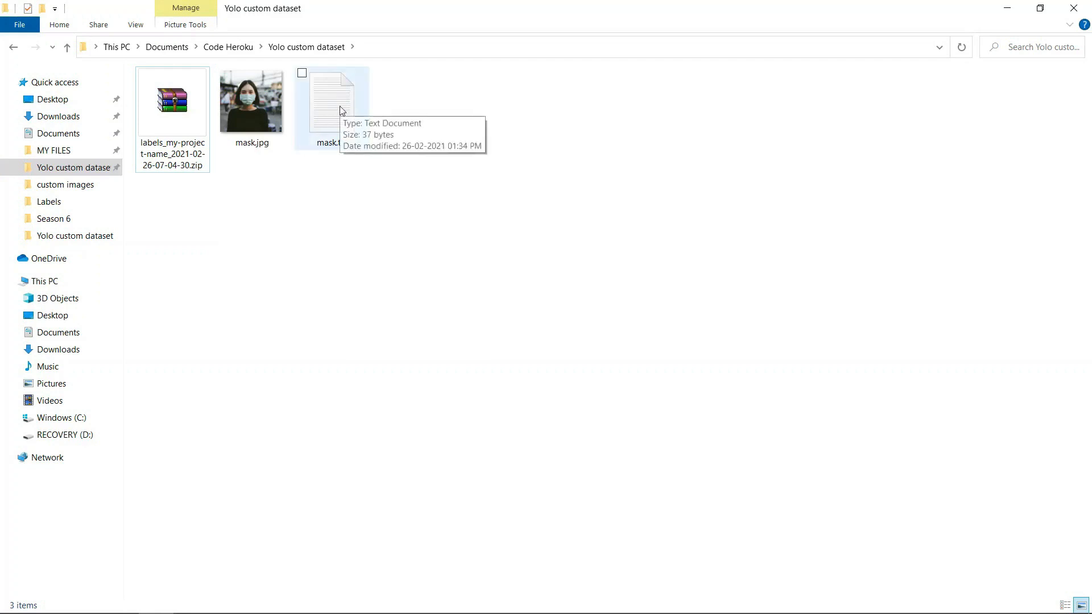
pyautogui.doubleClick(331, 102)
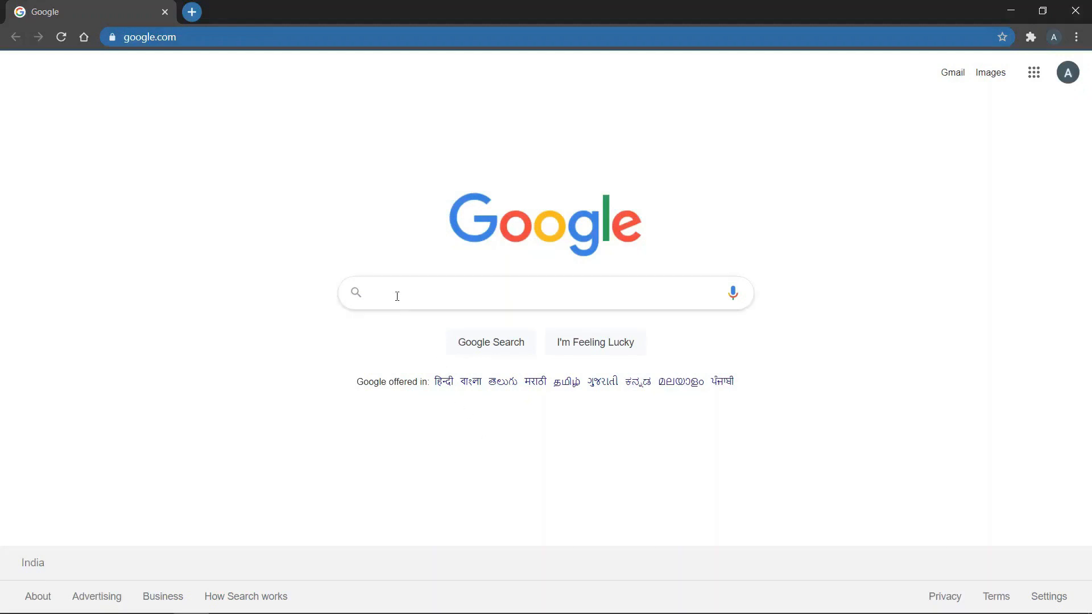
# - Search Google for yolov5 and open the ultralytics/yolov5 GitHub repository
pyautogui.write('yolov')
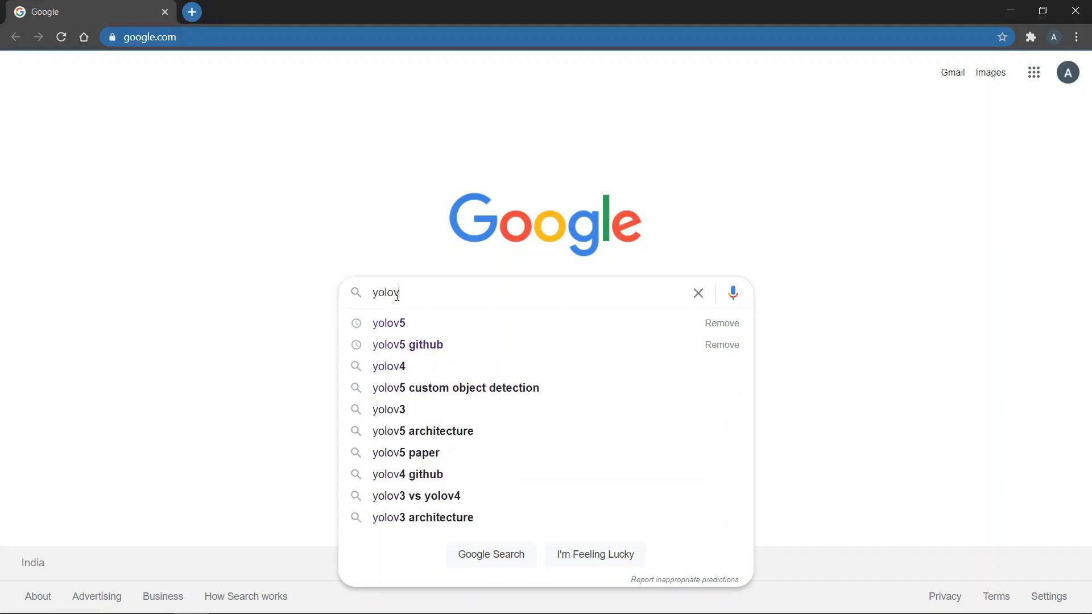
pyautogui.click(388, 322)
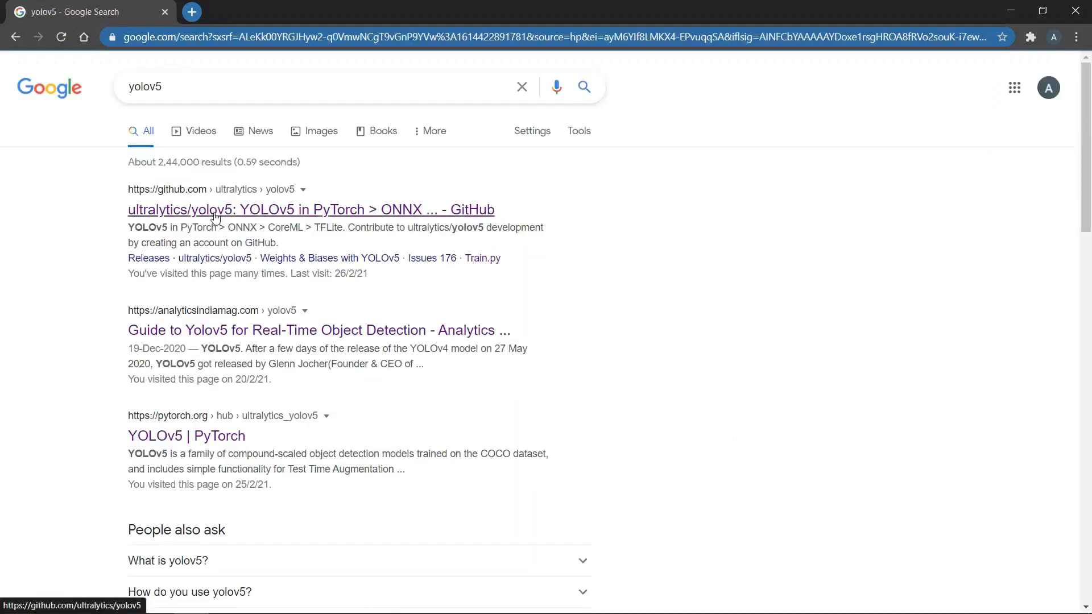
pyautogui.click(310, 210)
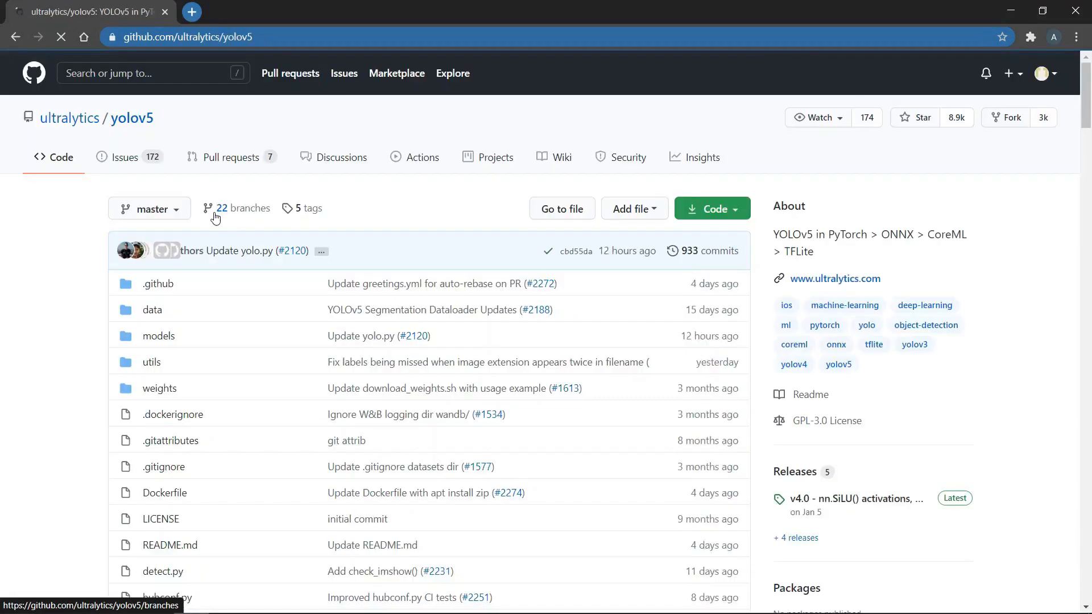
pyautogui.click(711, 208)
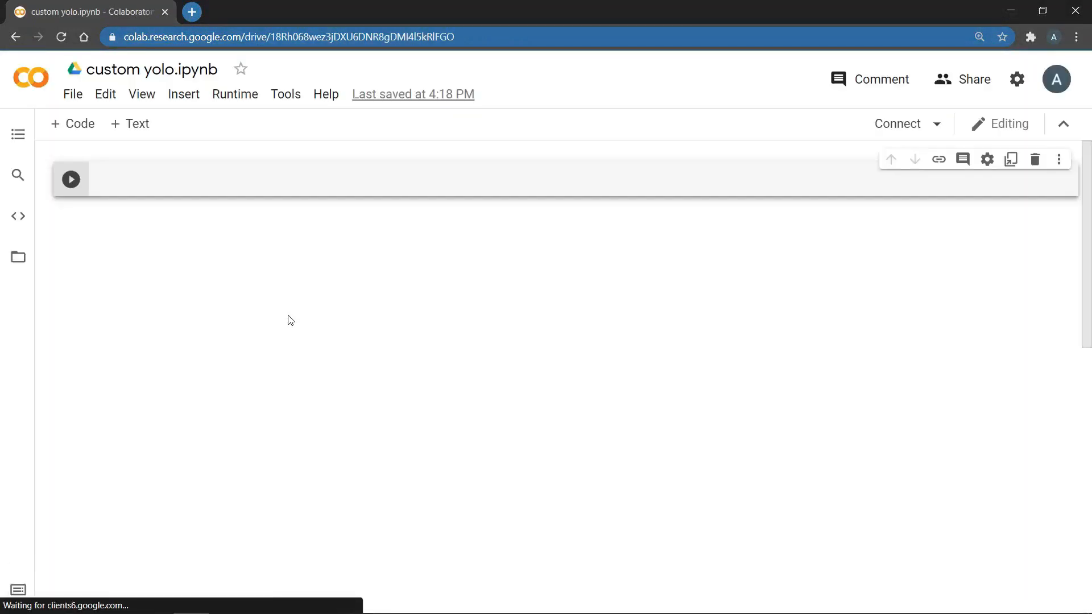
# - Select GPU as the hardware accelerator in Runtime settings
pyautogui.click(235, 94)
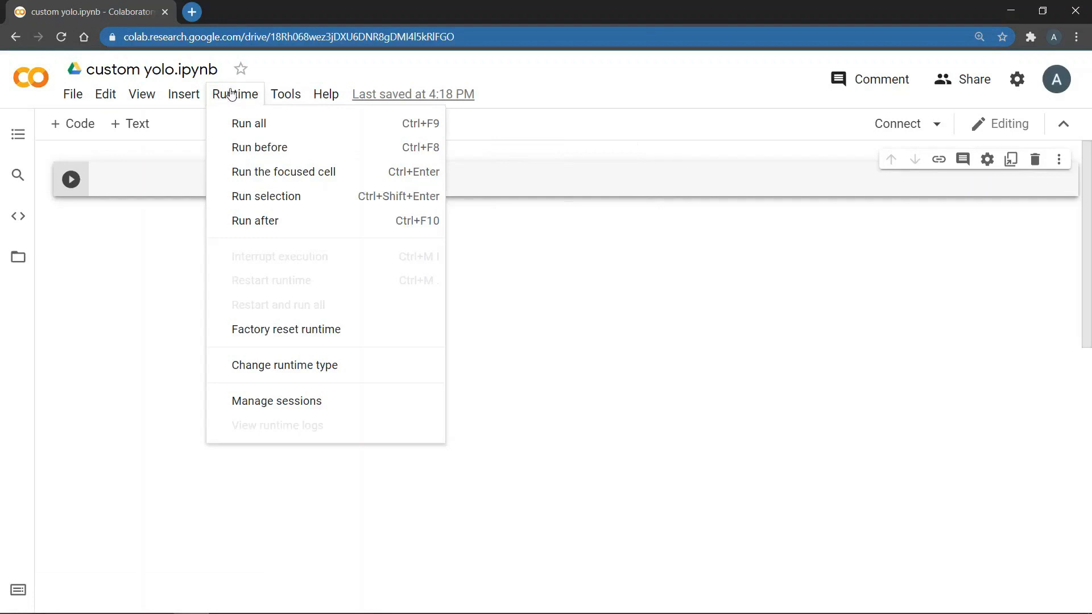
pyautogui.click(284, 365)
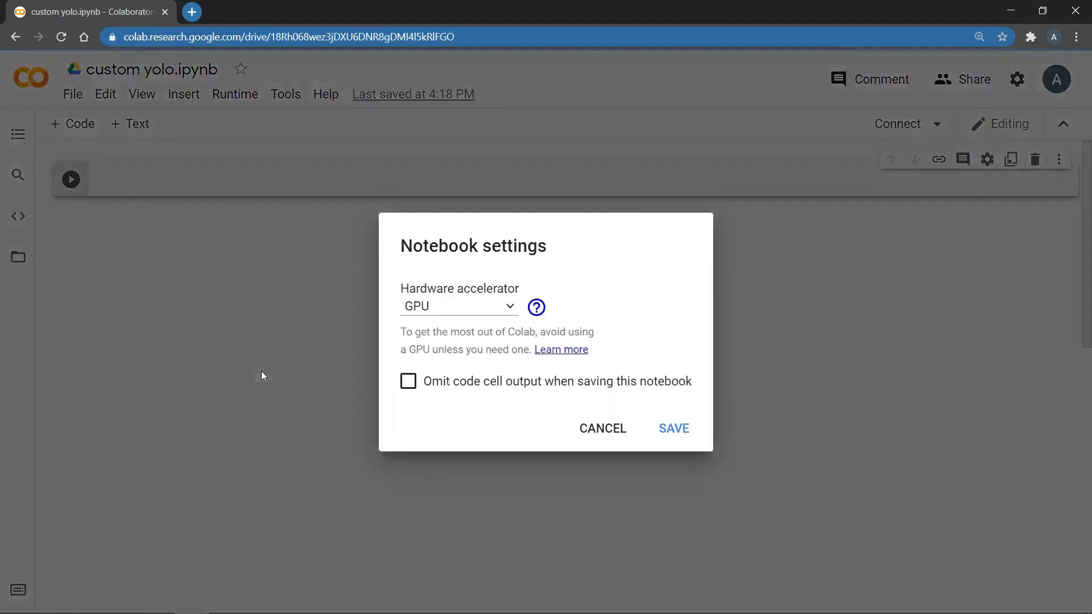
pyautogui.moveTo(645, 411)
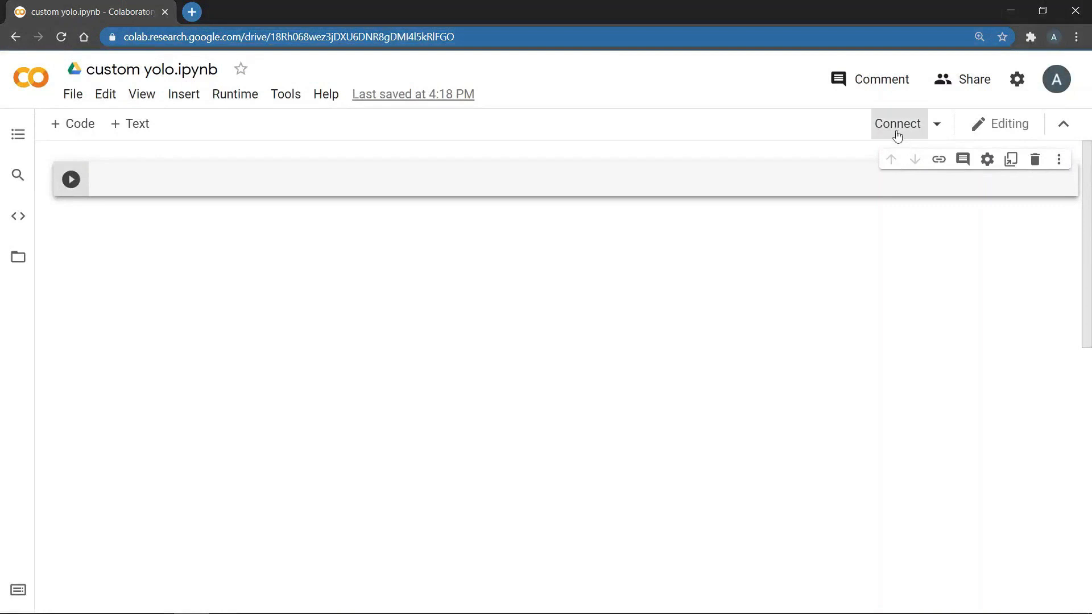
pyautogui.click(897, 124)
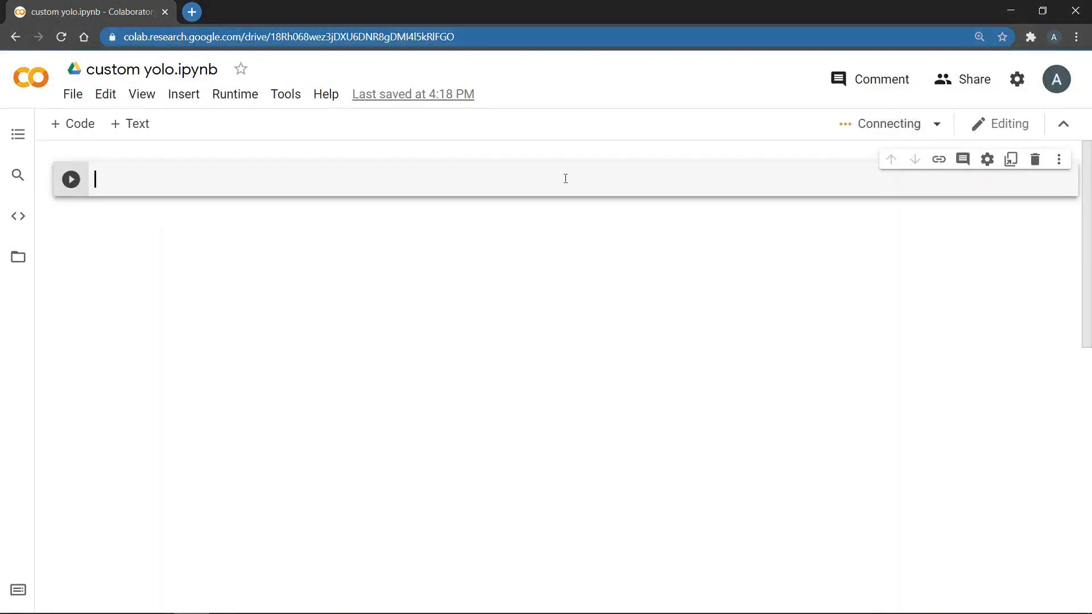
pyautogui.write('! git')
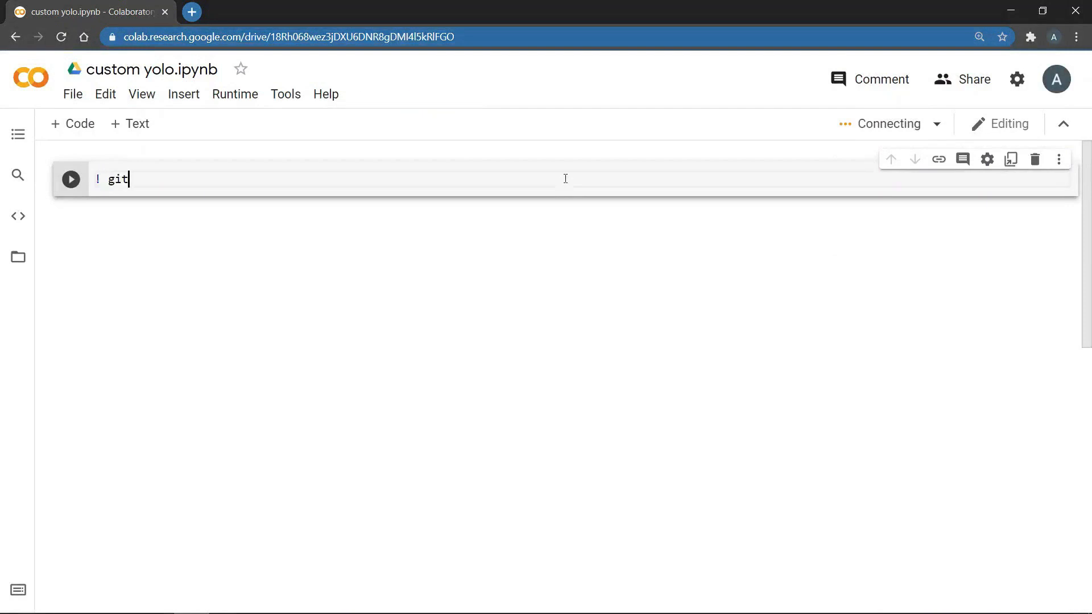
pyautogui.write('clone')
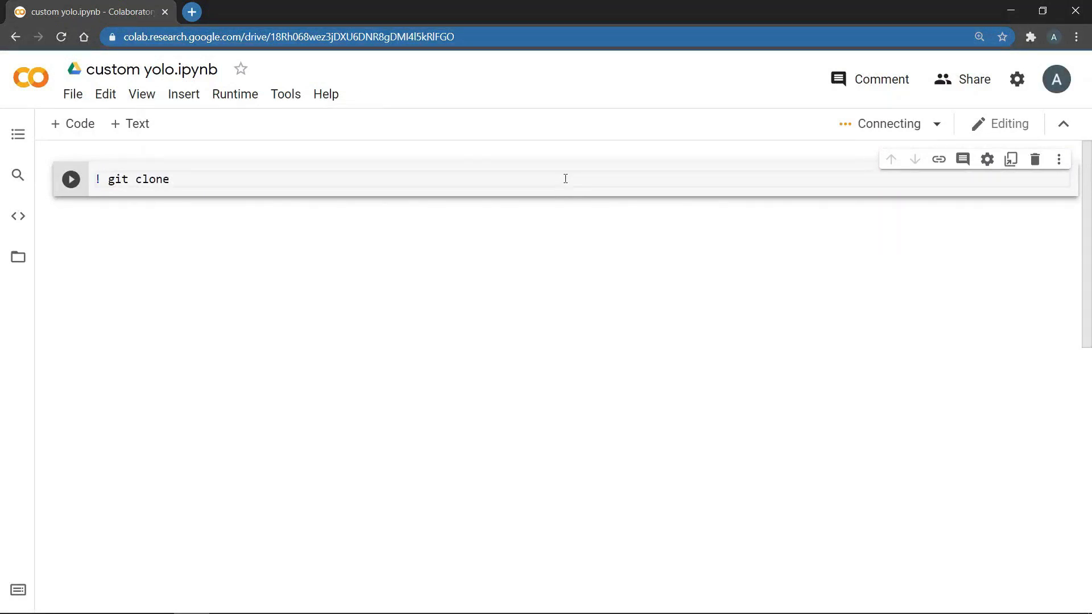
pyautogui.write('https://github.com/ultralytics/yolov5.git')
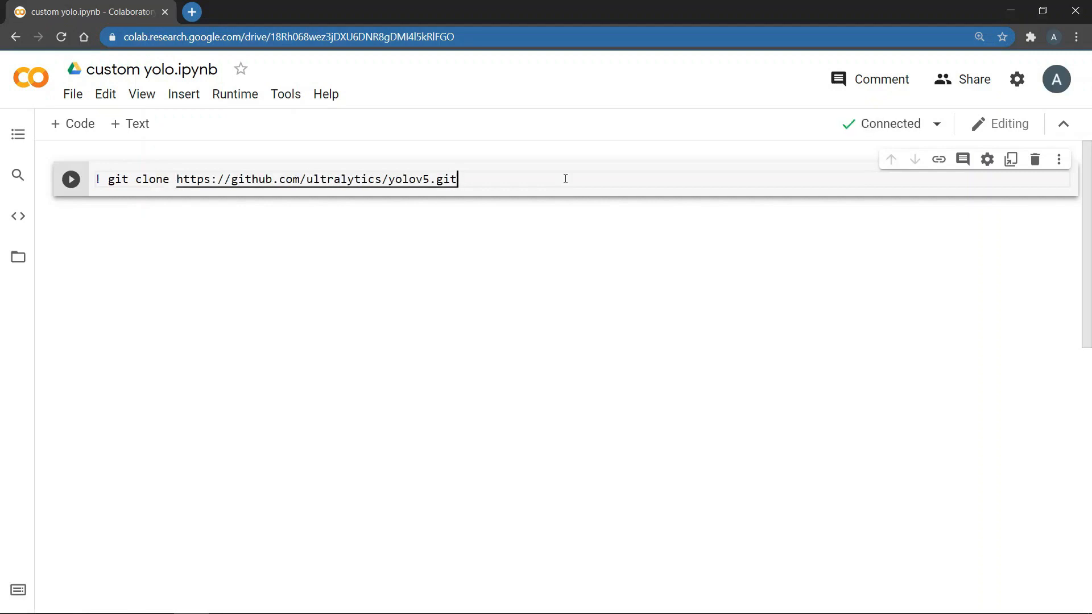
pyautogui.click(70, 179)
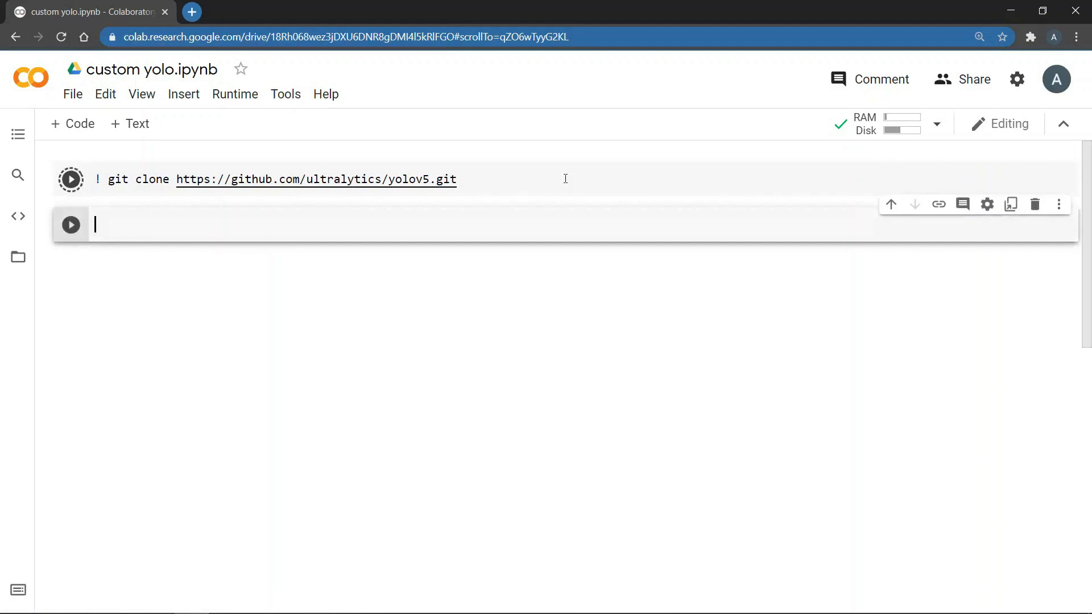
pyautogui.click(71, 180)
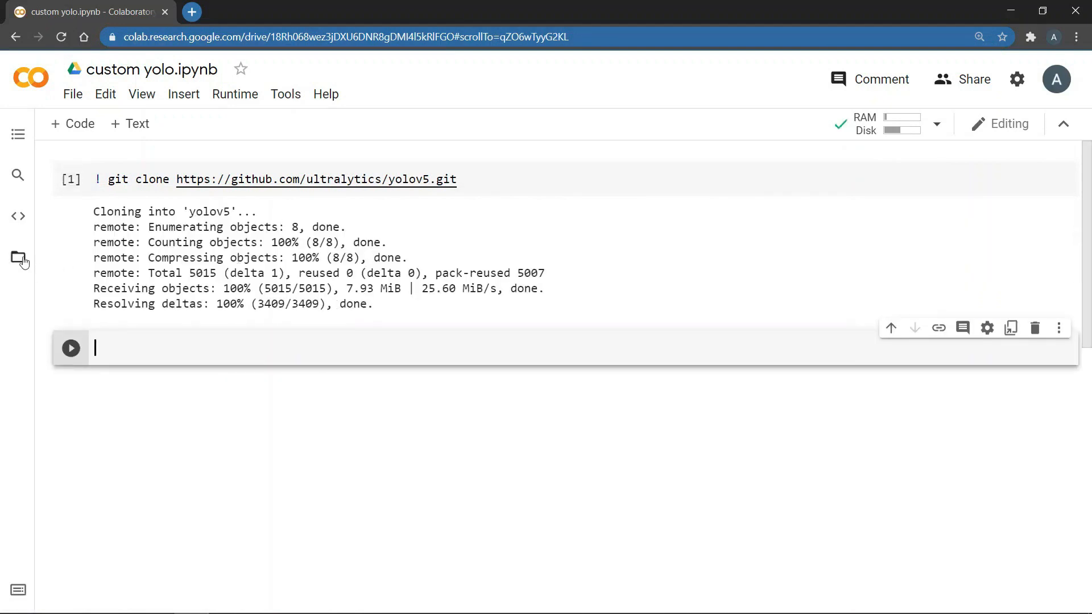
pyautogui.click(18, 258)
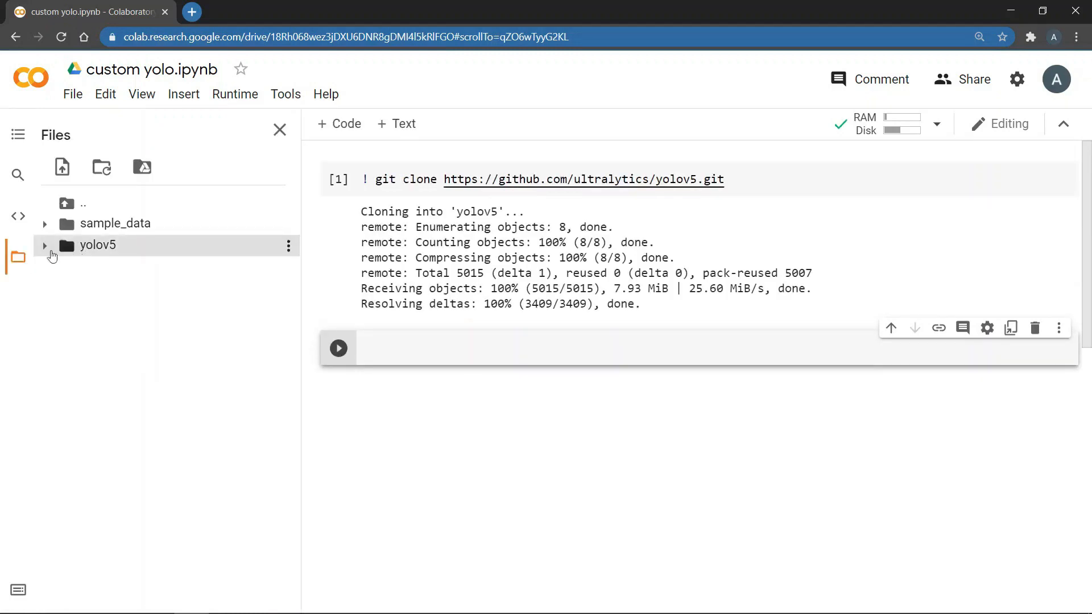
# - Run '%cd yolov5/' and 'pip install -r requirements.txt' in a new cell
pyautogui.click(45, 245)
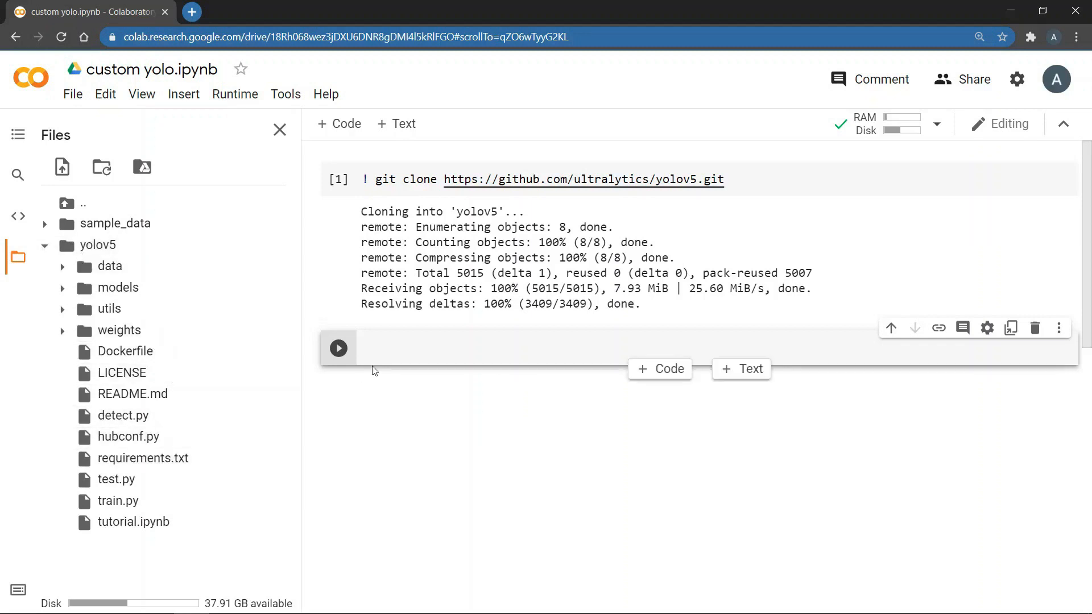
pyautogui.click(488, 347)
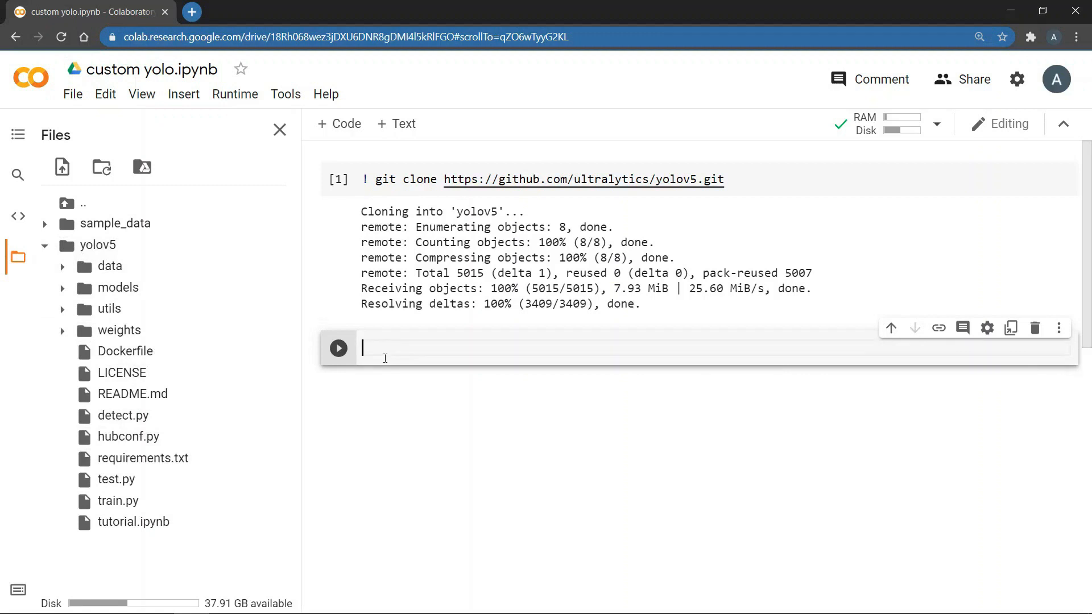
pyautogui.write('%cd y')
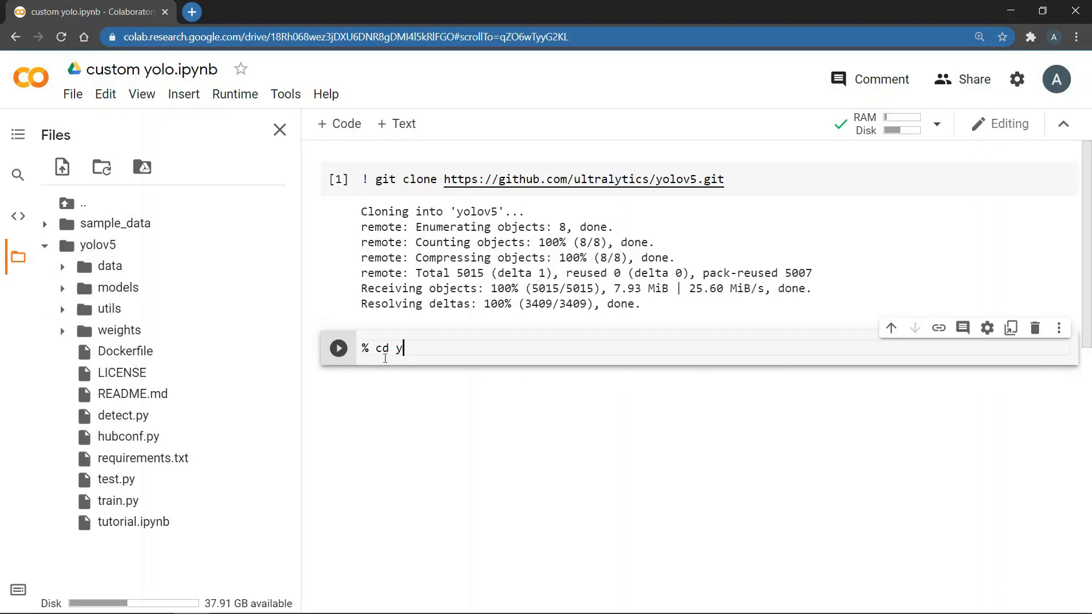
pyautogui.write('olov5/')
pyautogui.write('%')
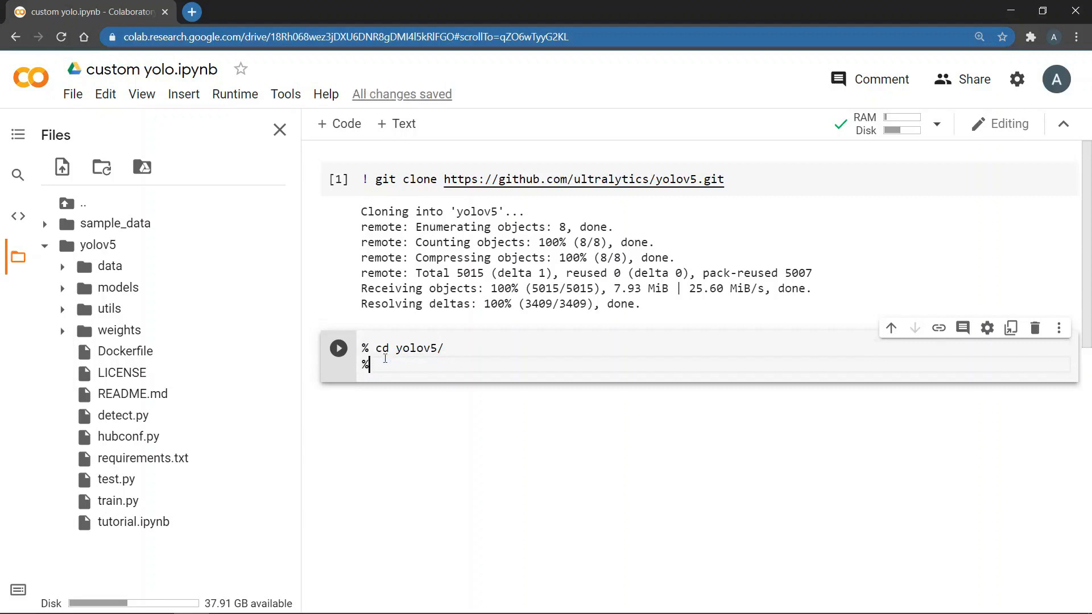
pyautogui.write('pip')
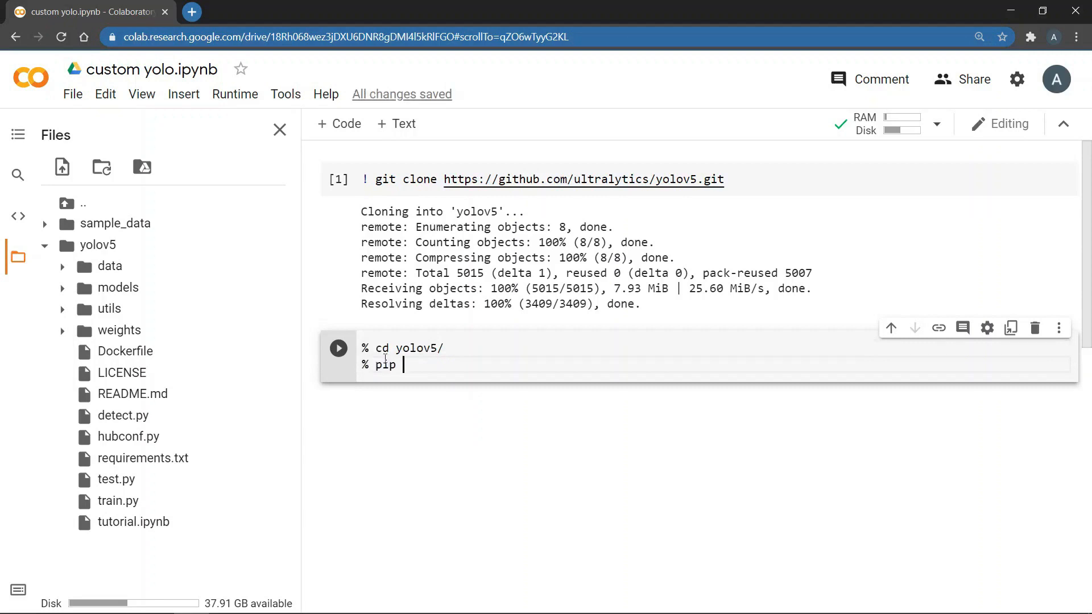
pyautogui.write('install -')
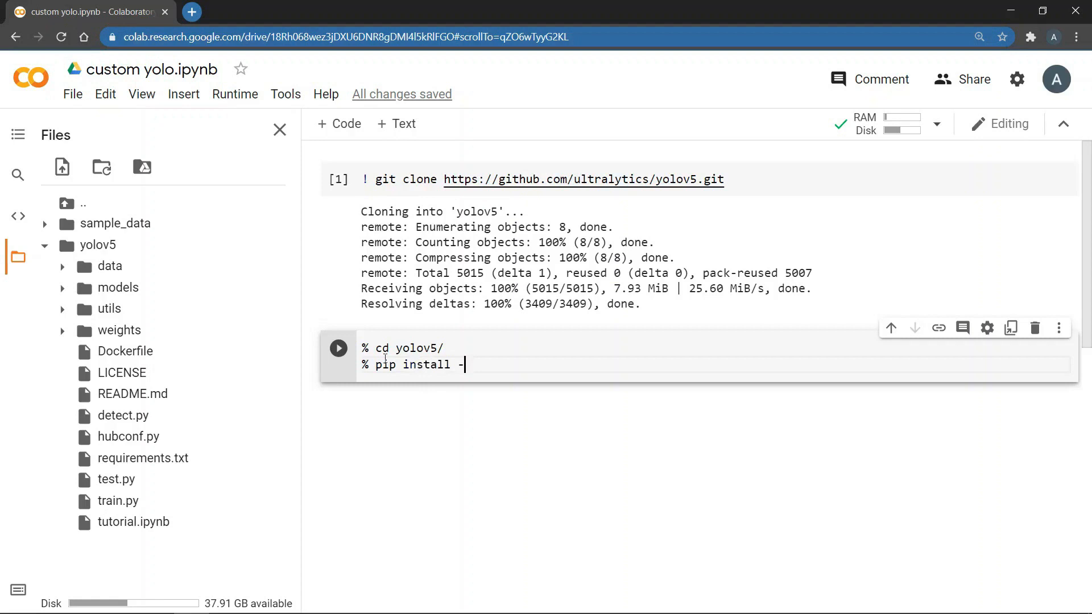
pyautogui.write('r requirem')
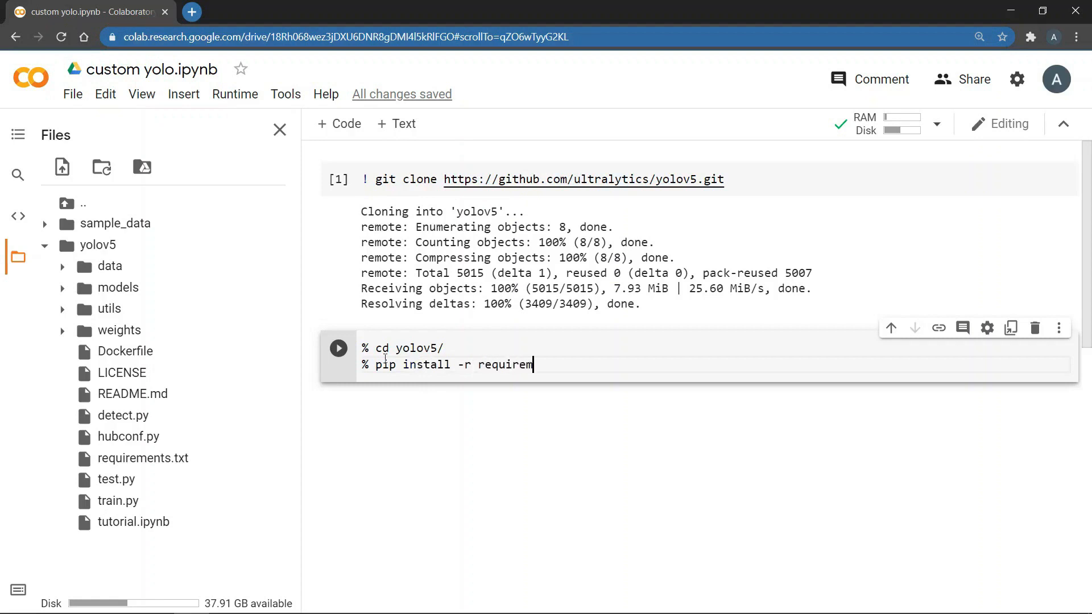
pyautogui.write('ents.txt')
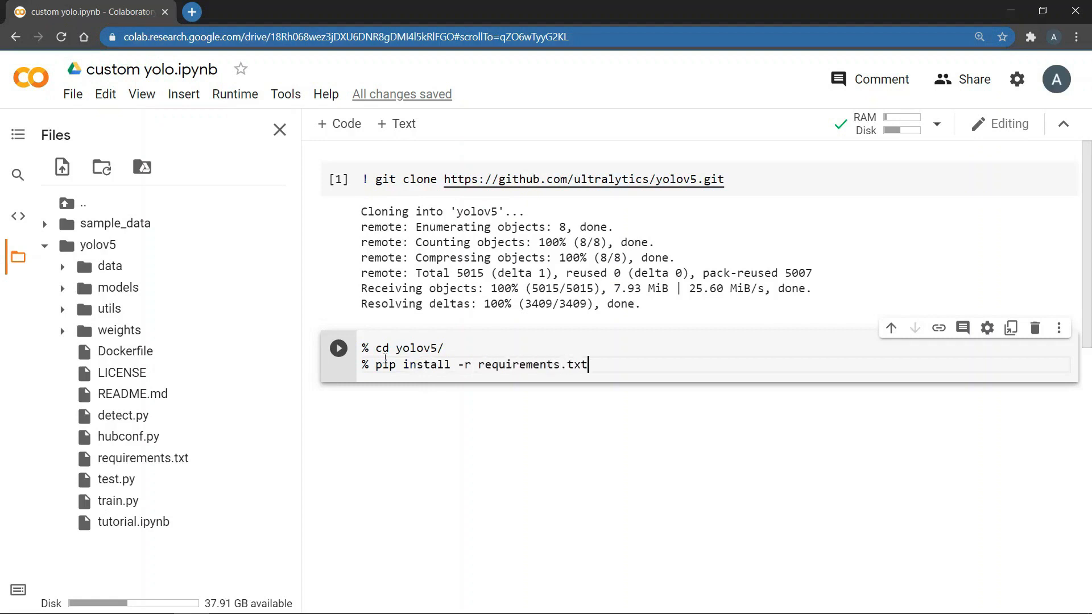
pyautogui.click(339, 347)
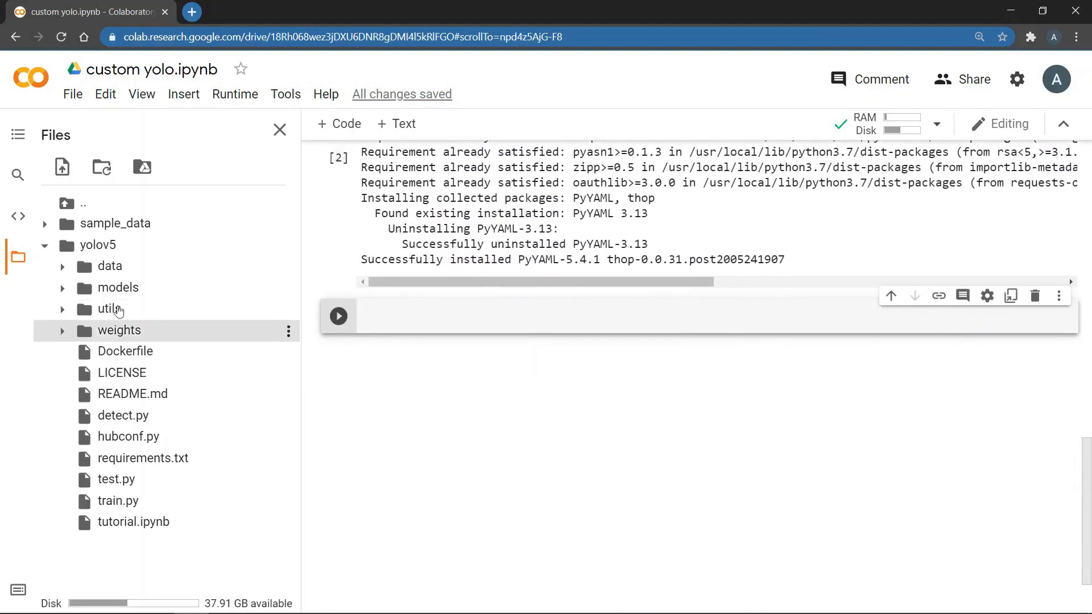
# - Create a 'custom dataset' folder inside yolov5/data
pyautogui.click(109, 266)
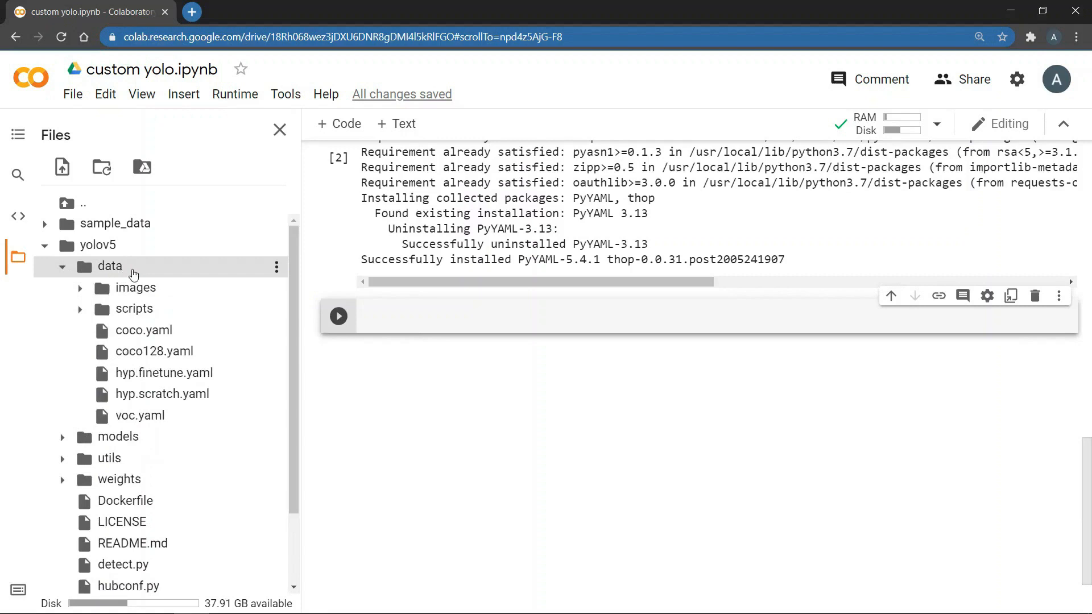
pyautogui.rightClick(109, 266)
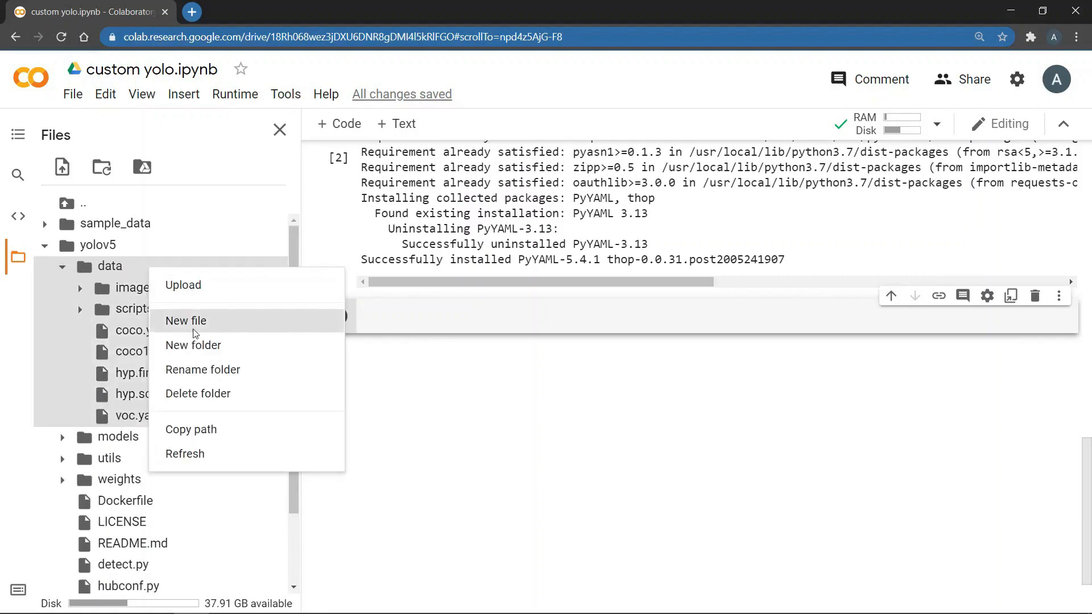
pyautogui.click(192, 345)
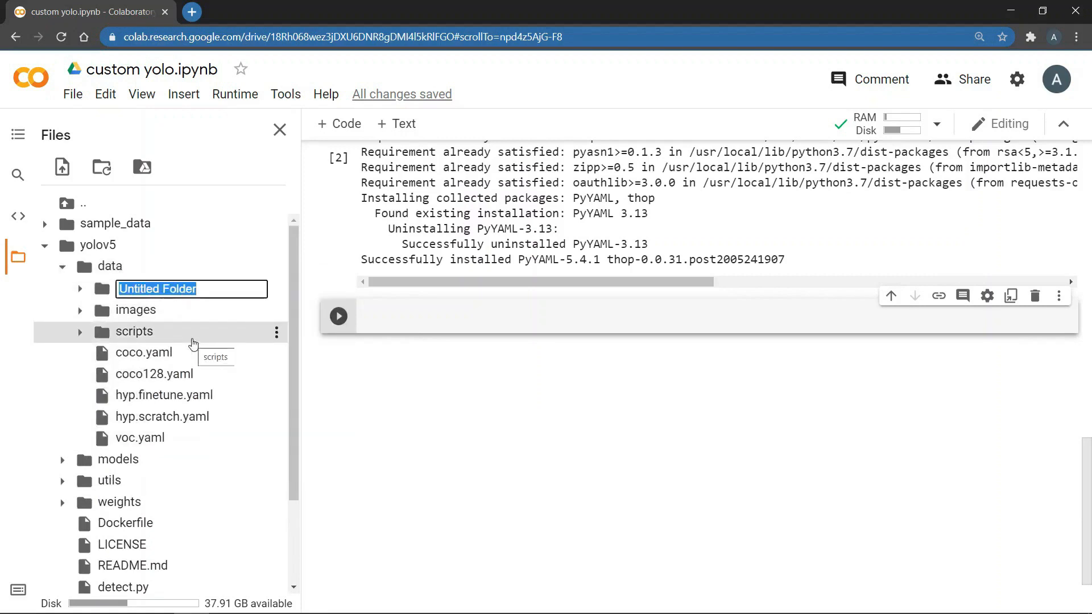
pyautogui.write('custom dataset')
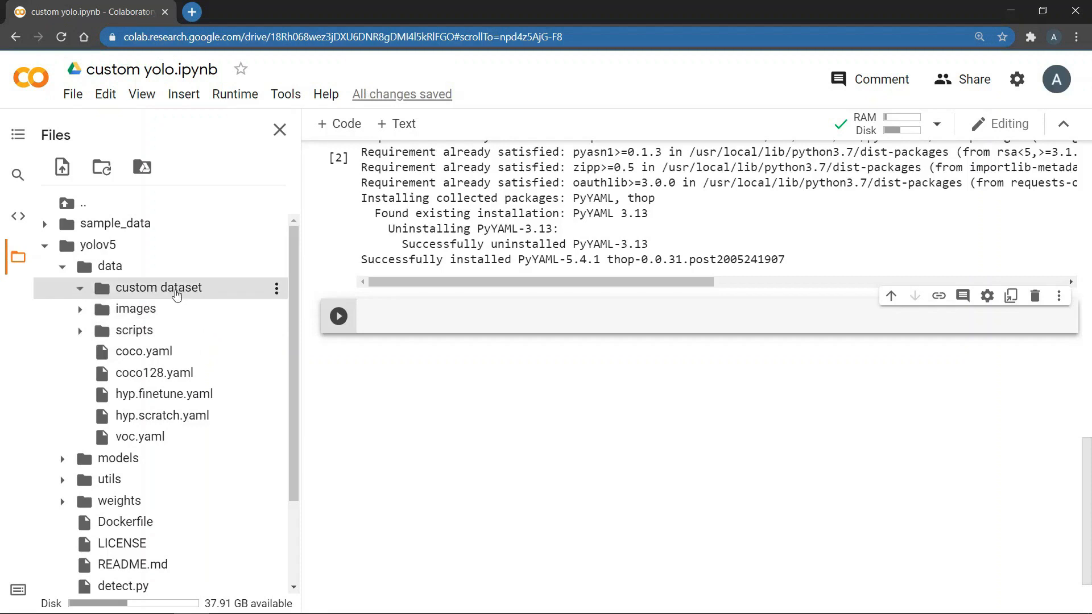
# - Add a train folder inside custom dataset, with images and labels subfolders inside train
pyautogui.click(276, 287)
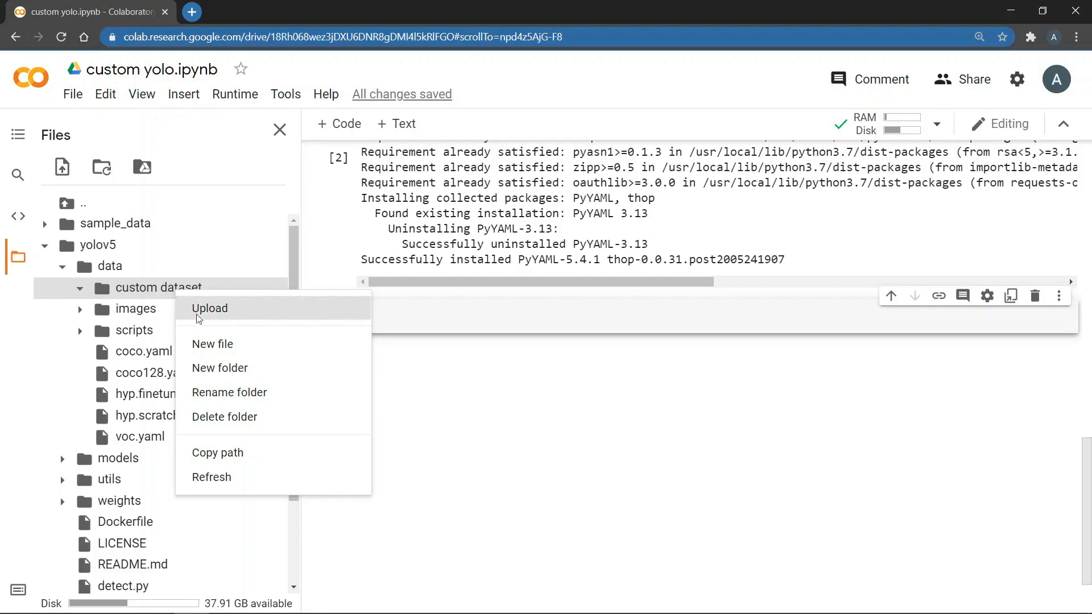
pyautogui.click(220, 367)
pyautogui.write('train')
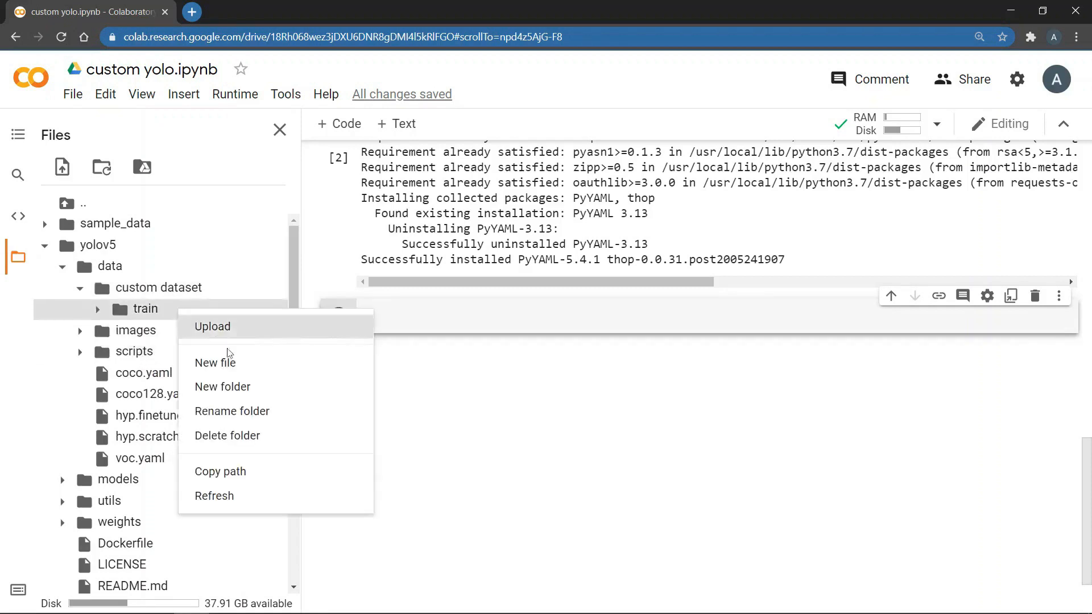
pyautogui.click(222, 387)
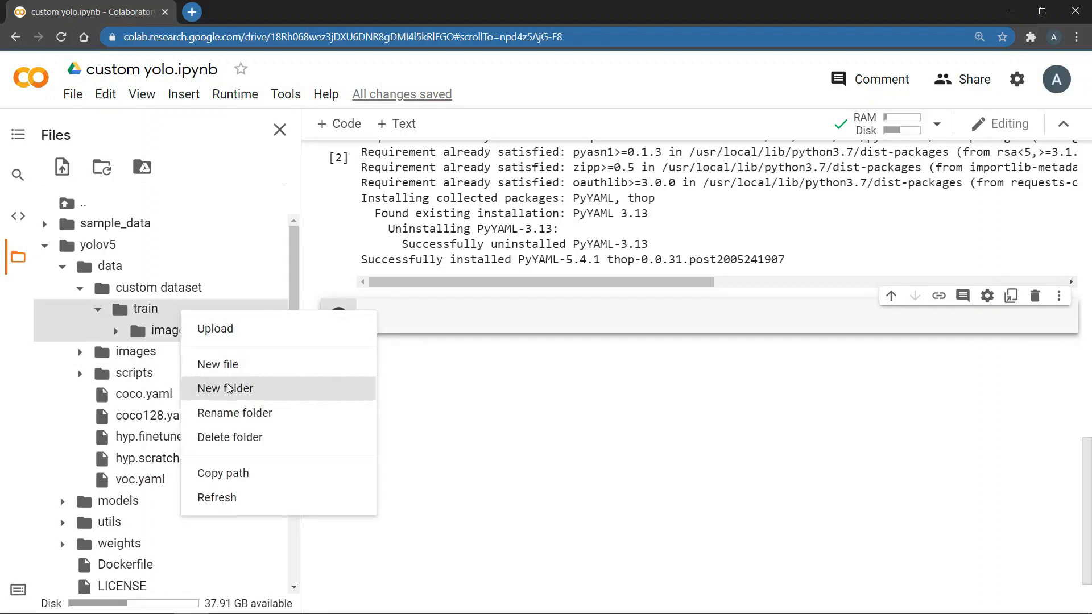
pyautogui.click(225, 388)
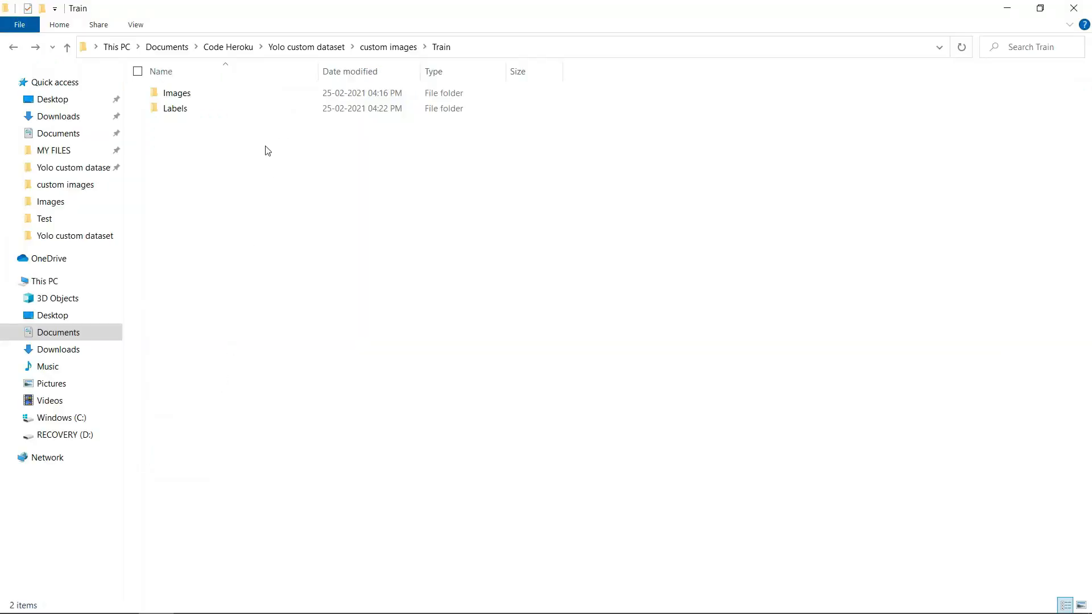
# - Browse the local Train folder's Images and Labels subfolders in File Explorer
pyautogui.click(177, 93)
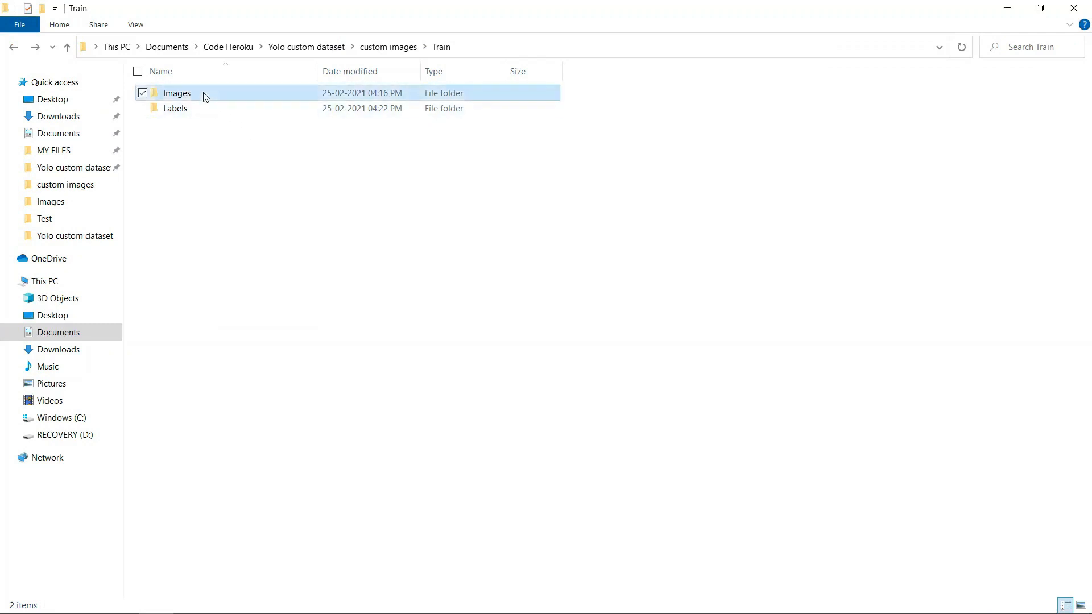
pyautogui.doubleClick(176, 93)
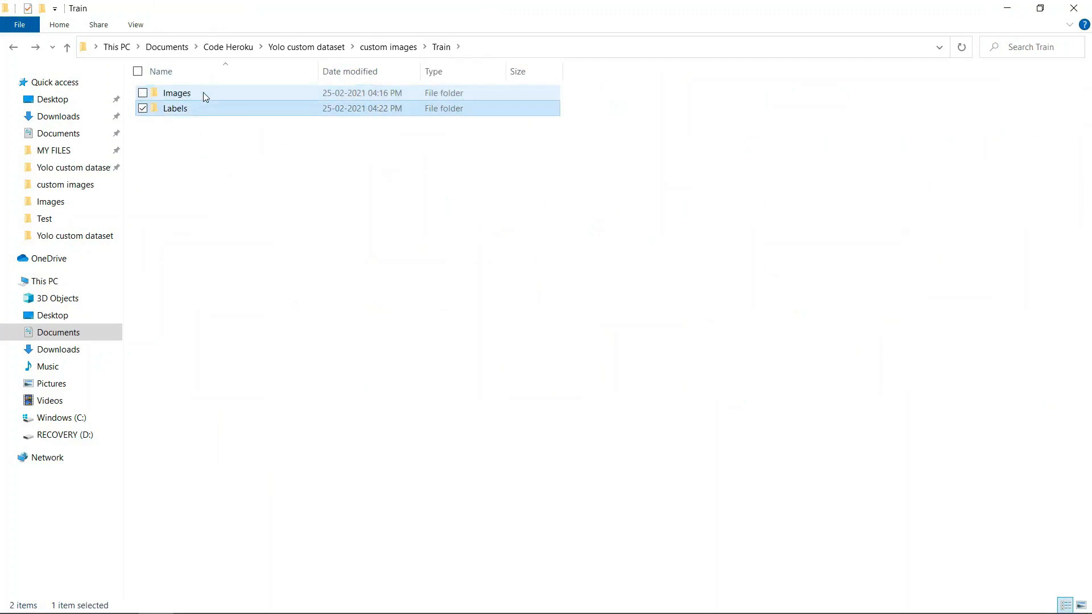
pyautogui.doubleClick(174, 108)
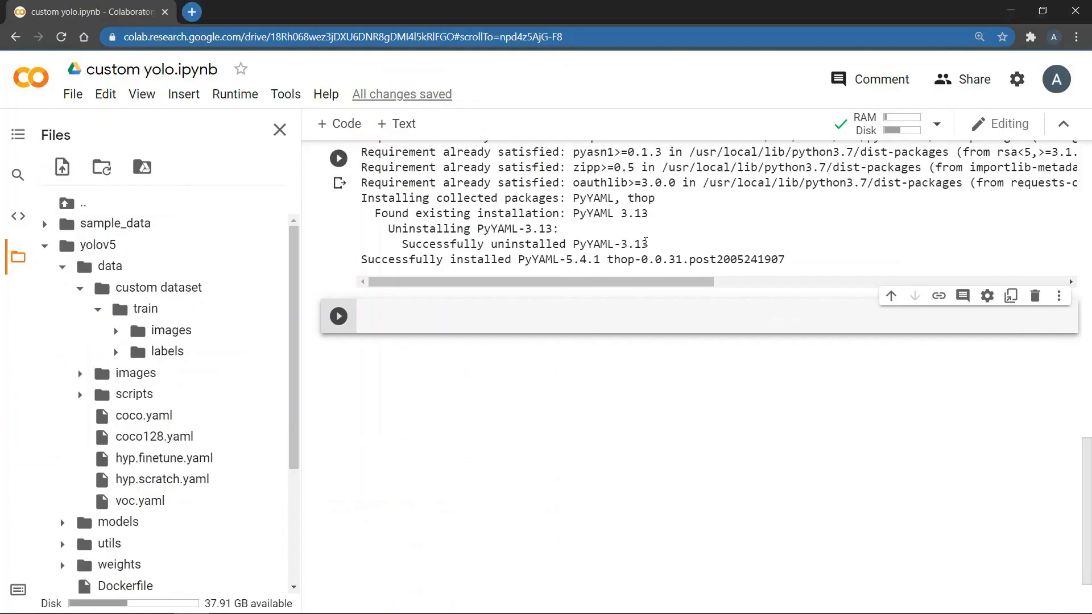
pyautogui.moveTo(170, 330)
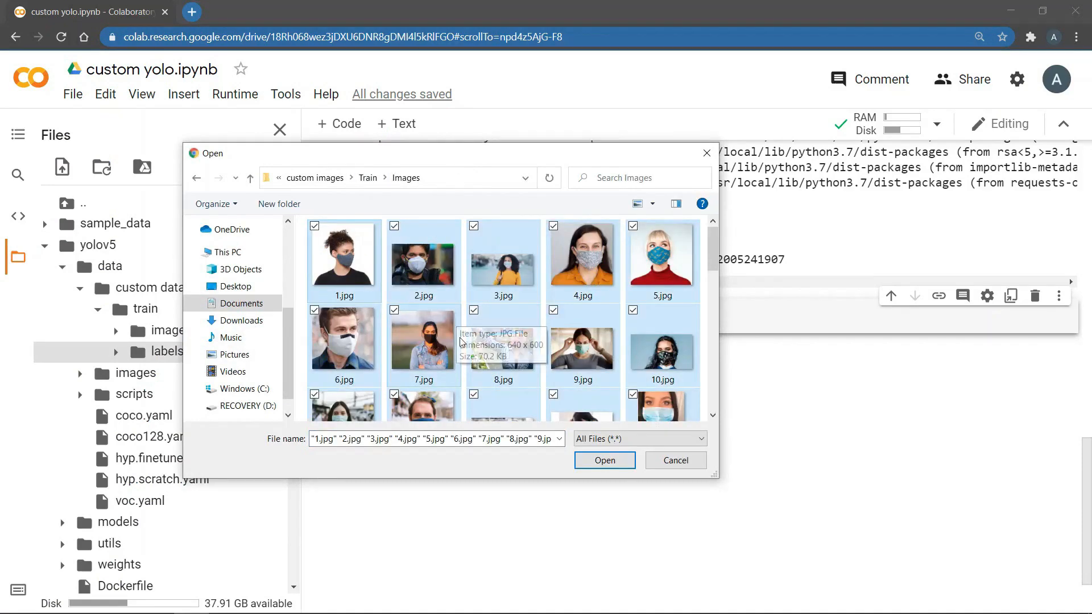
# - Upload the selected training images and dismiss the deletion reminder
pyautogui.click(603, 460)
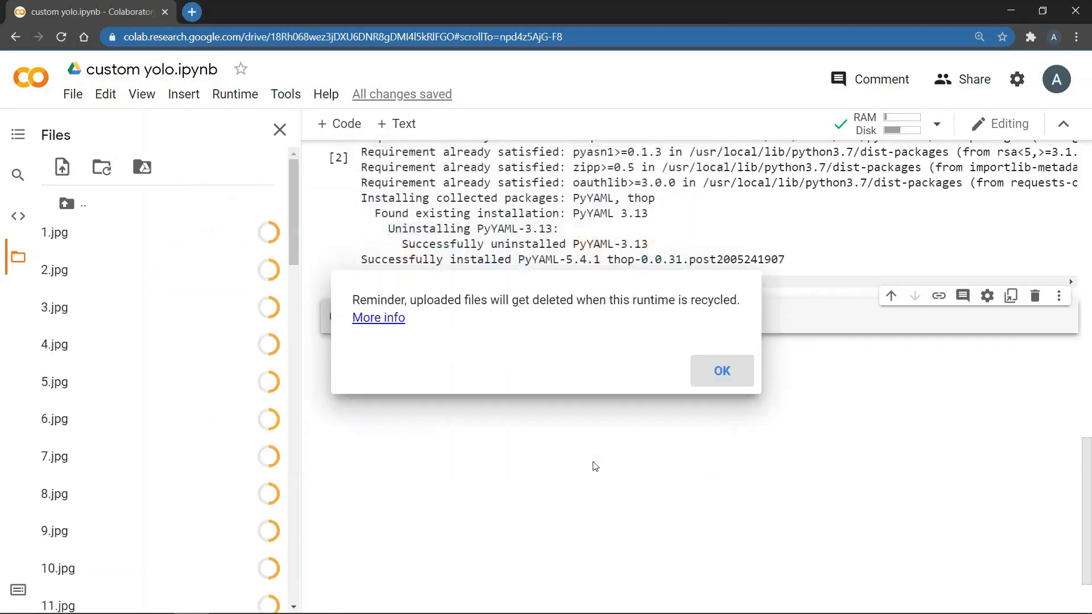
pyautogui.click(722, 369)
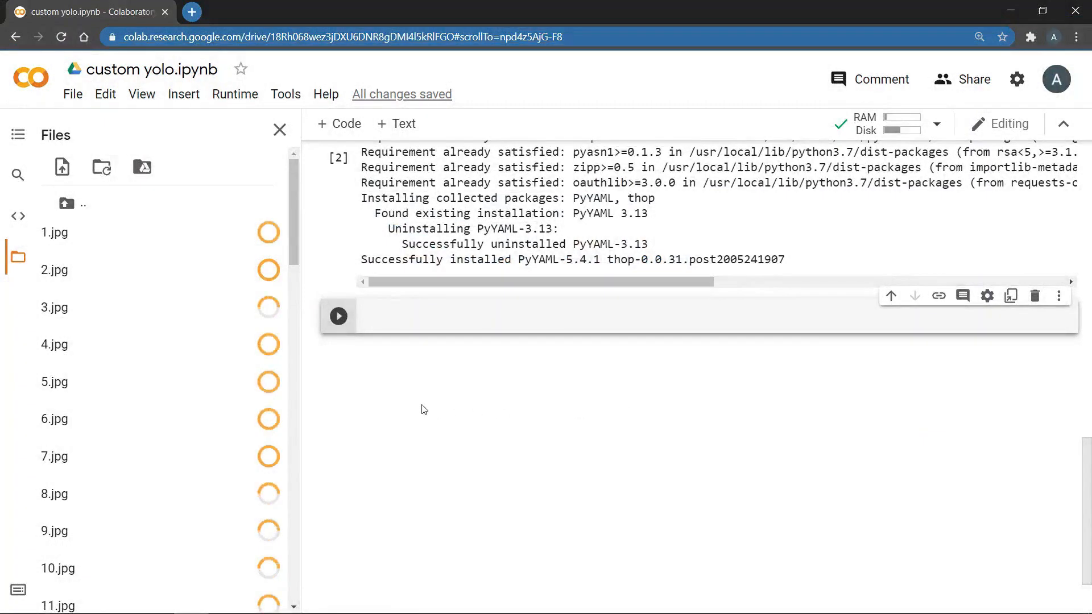
pyautogui.scroll(-3)
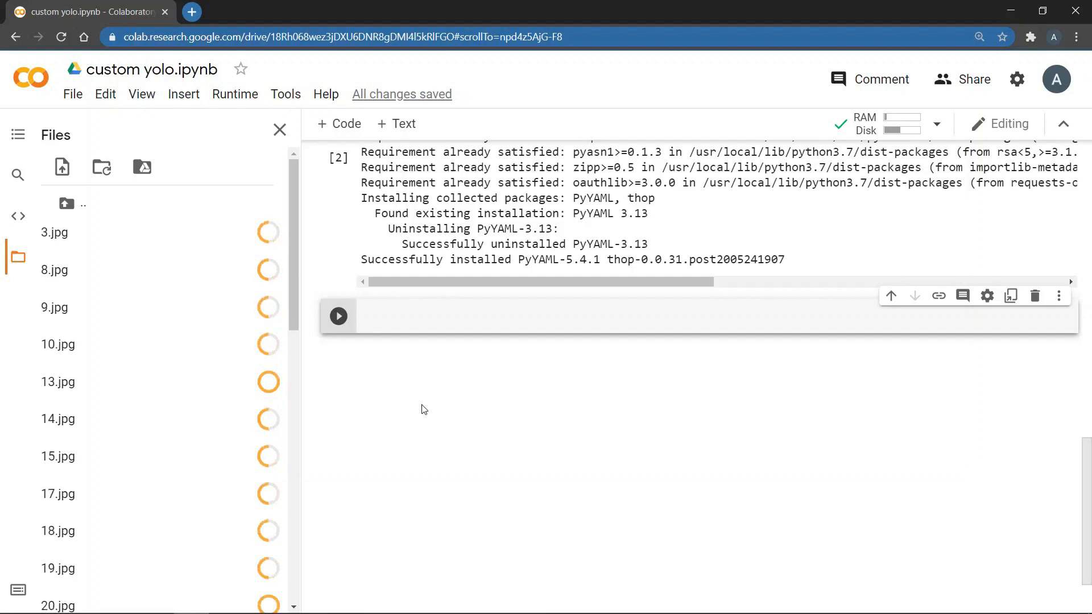
pyautogui.scroll(-3)
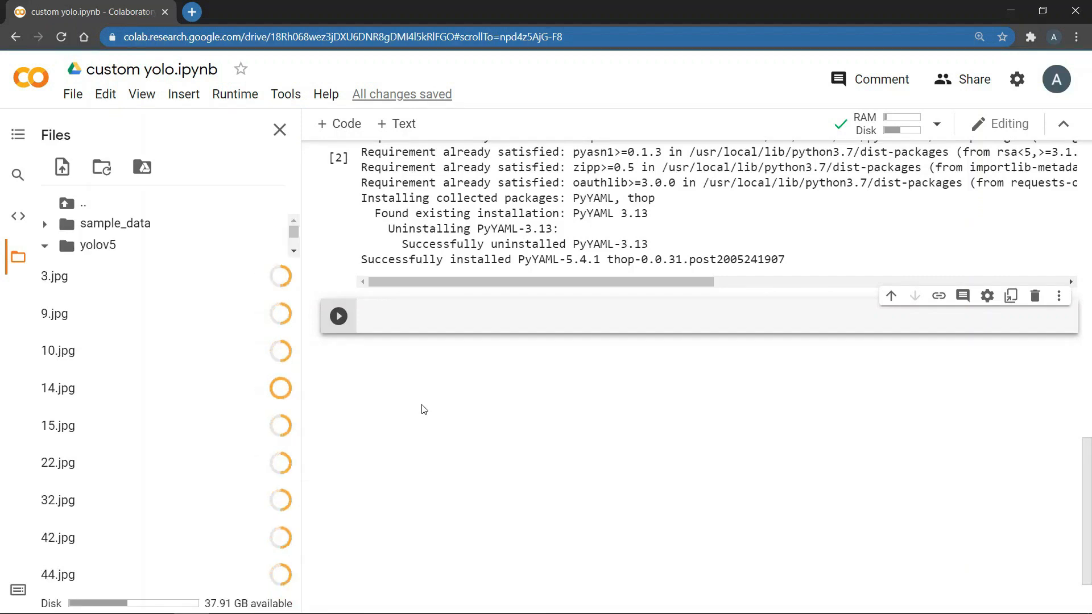
# - Expand yolov5/data and the custom dataset train folder while uploads progress
pyautogui.click(43, 245)
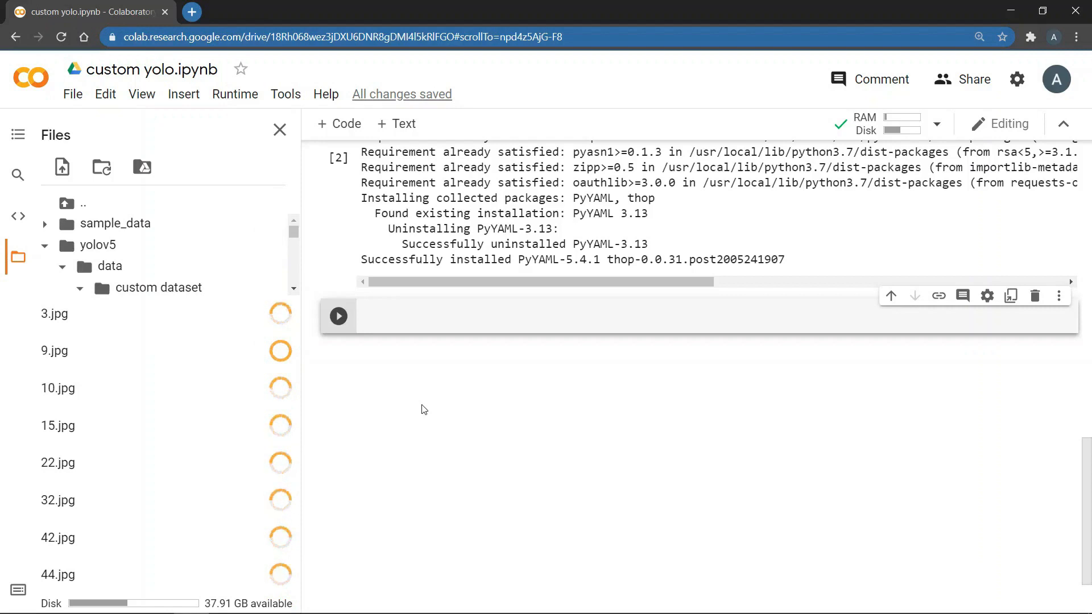
pyautogui.click(80, 287)
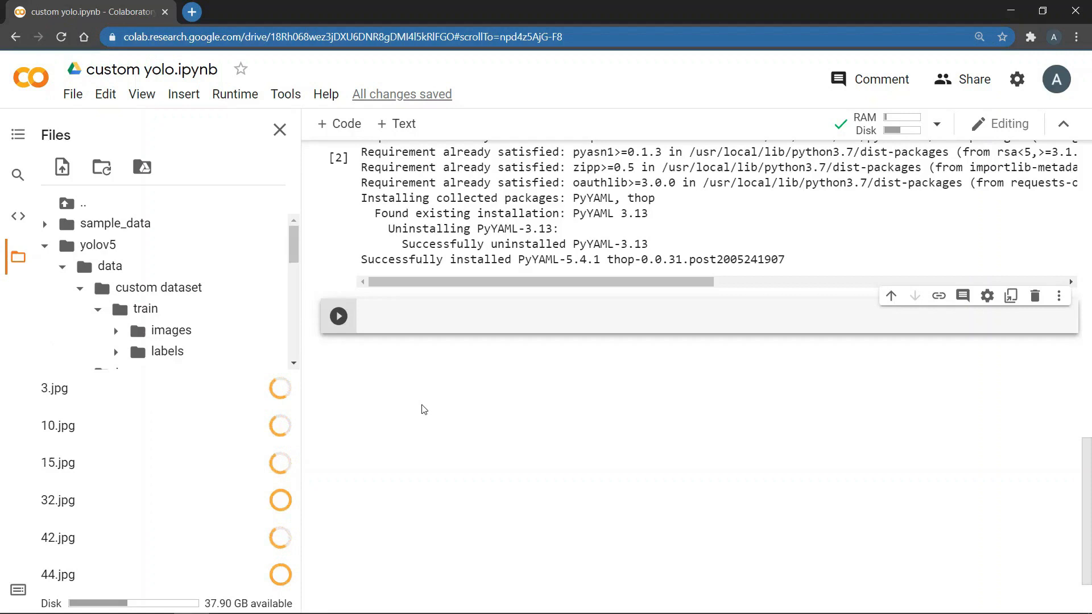
pyautogui.scroll(-3)
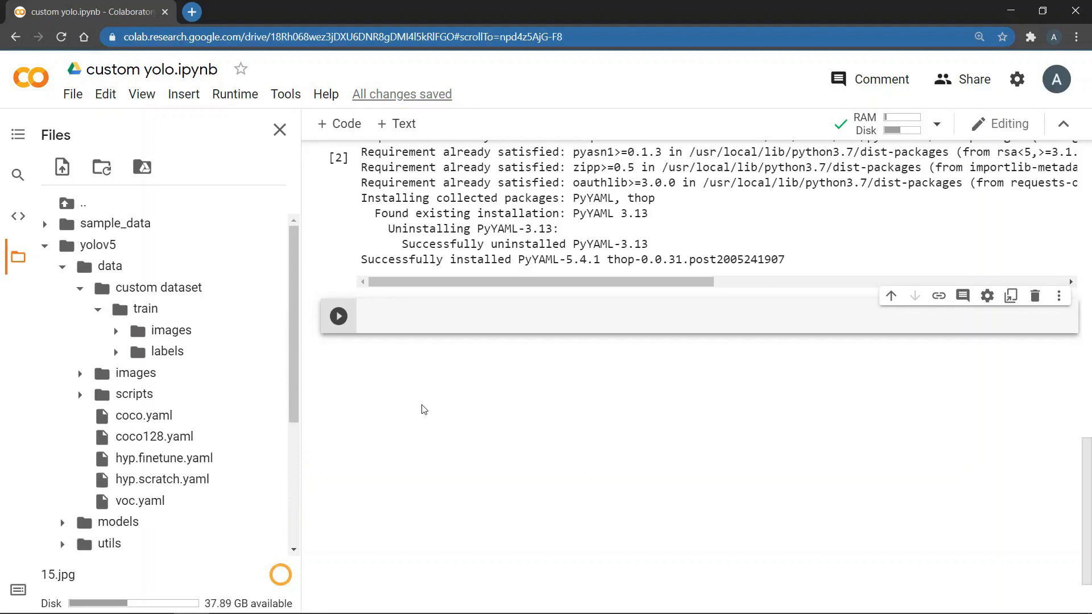
pyautogui.scroll(-3)
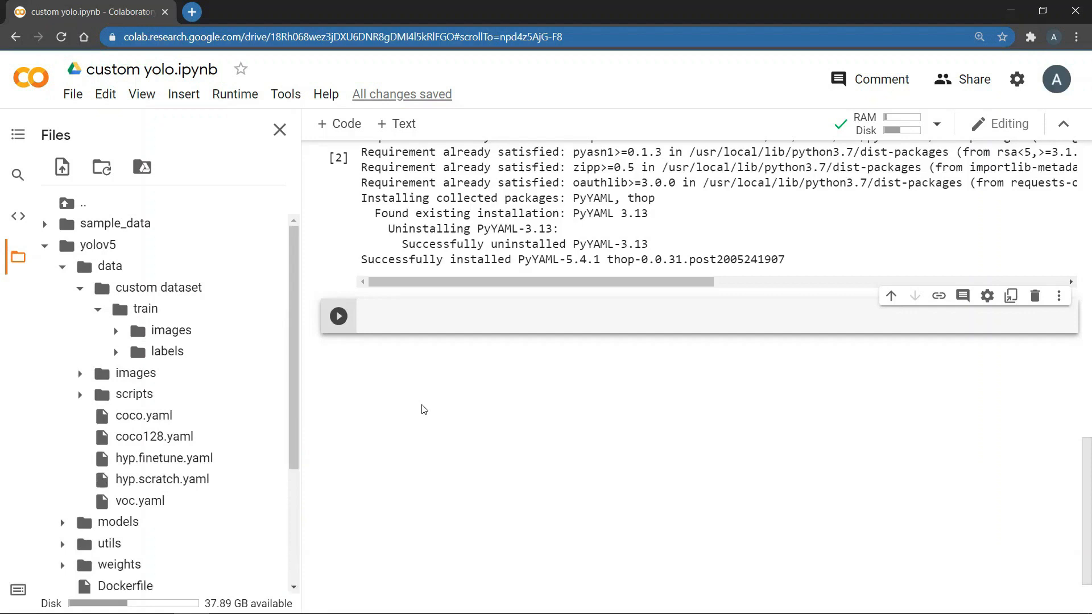
pyautogui.moveTo(168, 350)
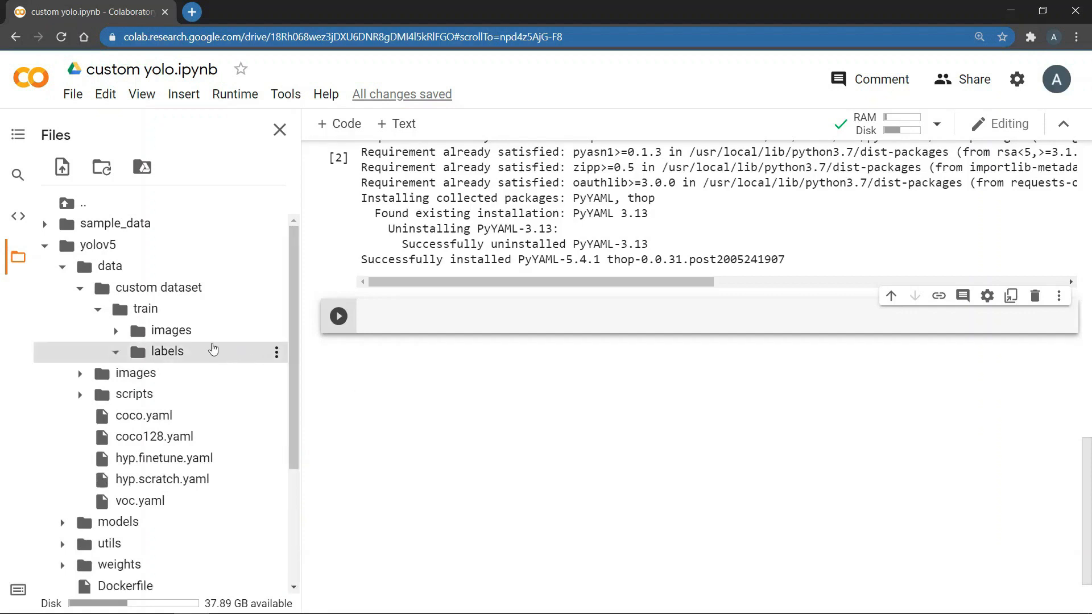
pyautogui.moveTo(231, 367)
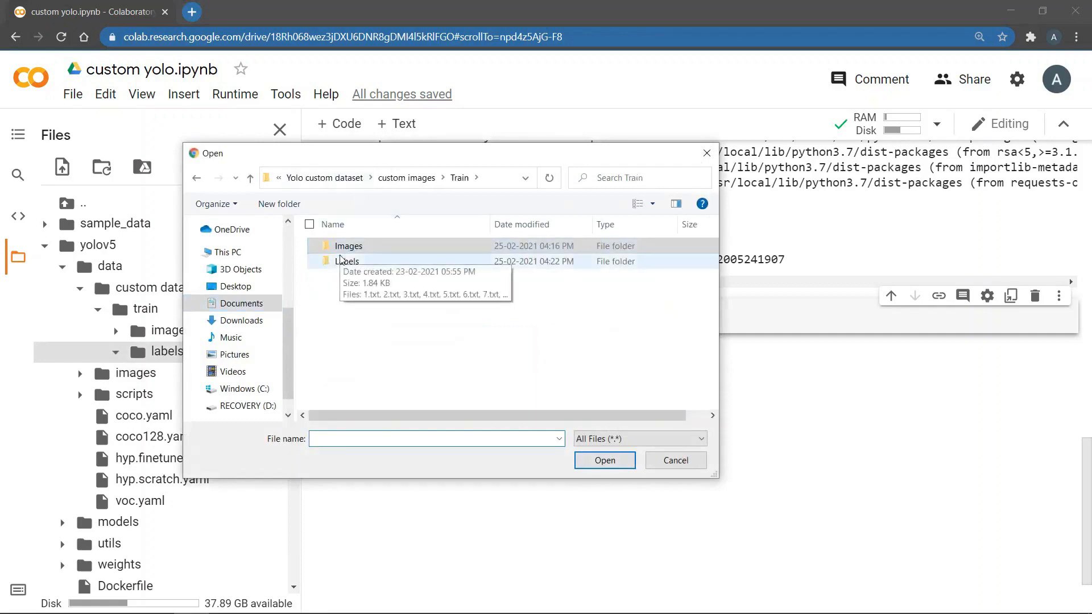
# - Upload all .txt label files from the local Labels folder into train/labels
pyautogui.doubleClick(347, 261)
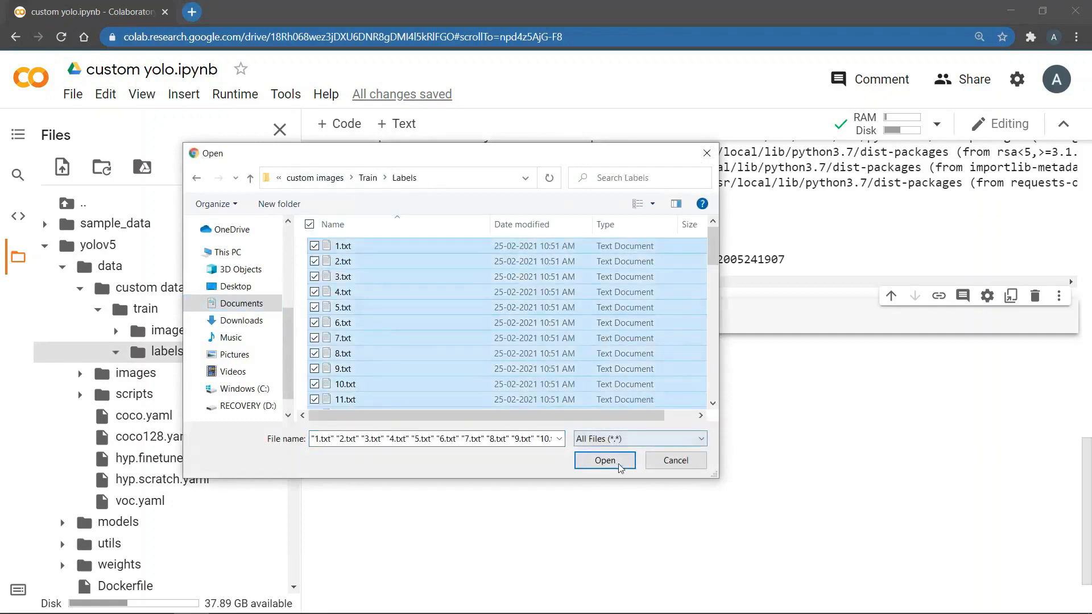
pyautogui.click(603, 460)
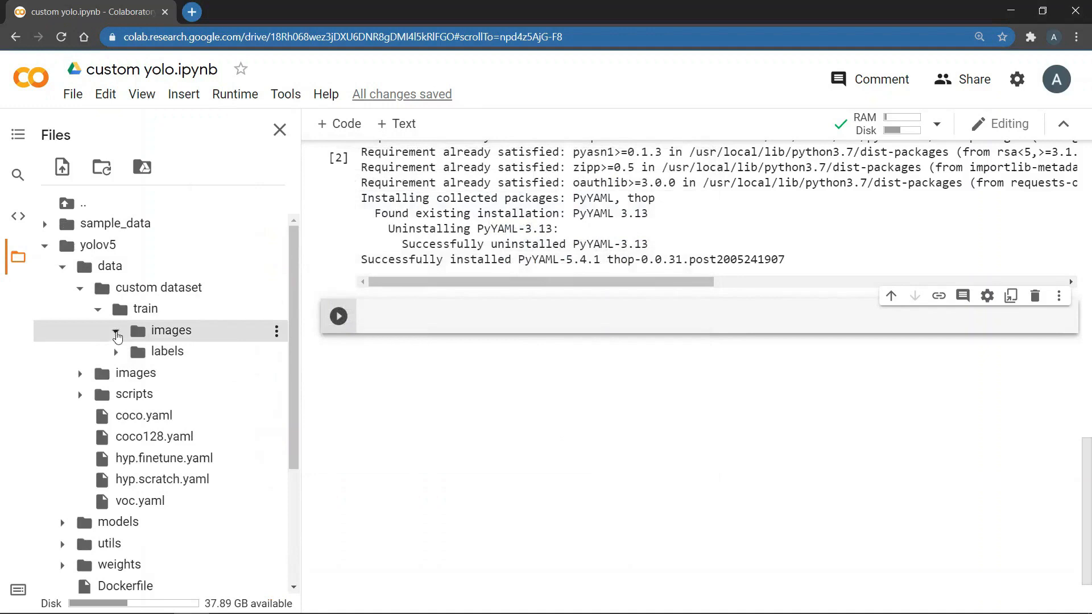
# - Create an empty dataset.yaml in yolov5/data and open it for editing
pyautogui.click(99, 308)
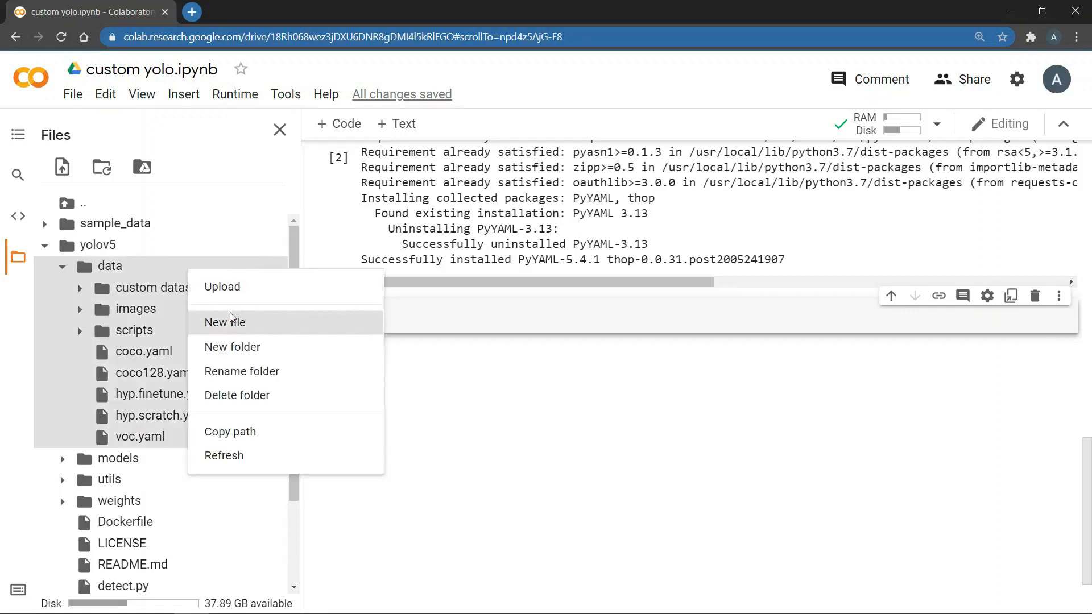
pyautogui.click(224, 321)
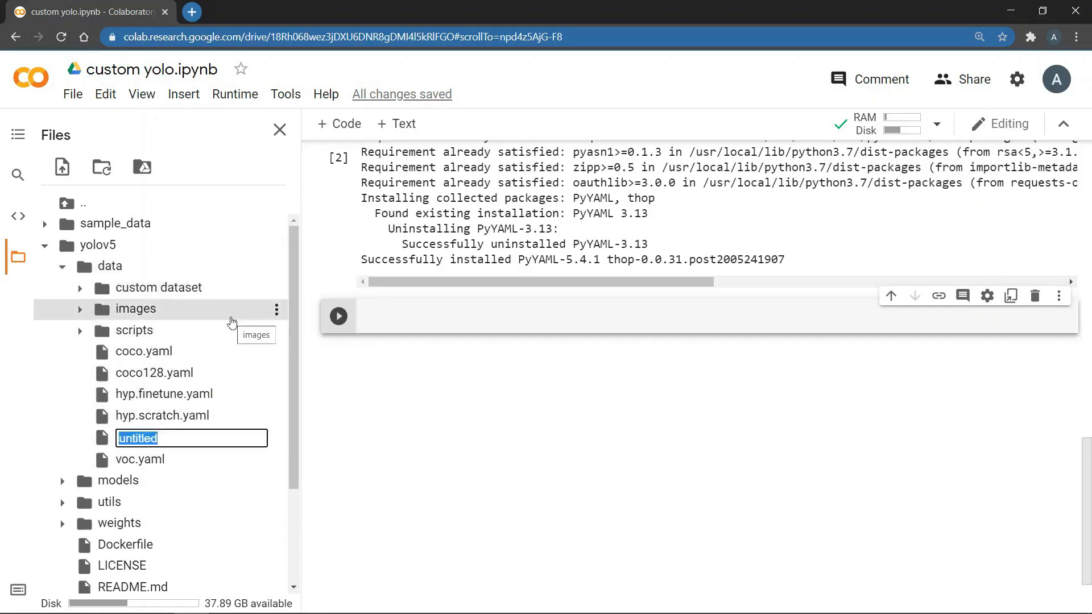
pyautogui.write('dataset.yaml')
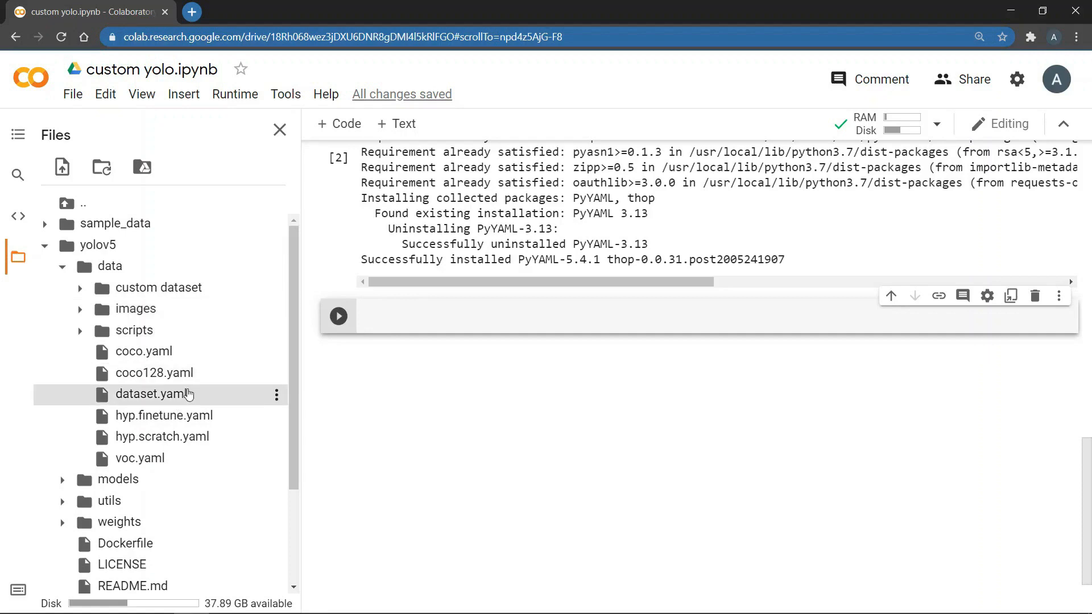
pyautogui.doubleClick(146, 394)
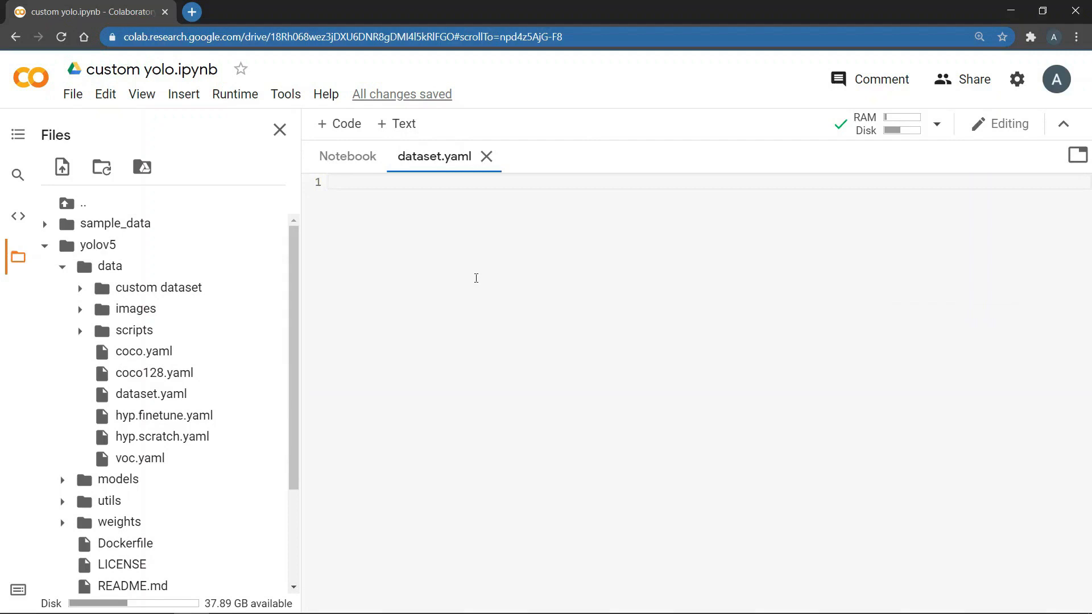
# - Set train to ./data/custom dataset/train/images and val to ./data/custom dataset/train in dataset.yaml
pyautogui.write('train:')
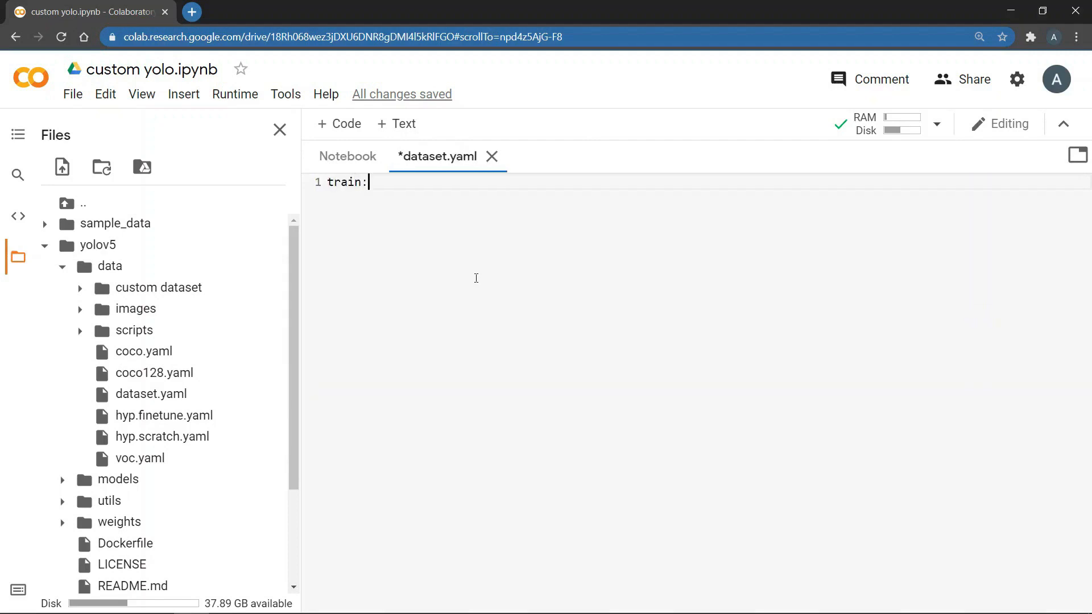
pyautogui.write('./data')
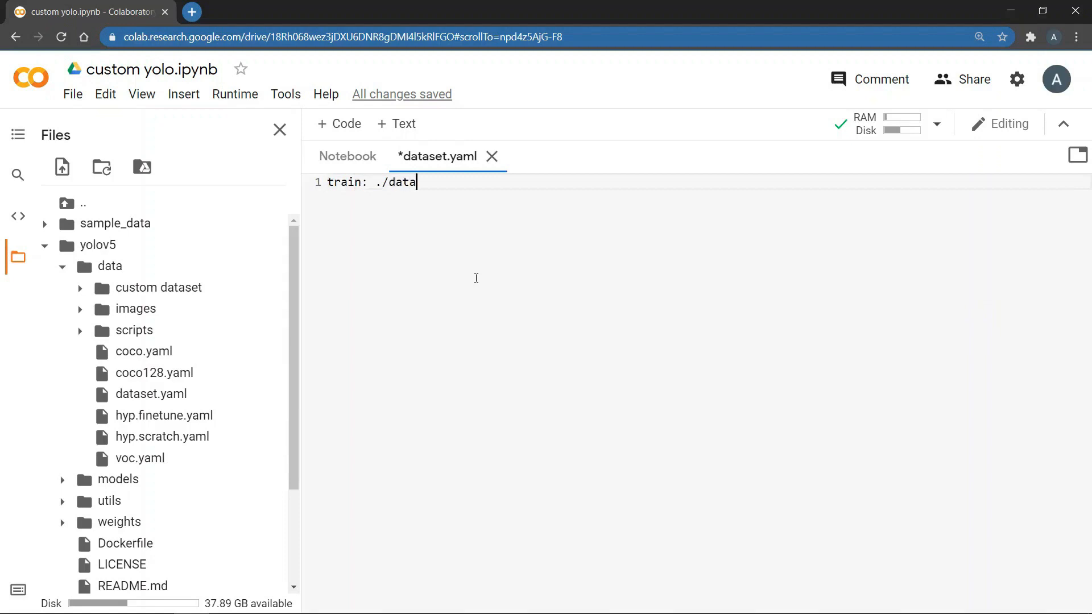
pyautogui.write('/custom')
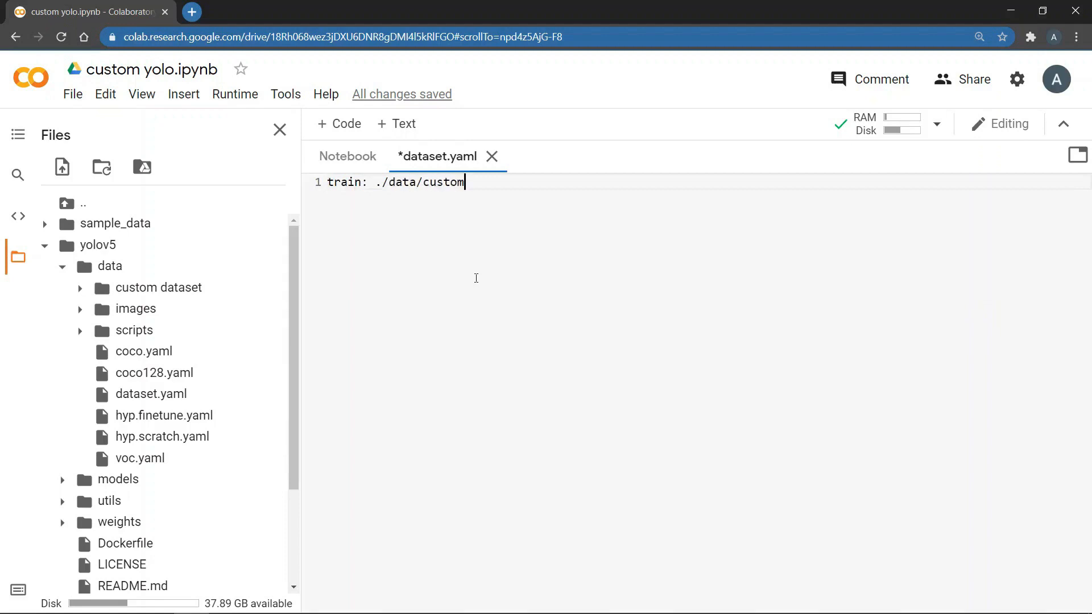
pyautogui.write('dataset')
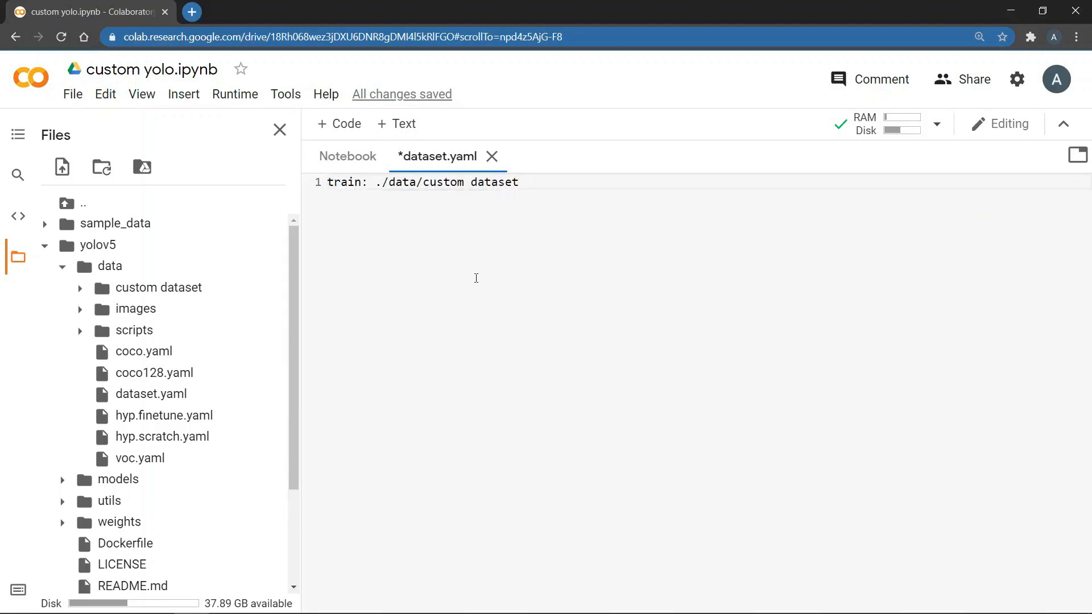
pyautogui.write('/train')
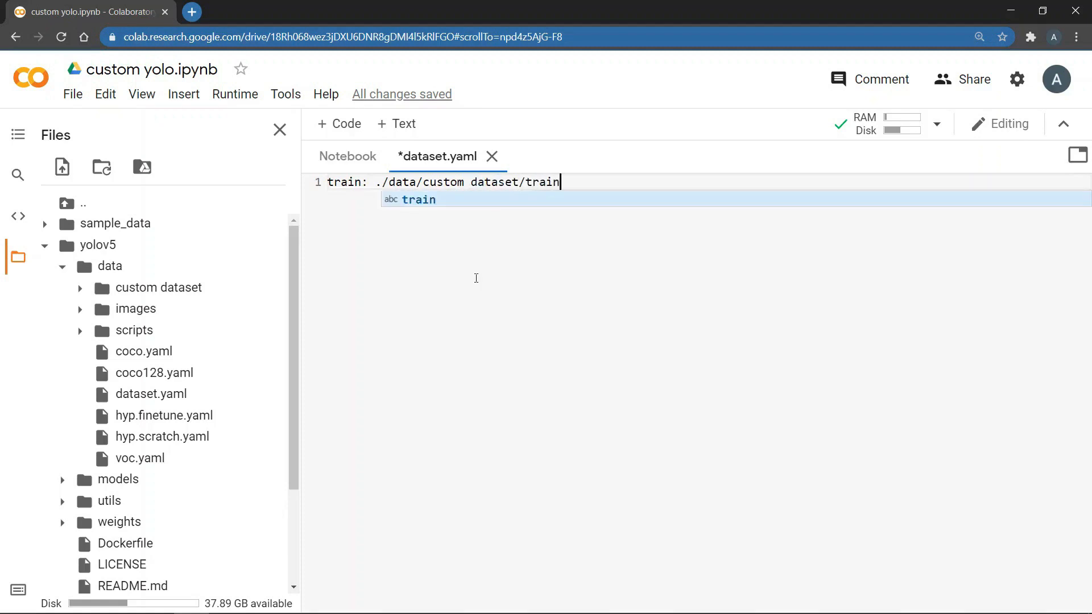
pyautogui.write('/image')
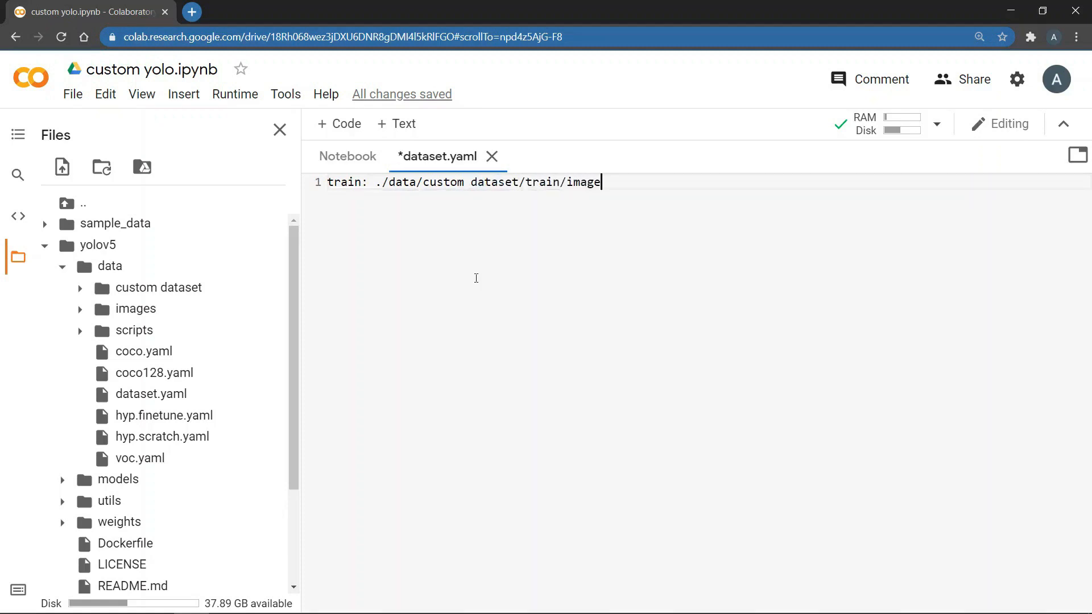
pyautogui.write('s')
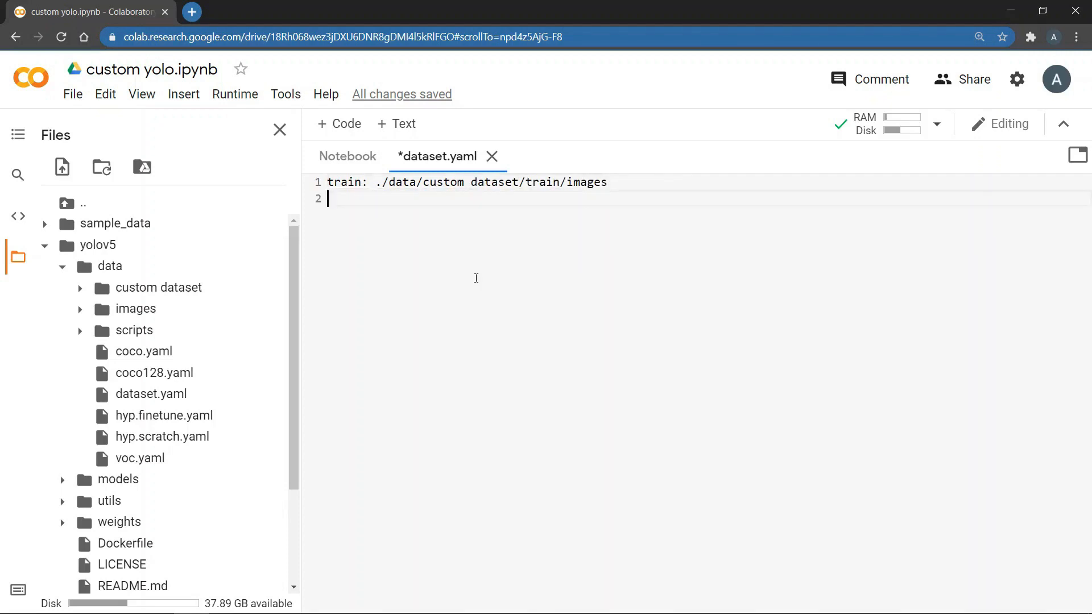
pyautogui.write('val')
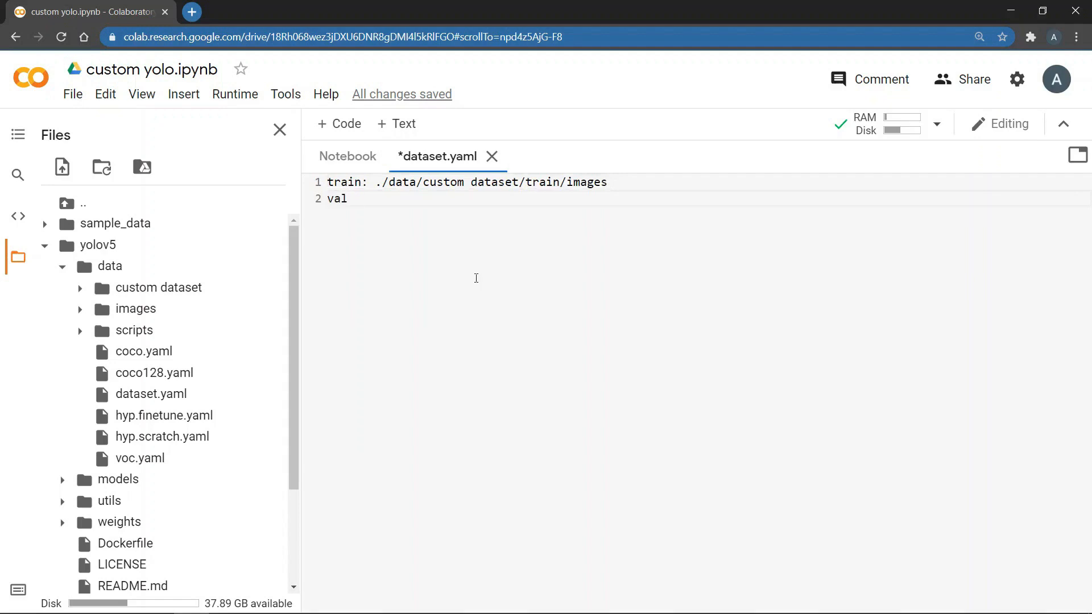
pyautogui.write('./dat')
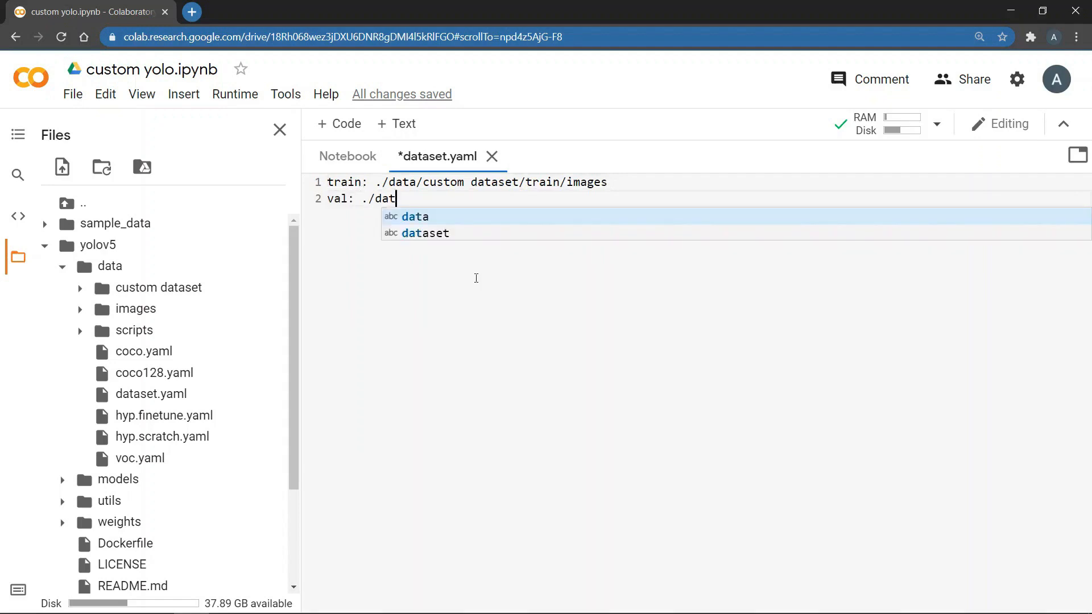
pyautogui.write('a/custom')
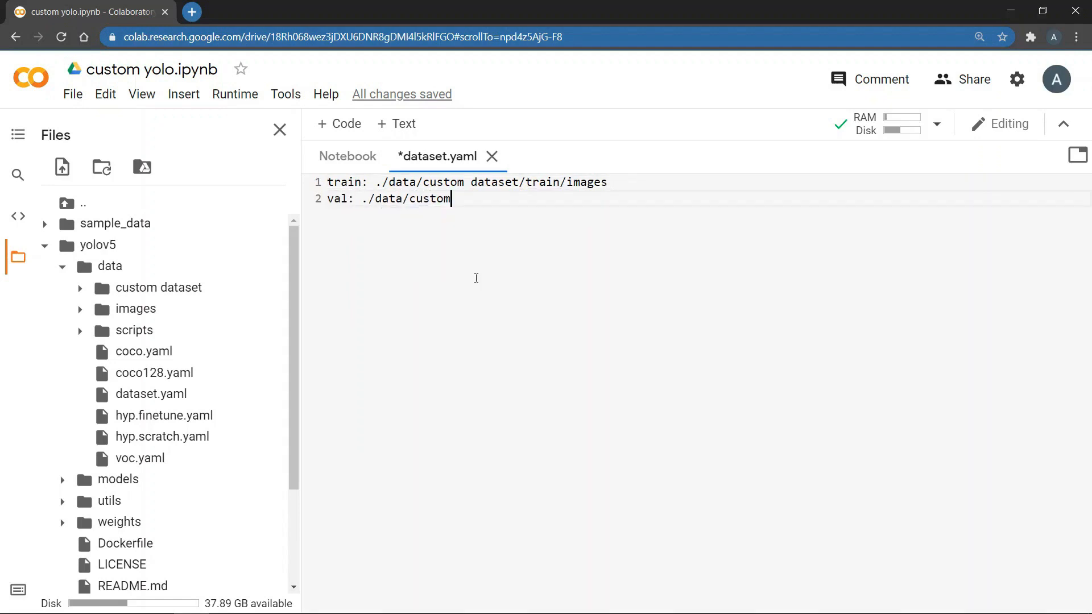
pyautogui.write('dataset')
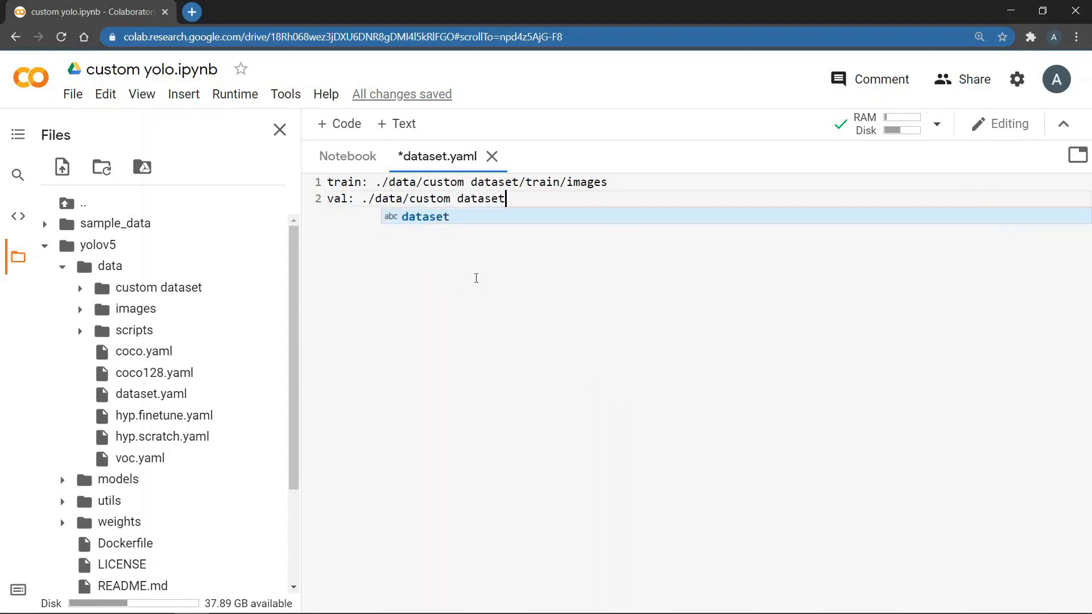
pyautogui.write('/train/images')
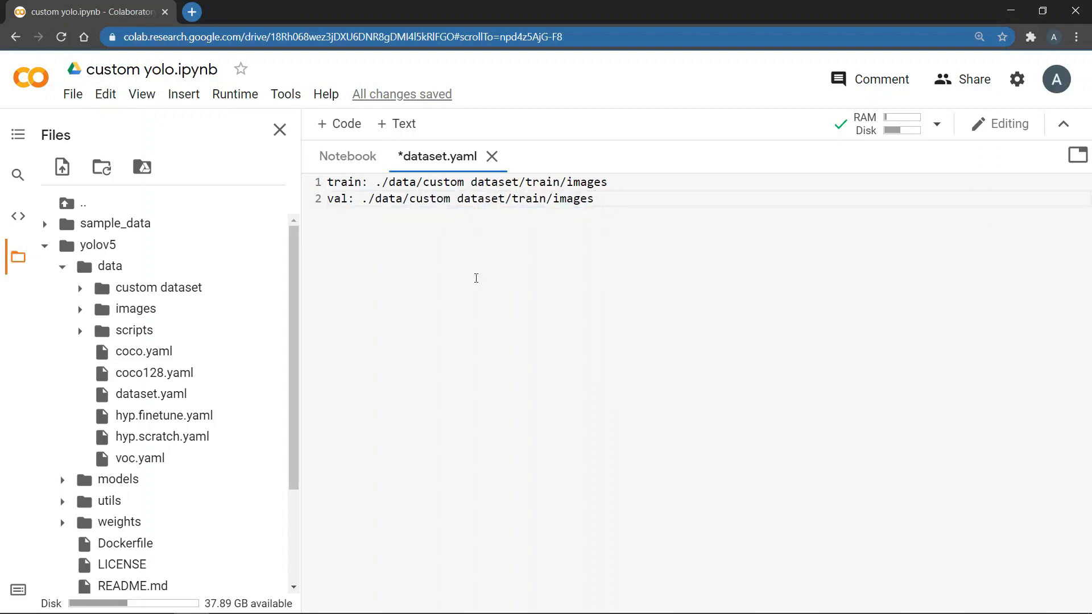
pyautogui.press('Enter')
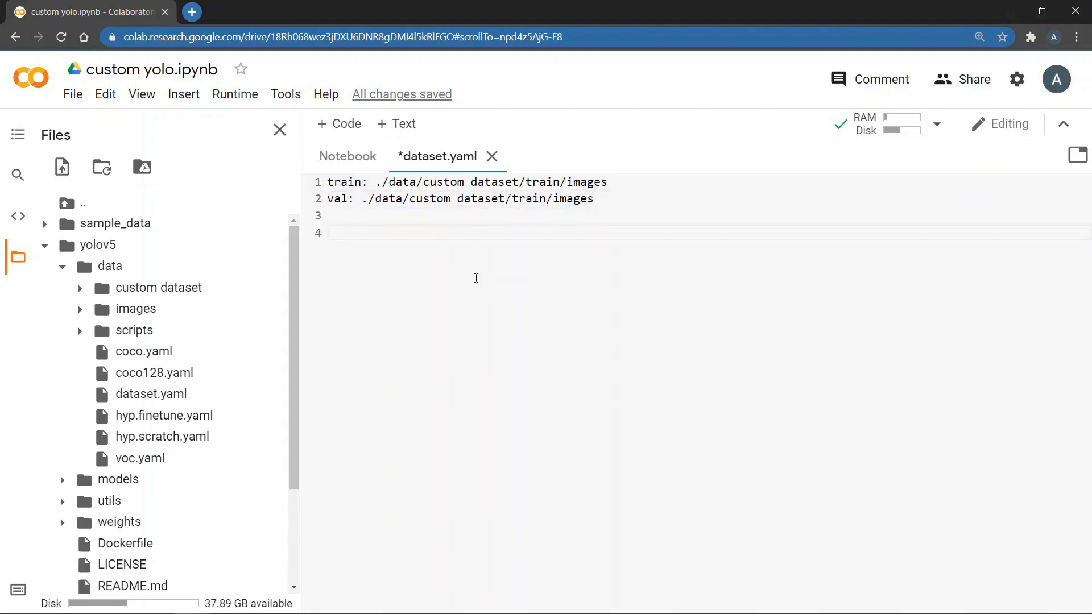
# - Add nc: 1 and names: ['mask'] to dataset.yaml
pyautogui.write('nc')
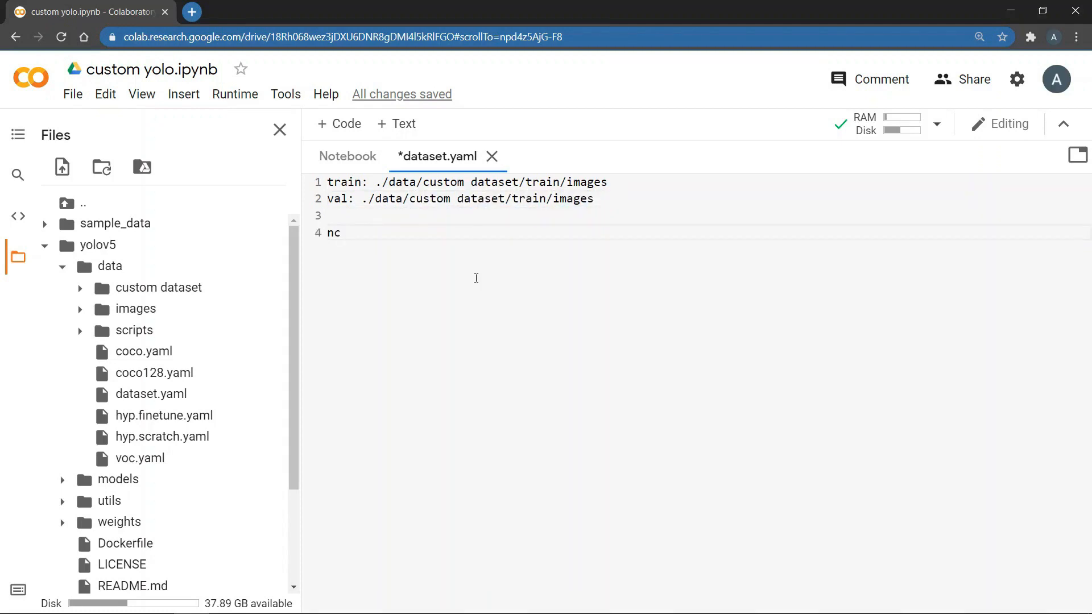
pyautogui.write(':')
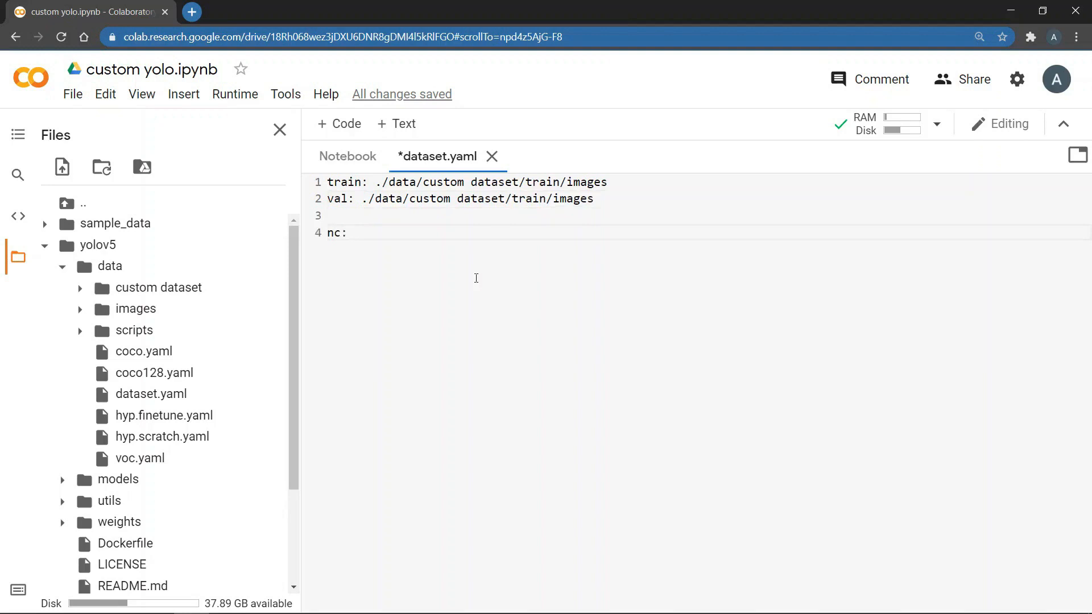
pyautogui.write('1')
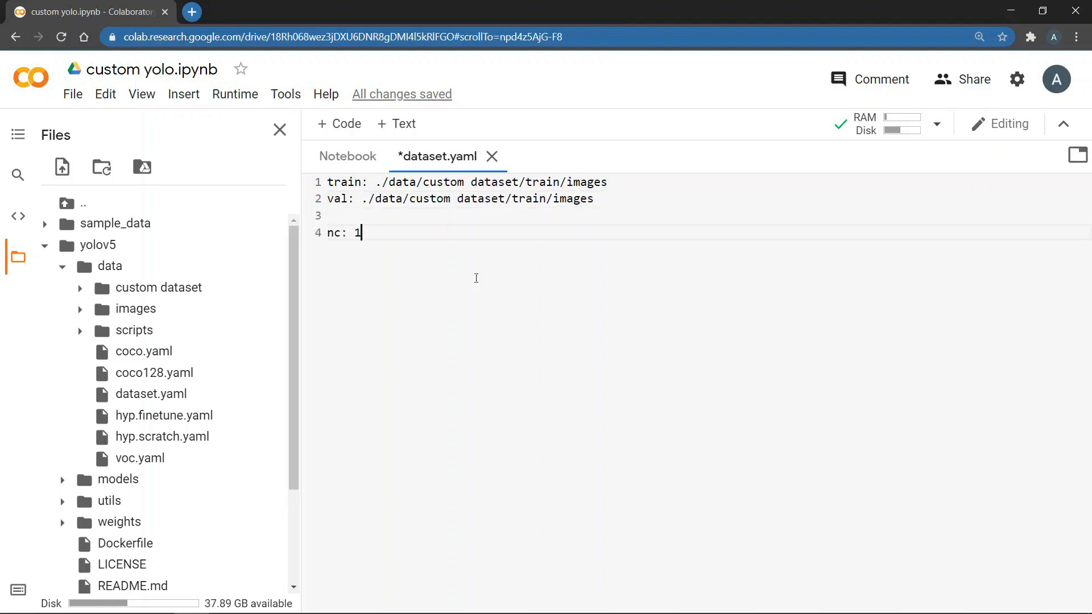
pyautogui.write('names:')
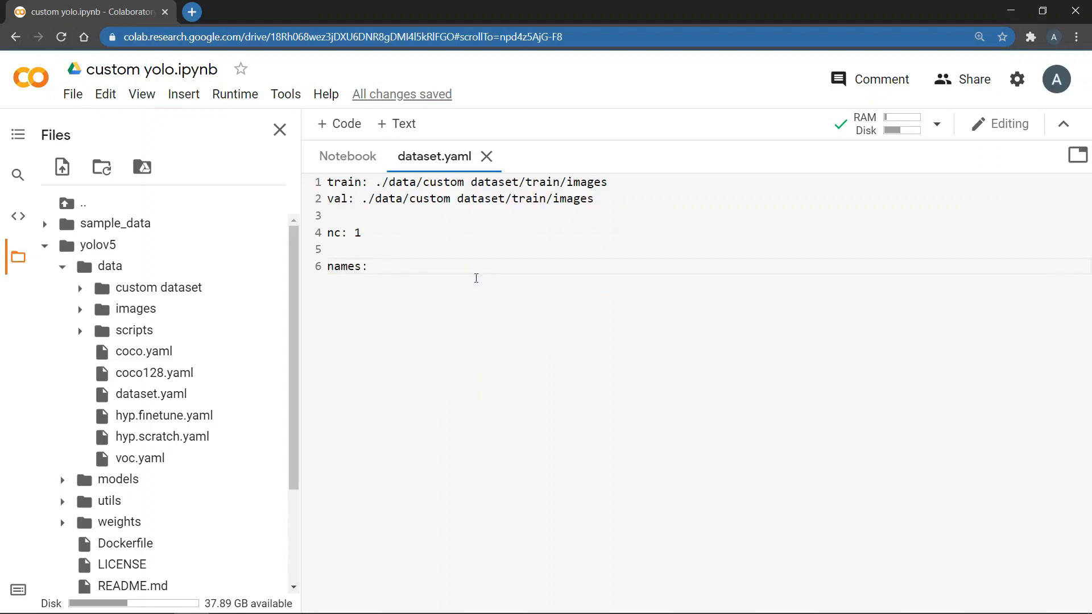
pyautogui.write("['']")
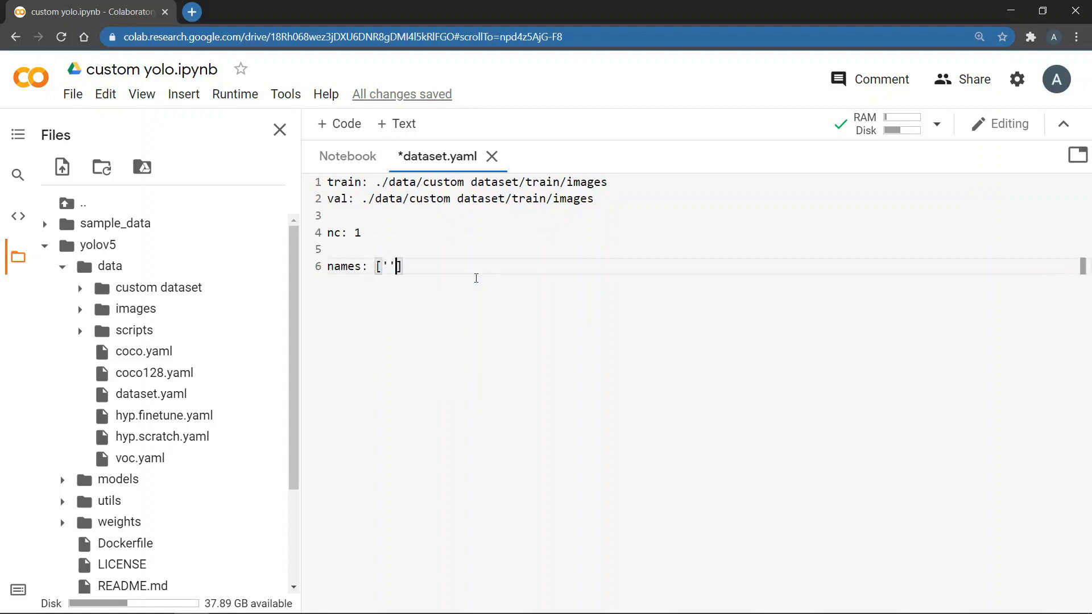
pyautogui.write('mask')
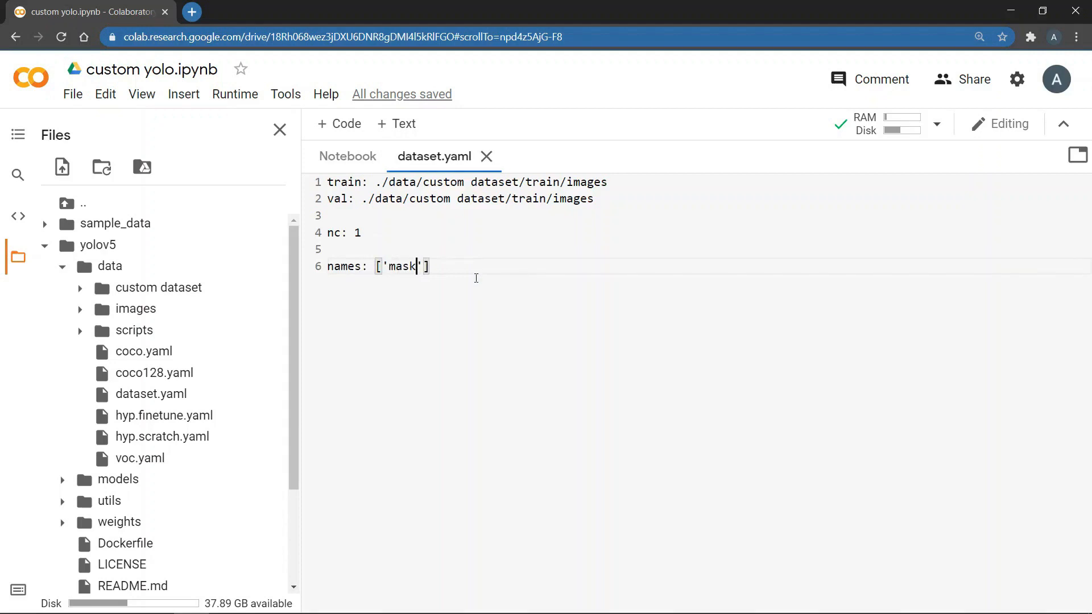
pyautogui.moveTo(486, 156)
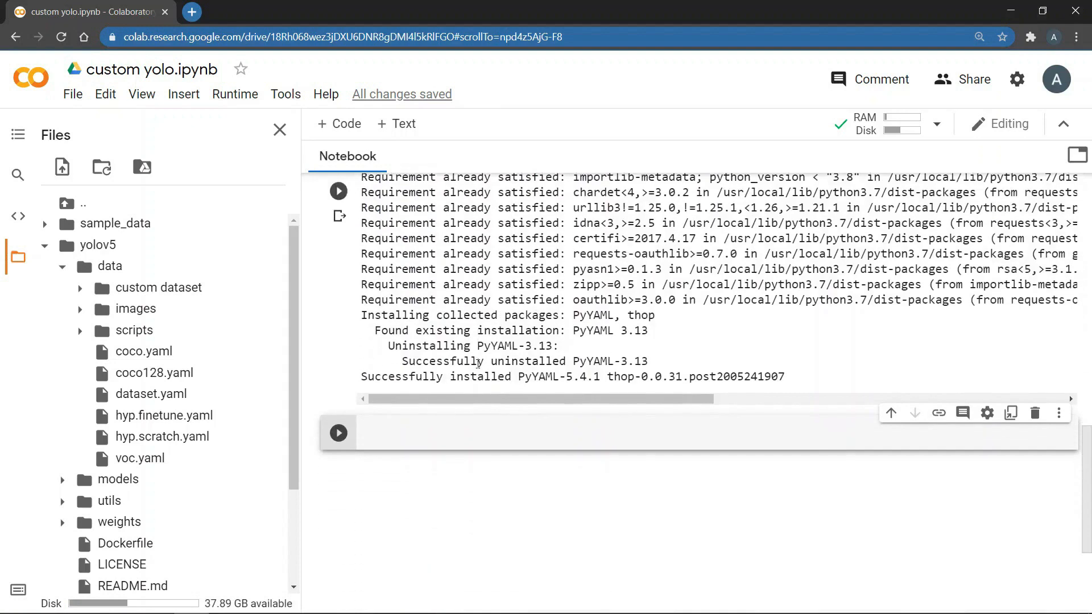
# - Run '!python train.py --img 600 --data dataset.yaml --epochs 50 --weights yolov5s.pt'
pyautogui.write('!')
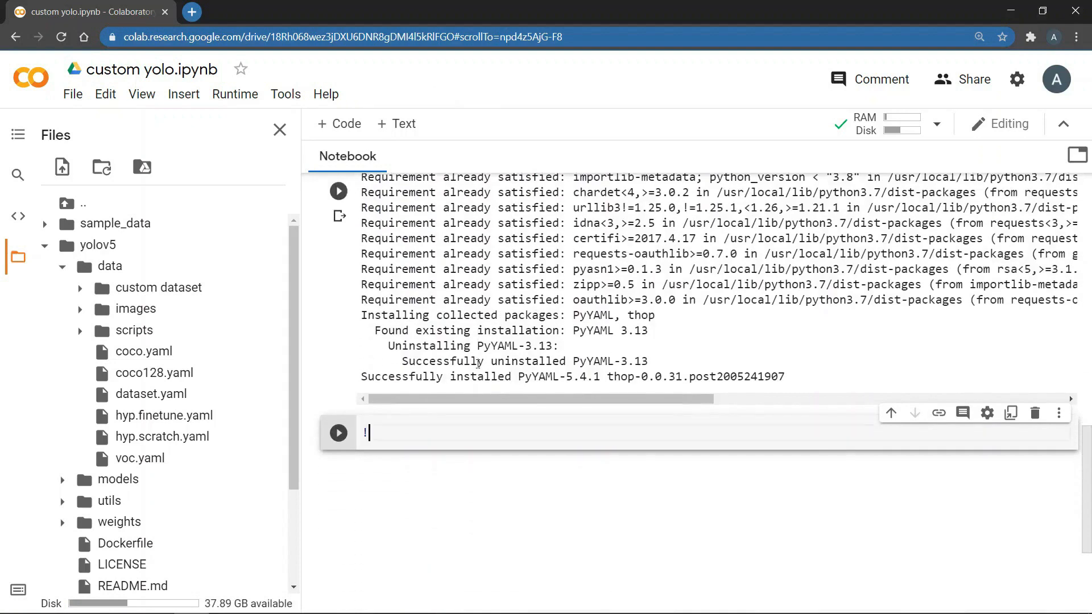
pyautogui.write('pytho')
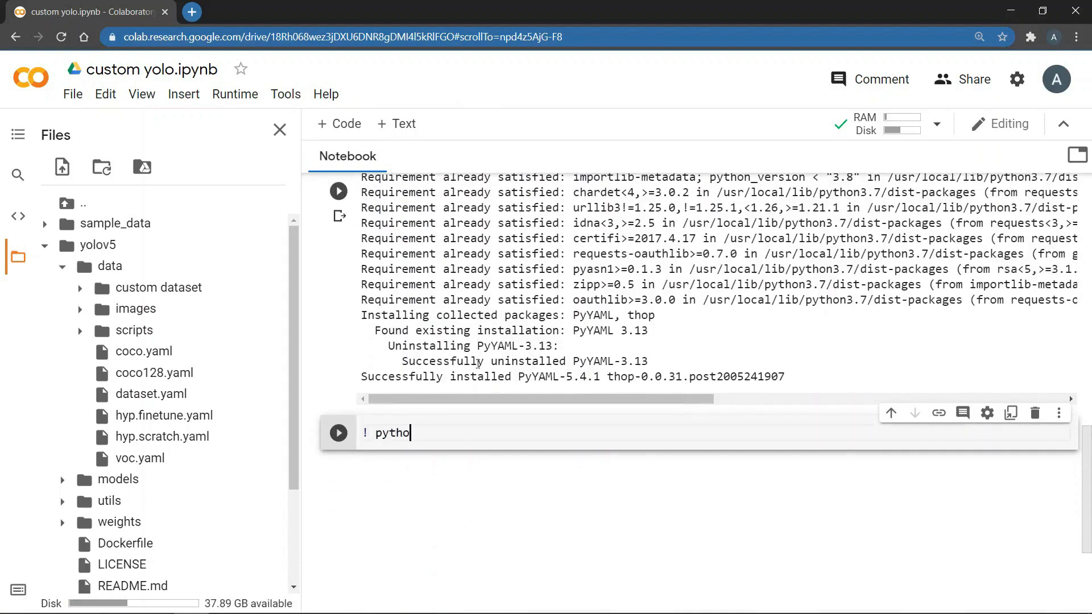
pyautogui.write('n train')
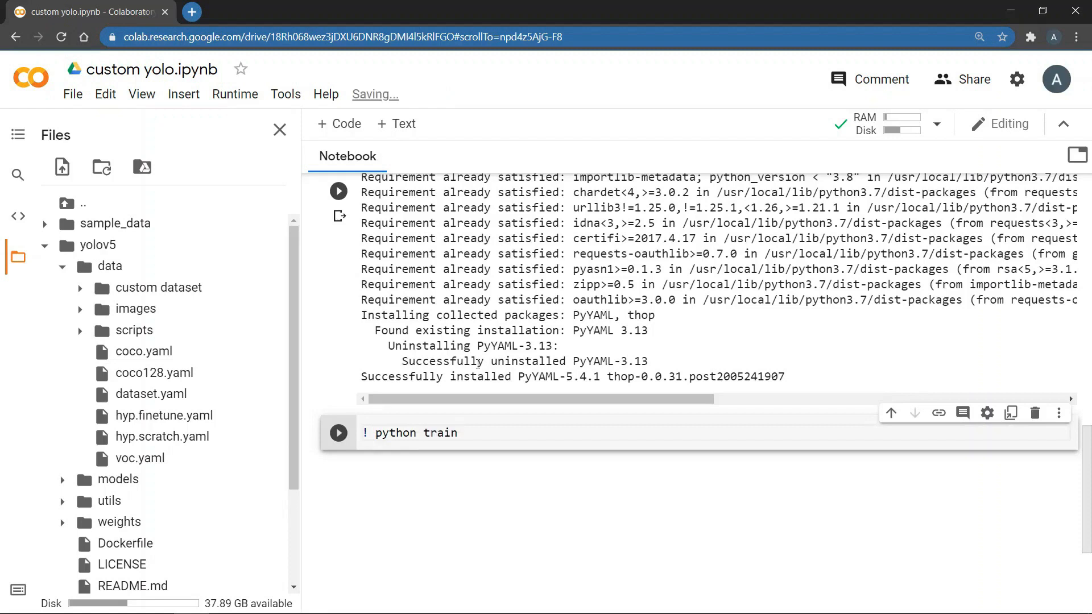
pyautogui.write('.py -')
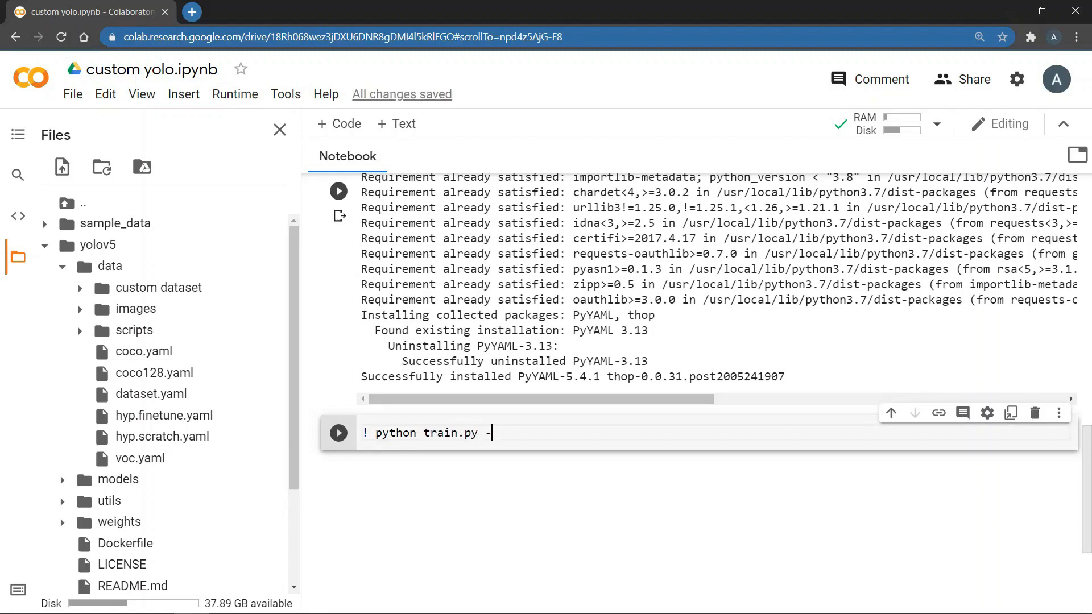
pyautogui.write('-img')
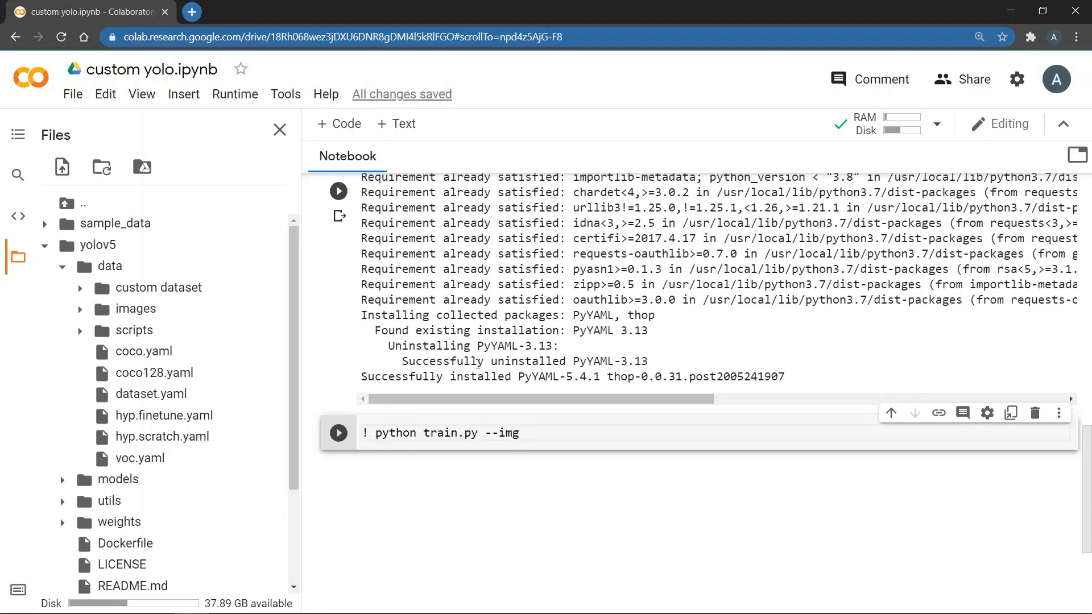
pyautogui.write('600')
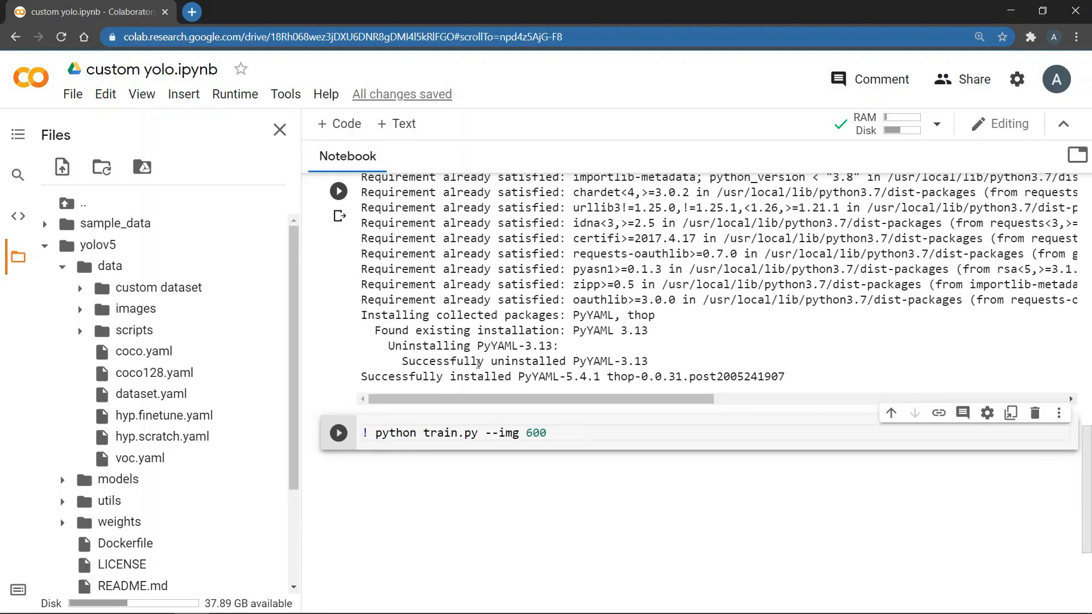
pyautogui.write('--data')
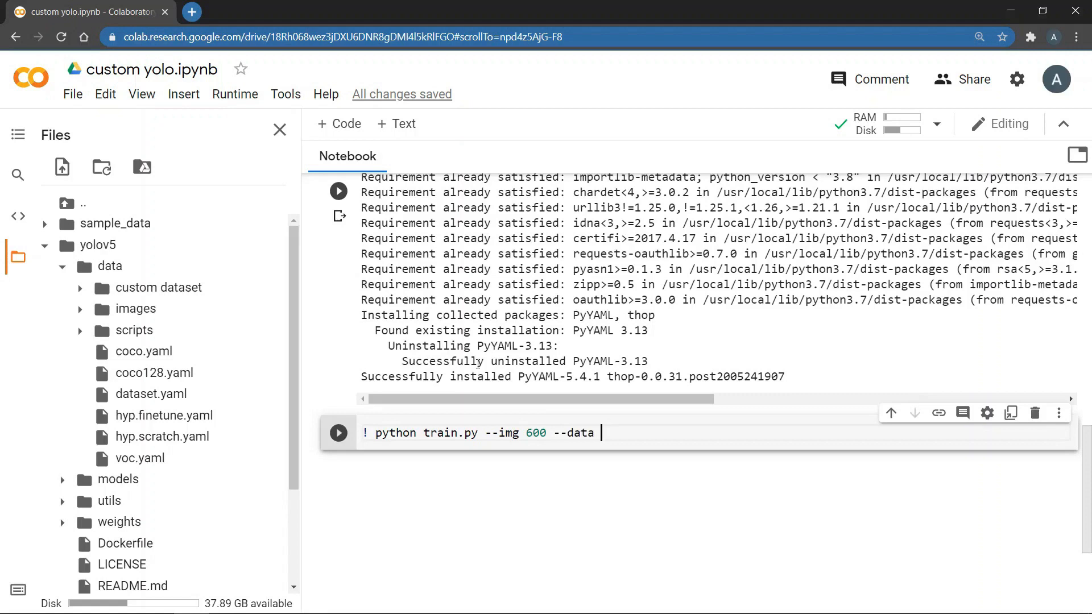
pyautogui.write('datase')
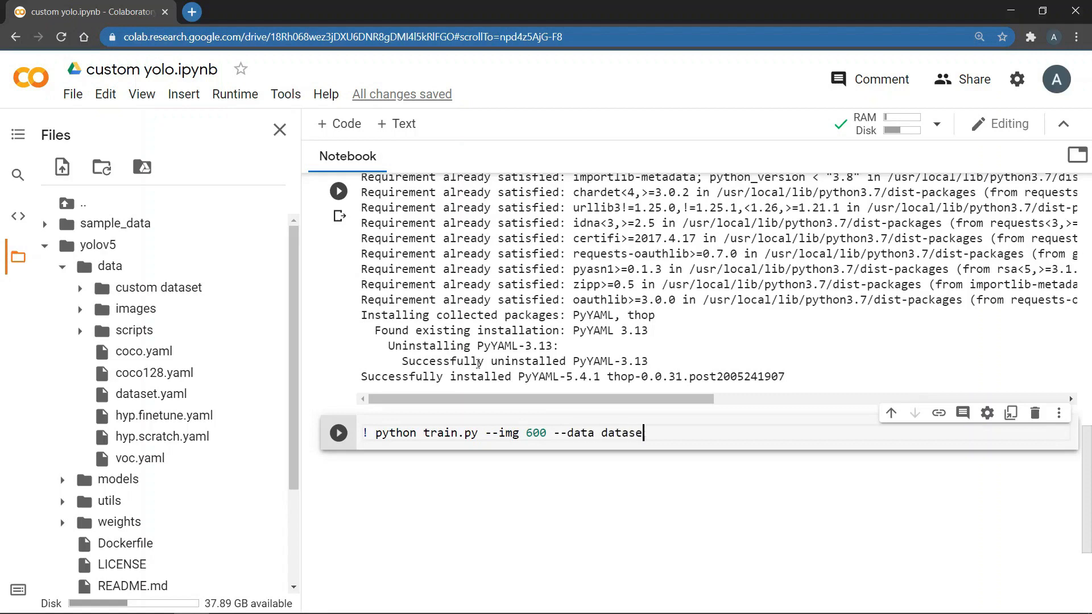
pyautogui.write('.yaml')
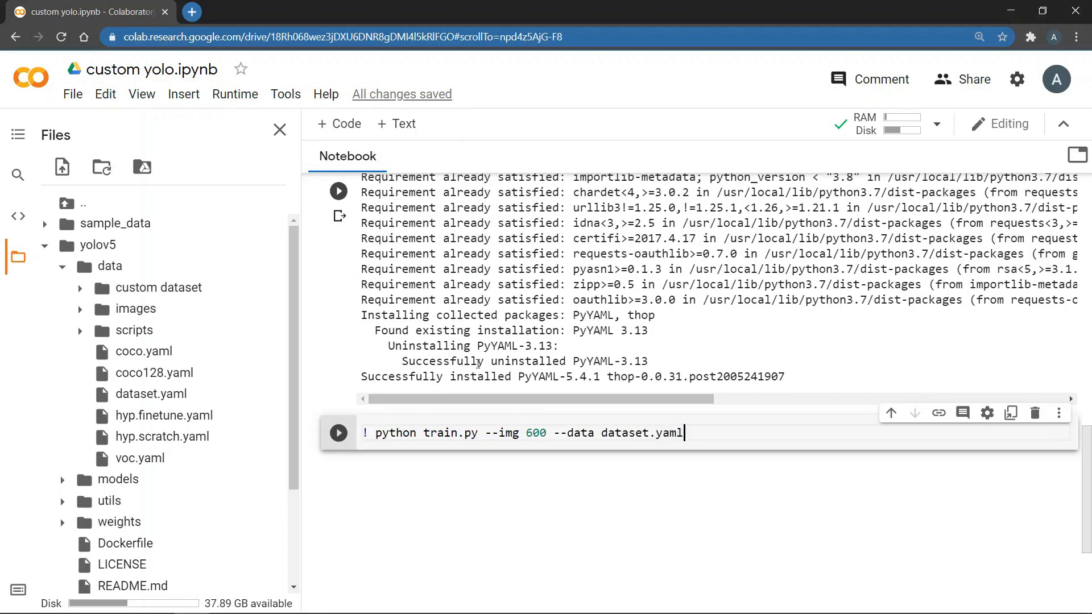
pyautogui.write('--e')
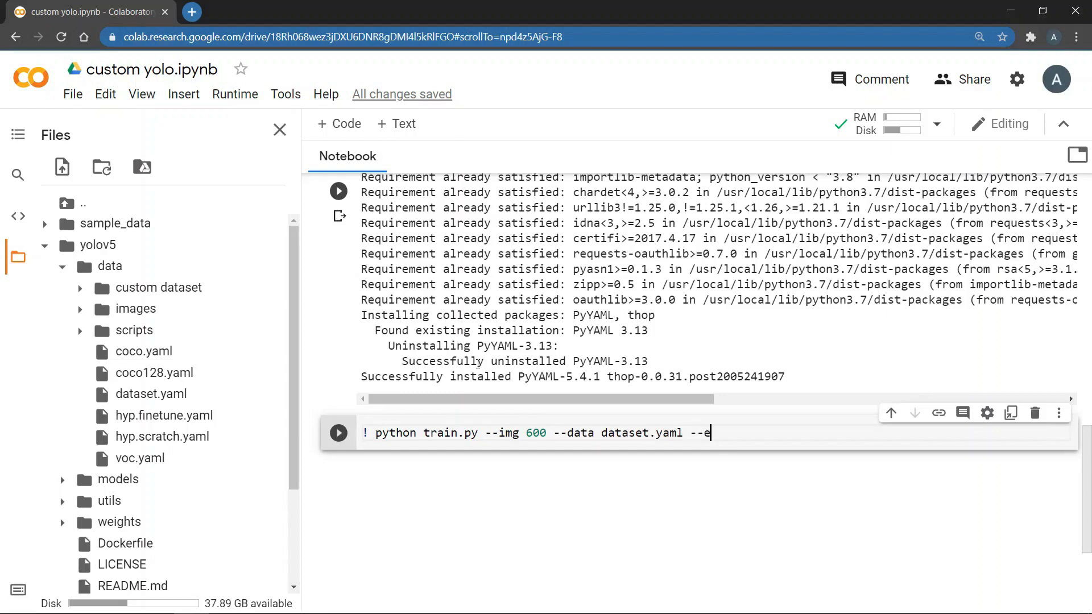
pyautogui.write('pochs 50')
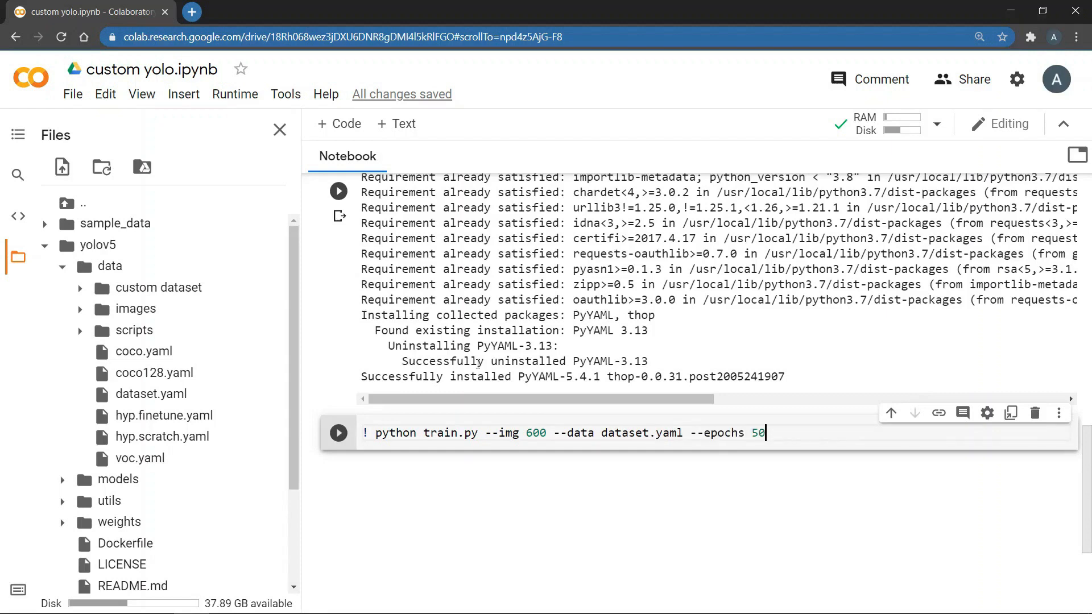
pyautogui.write('--w')
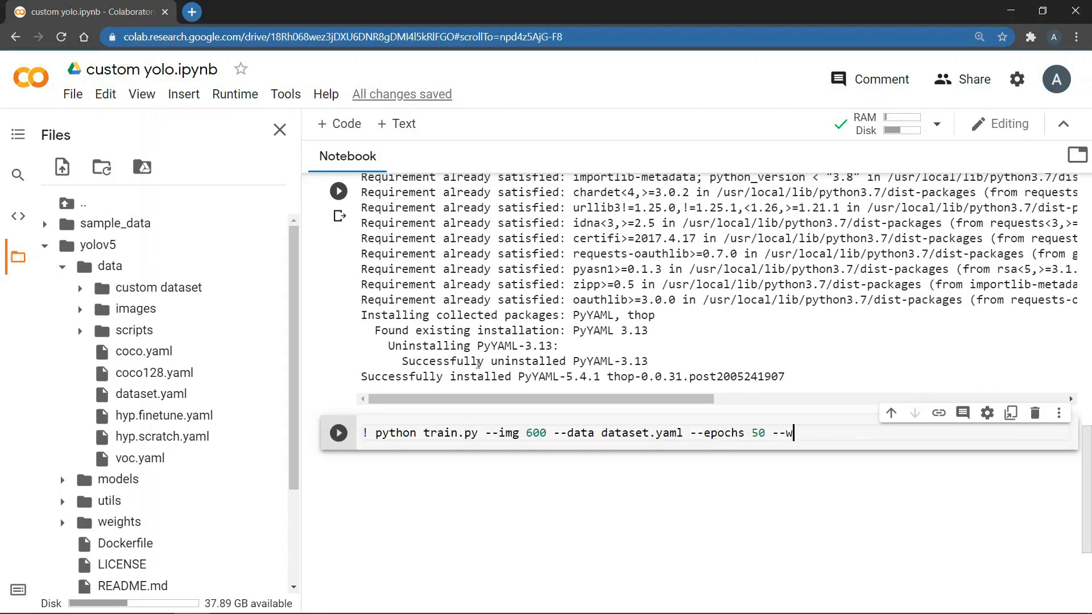
pyautogui.write('eights')
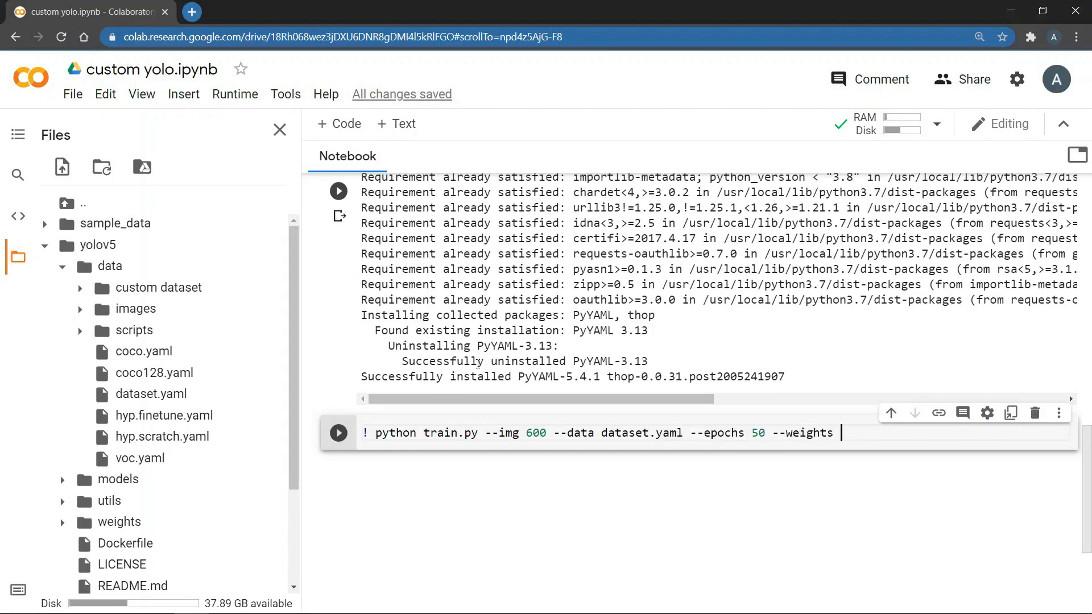
pyautogui.write("'yol'")
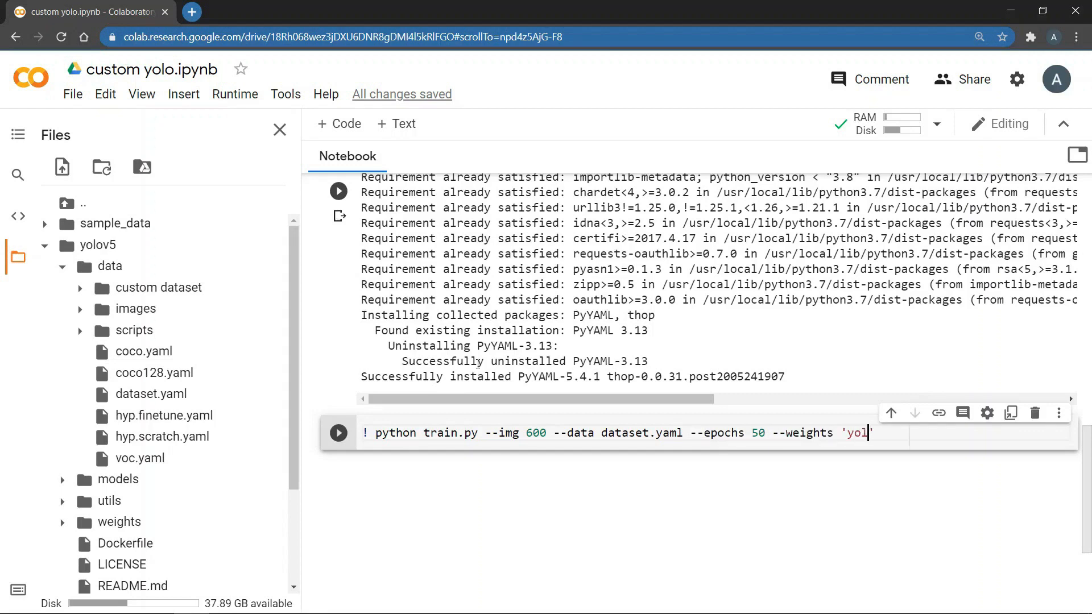
pyautogui.write("ov5s.pt'")
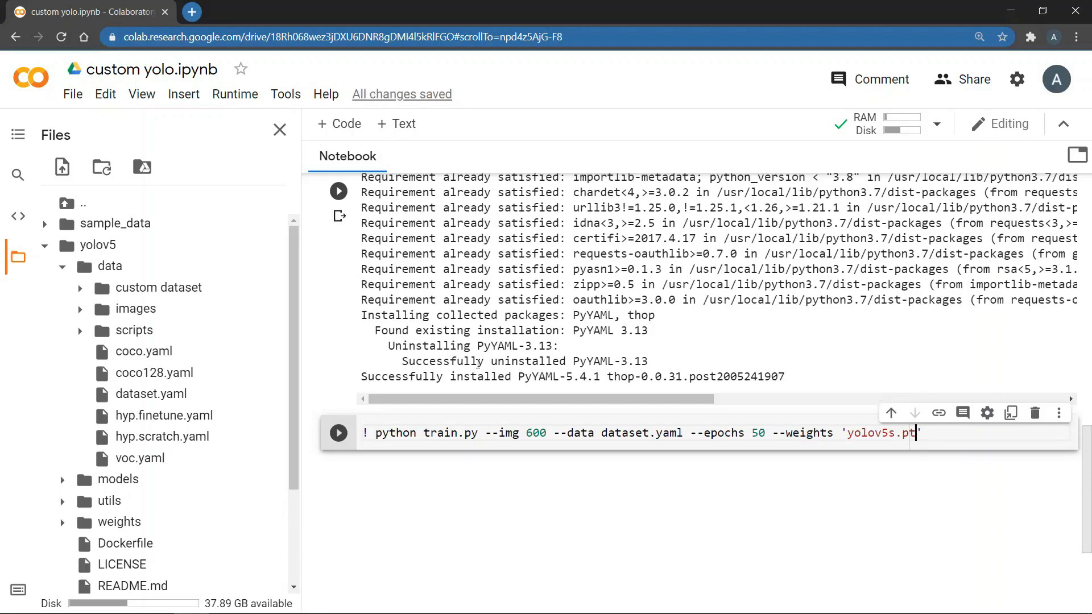
pyautogui.click(338, 432)
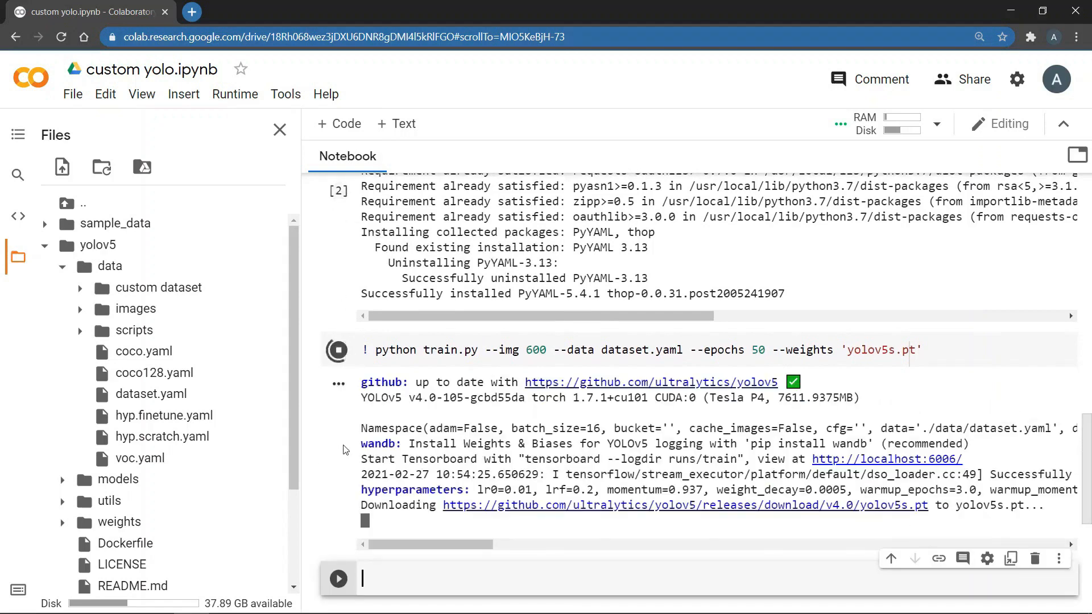
# - Follow the training output while yolov5s.pt downloads and all 50 epochs run
pyautogui.scroll(-3)
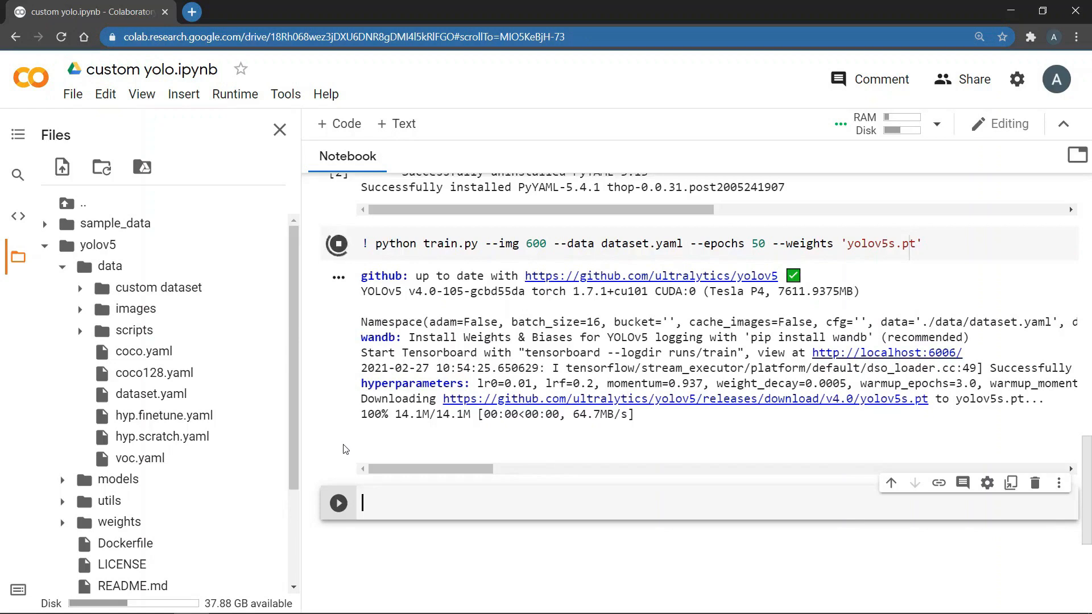
pyautogui.click(365, 446)
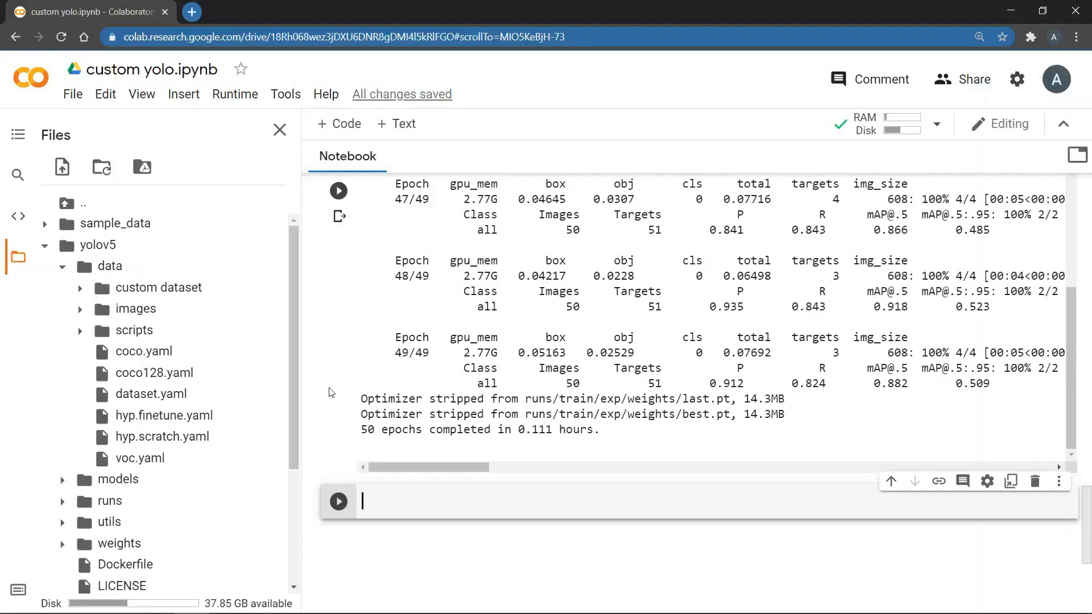
pyautogui.moveTo(496, 404)
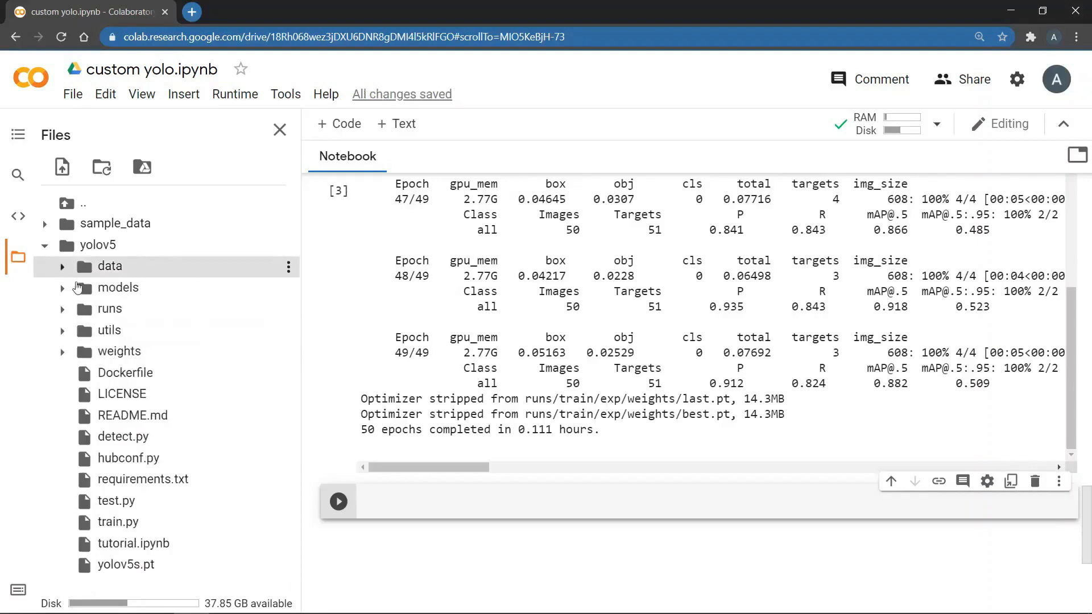
pyautogui.moveTo(108, 309)
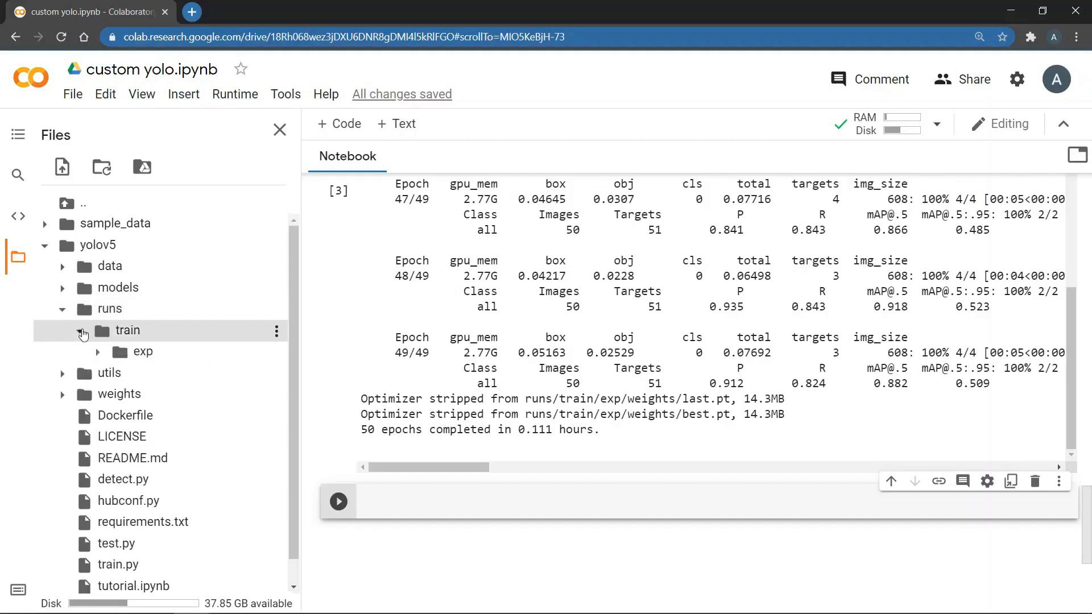
# - Expand runs/train/exp and its weights folder to list best.pt, last.pt and result files
pyautogui.click(99, 351)
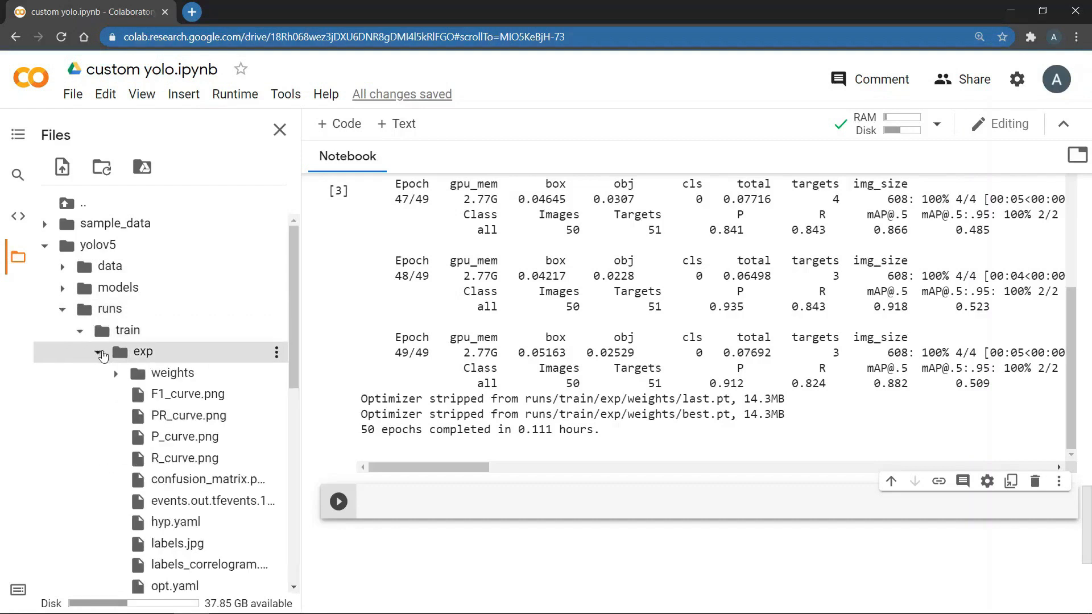
pyautogui.scroll(-3)
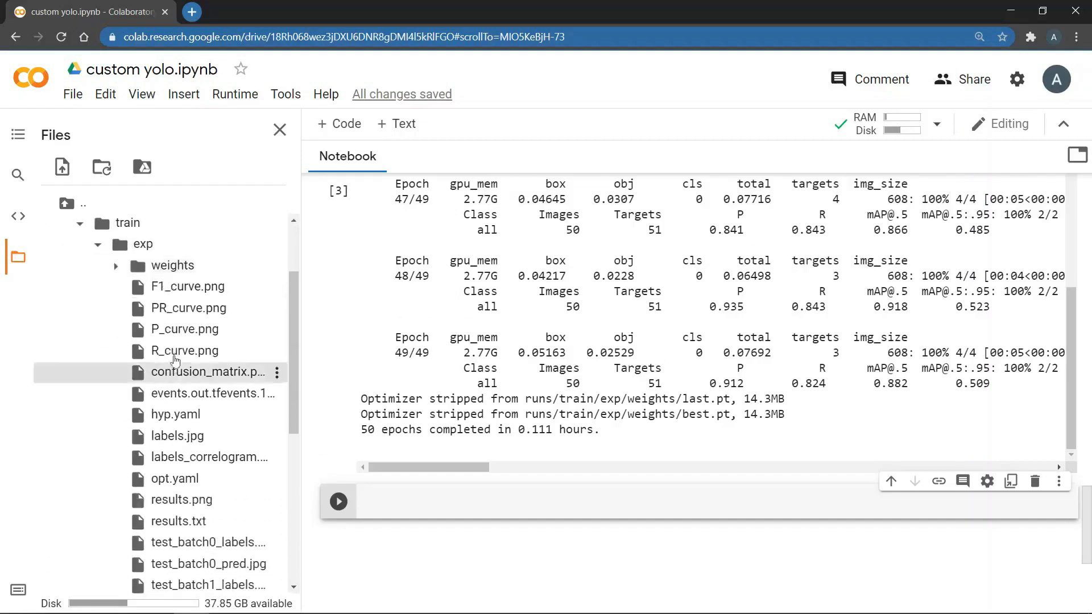
pyautogui.scroll(-3)
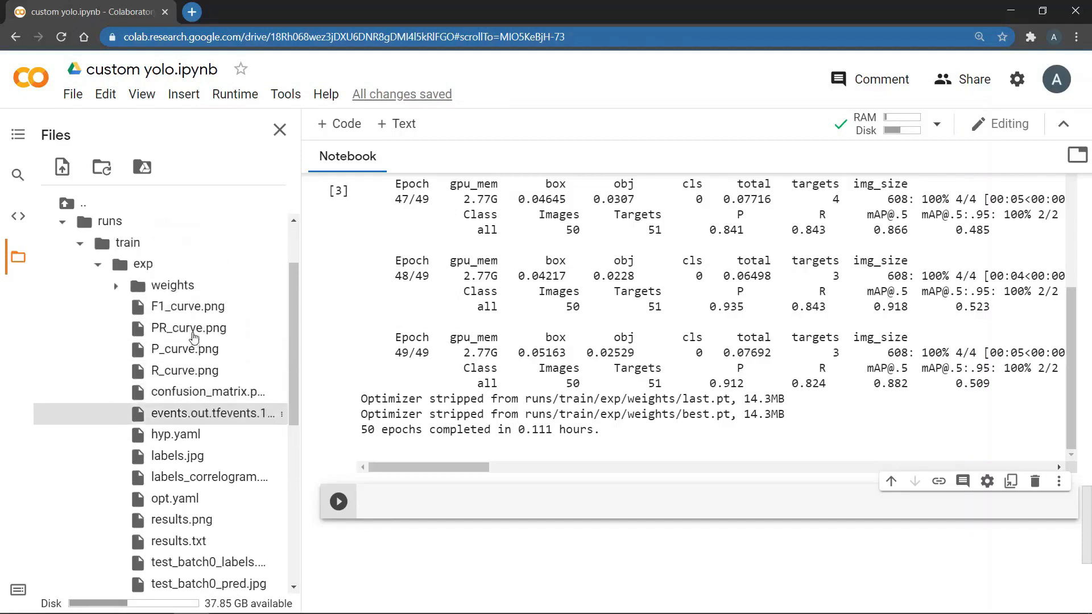
pyautogui.click(116, 285)
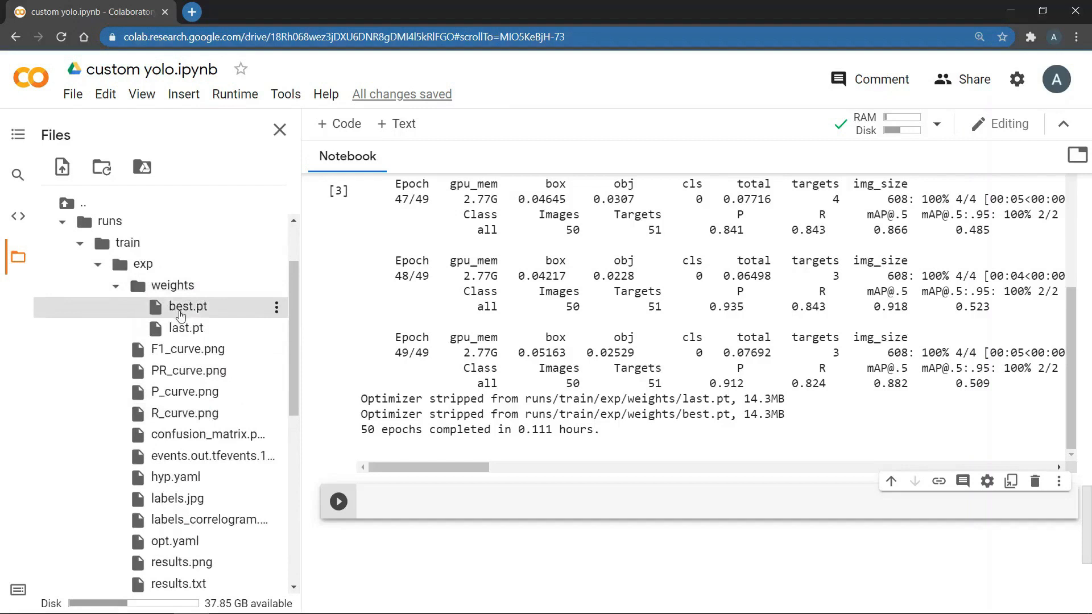
pyautogui.moveTo(186, 328)
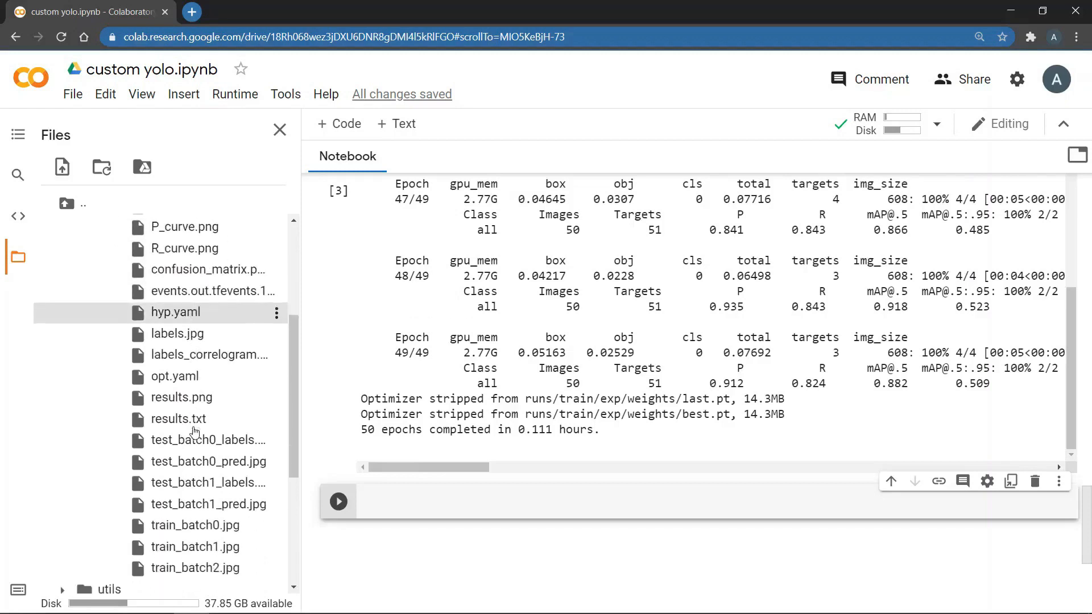
pyautogui.scroll(-3)
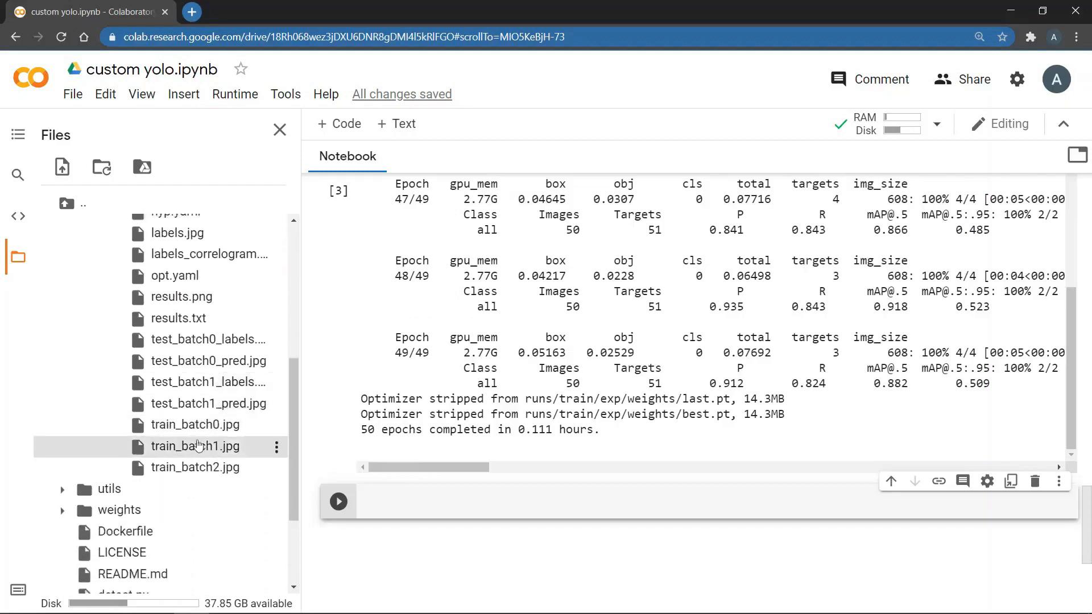
pyautogui.moveTo(195, 467)
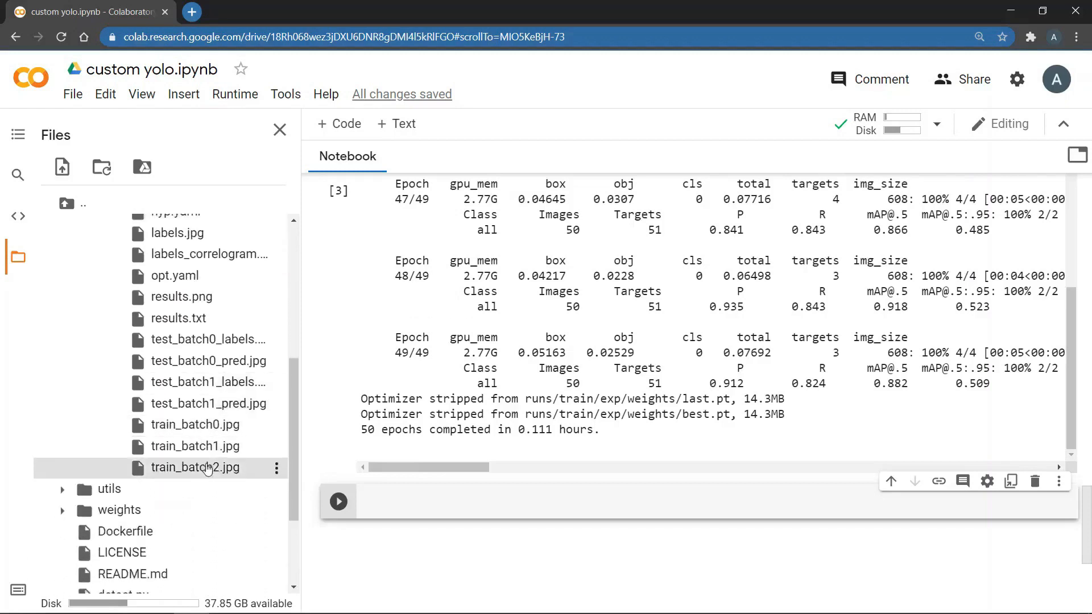
# - Open the train_batch2.jpg training mosaic in its own browser tab
pyautogui.doubleClick(196, 467)
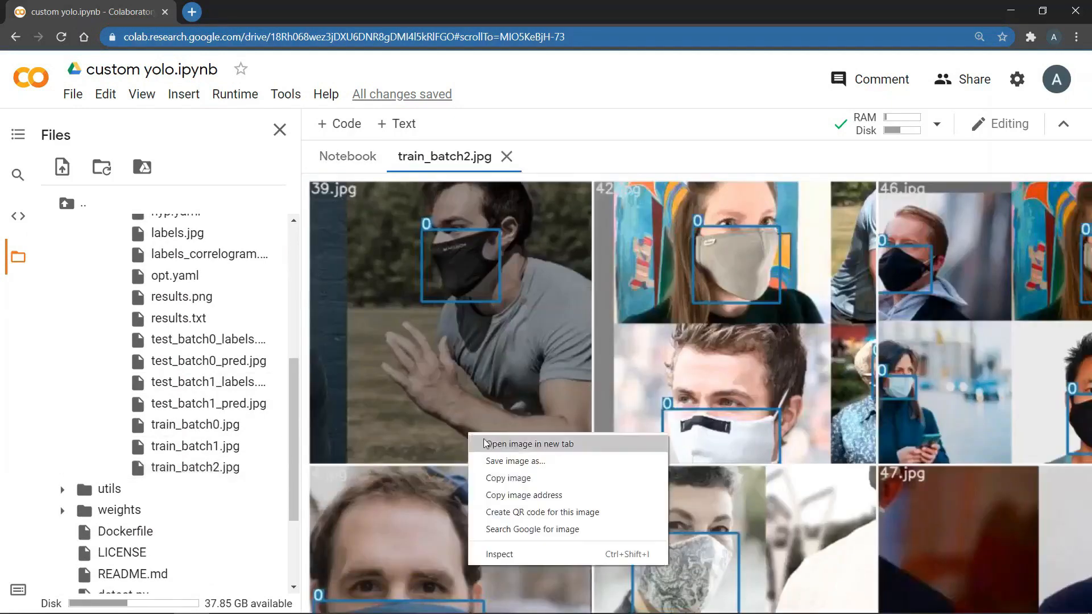
pyautogui.click(528, 444)
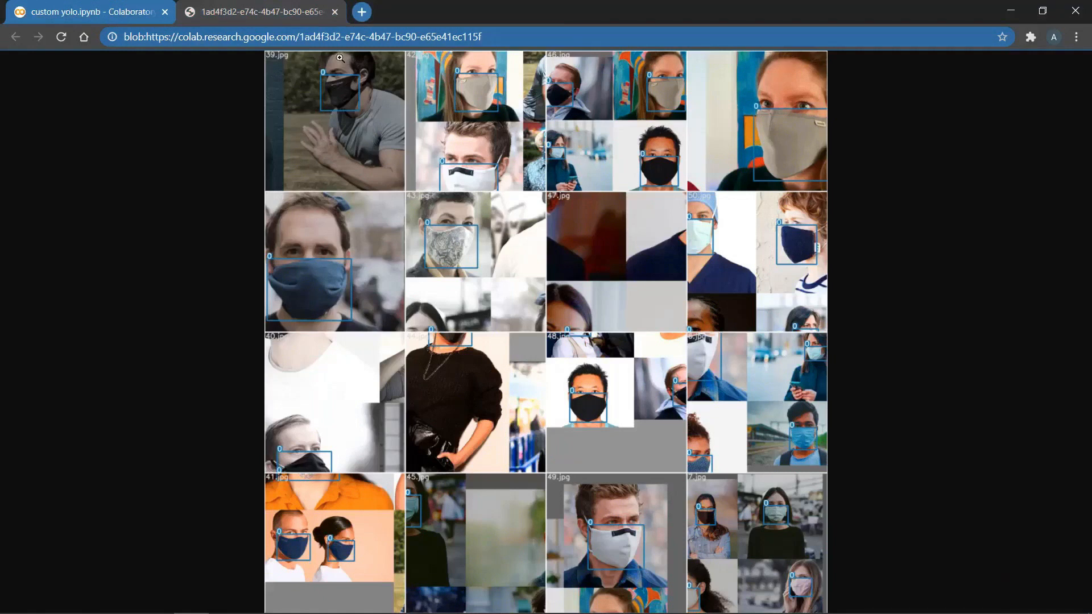
pyautogui.moveTo(382, 167)
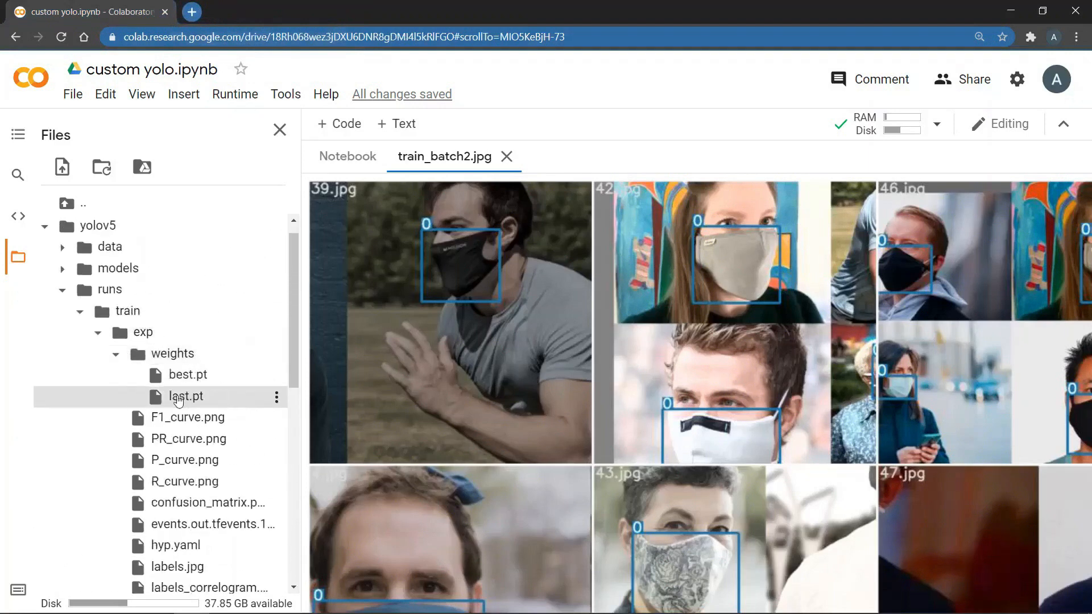
# - Close the train_batch2.jpg image and return to the notebook
pyautogui.click(117, 353)
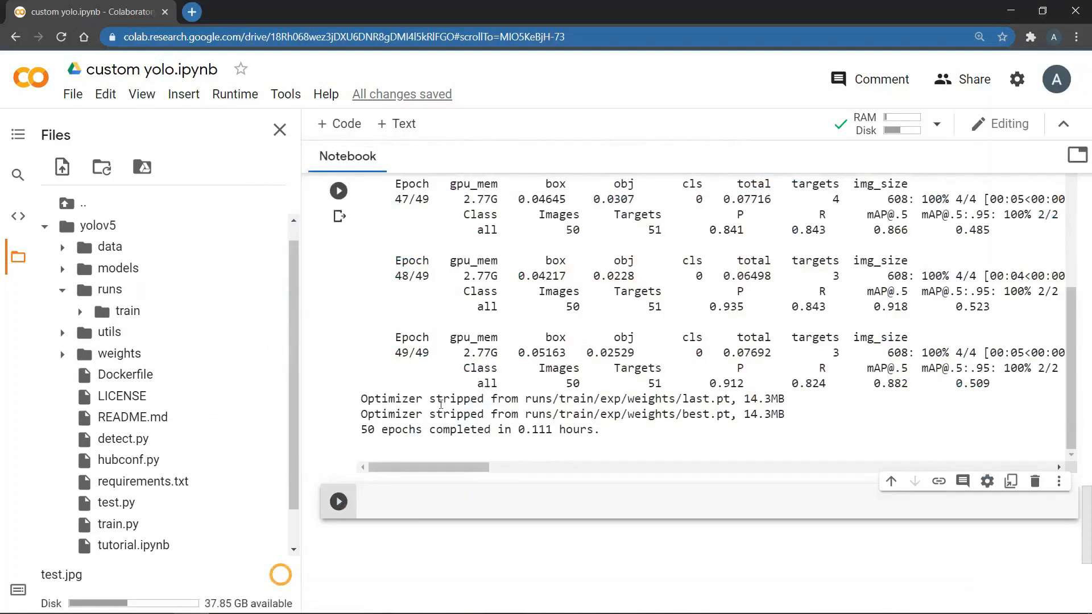
# - Enter `! python detect.py --source '../test.jpg' --weights './runs/train/exp/weights/best.pt'` in the cell
pyautogui.write('! p')
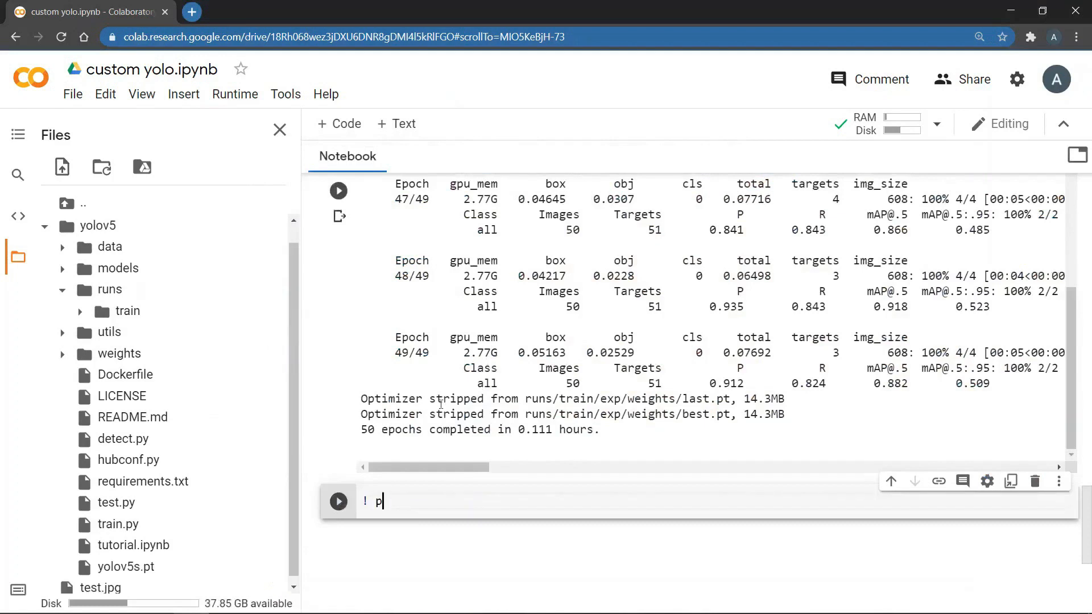
pyautogui.write('ython dete')
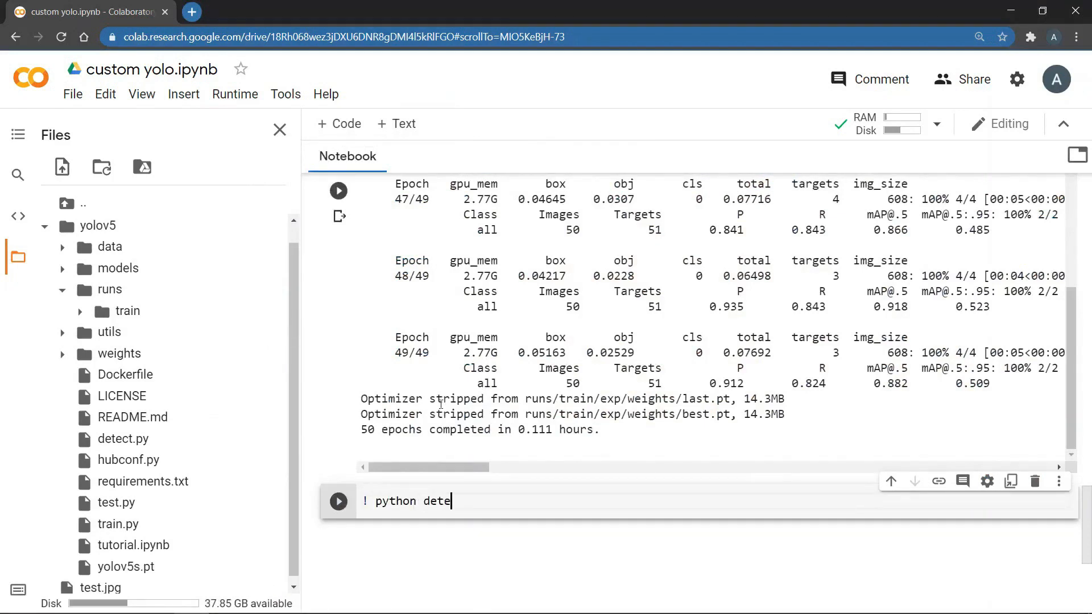
pyautogui.write('ct.py')
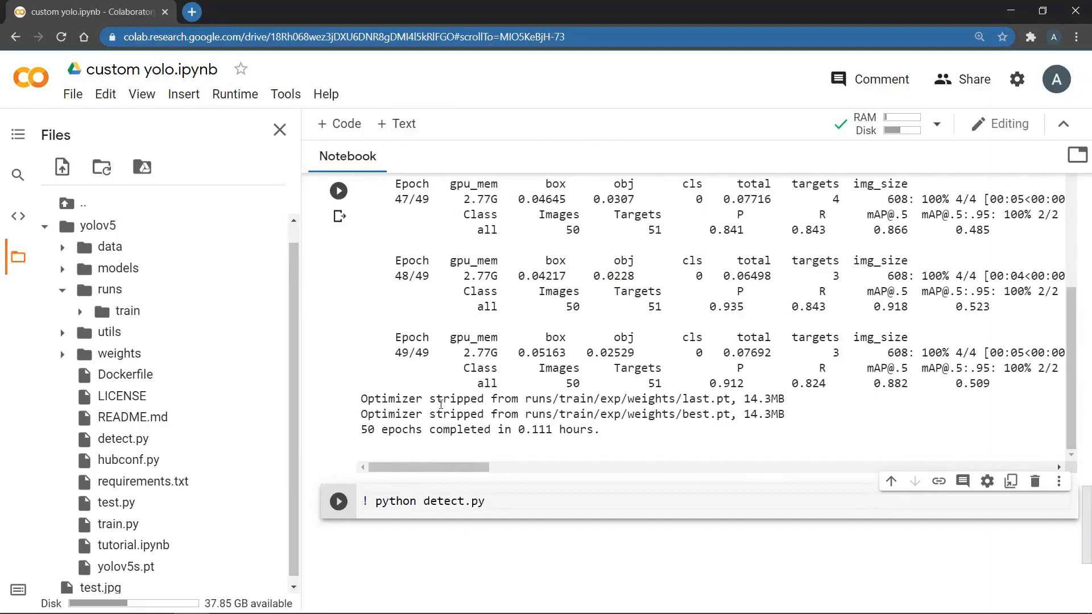
pyautogui.write('--sourc')
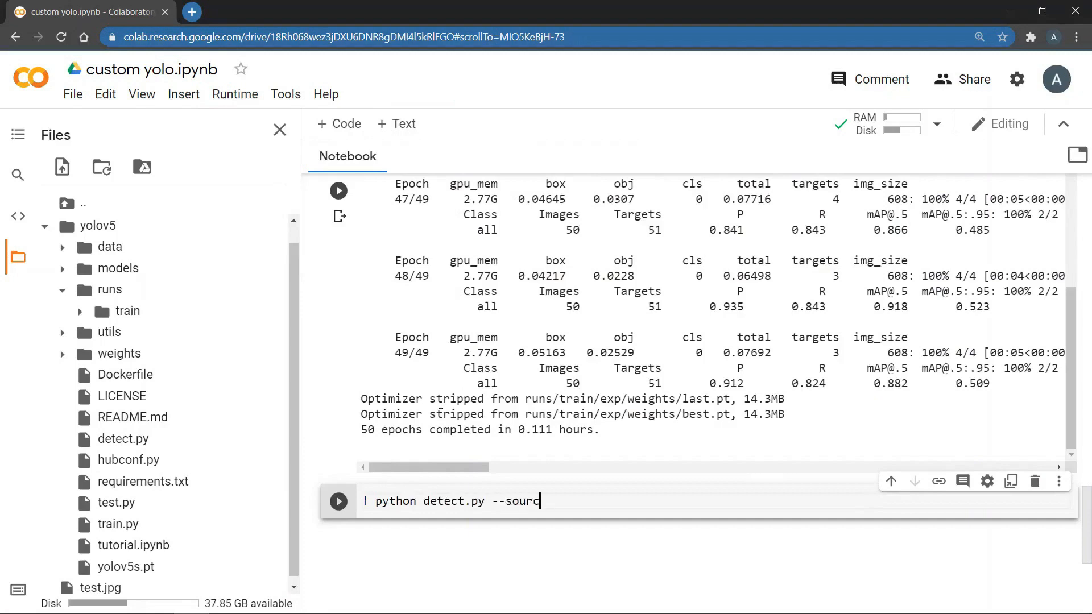
pyautogui.write("e ''")
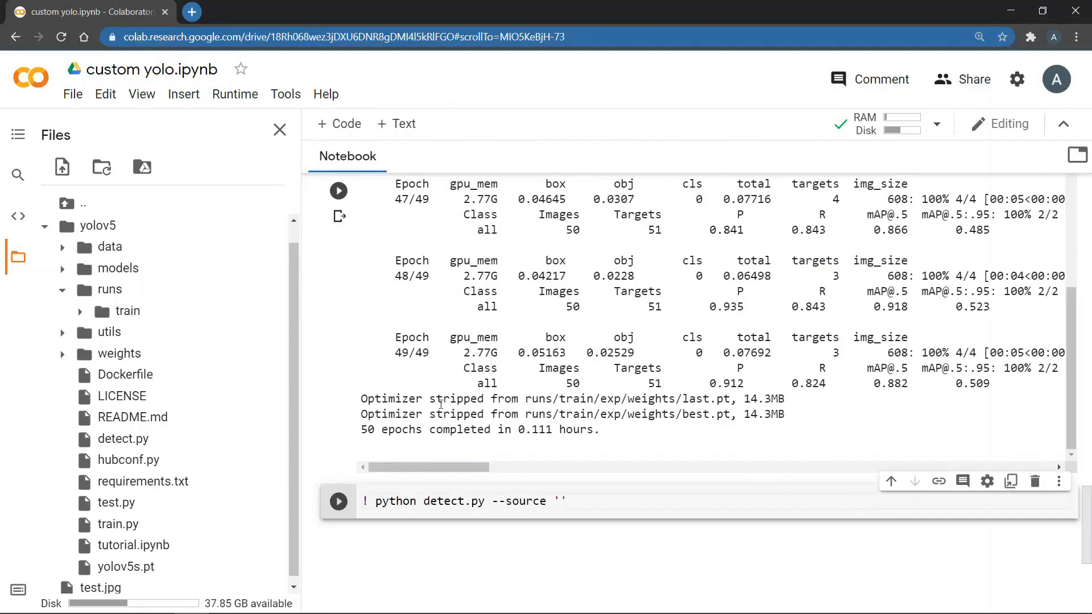
pyautogui.write('../')
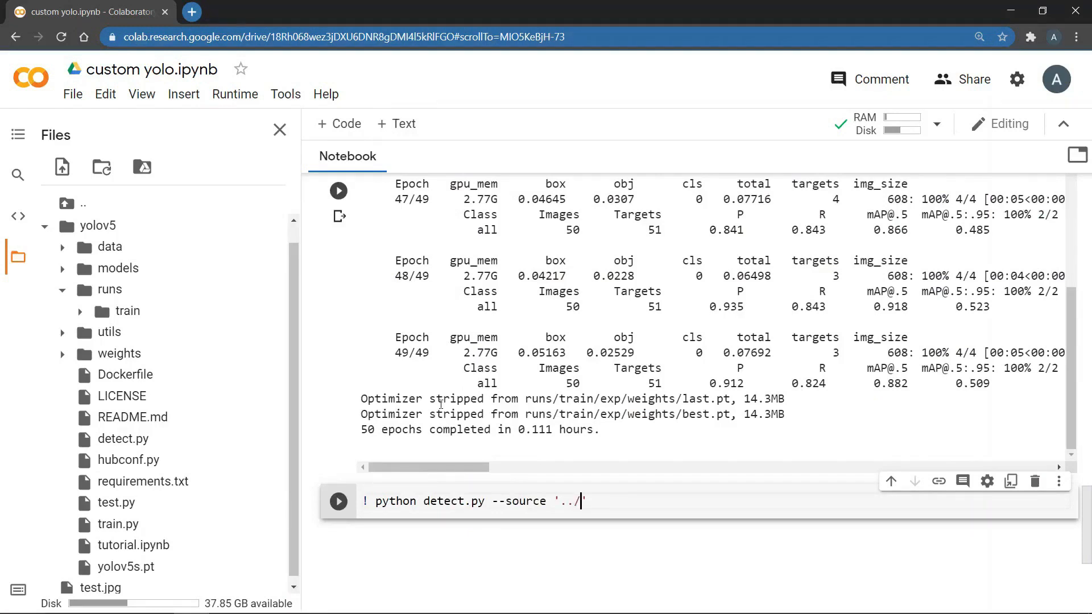
pyautogui.write('test.')
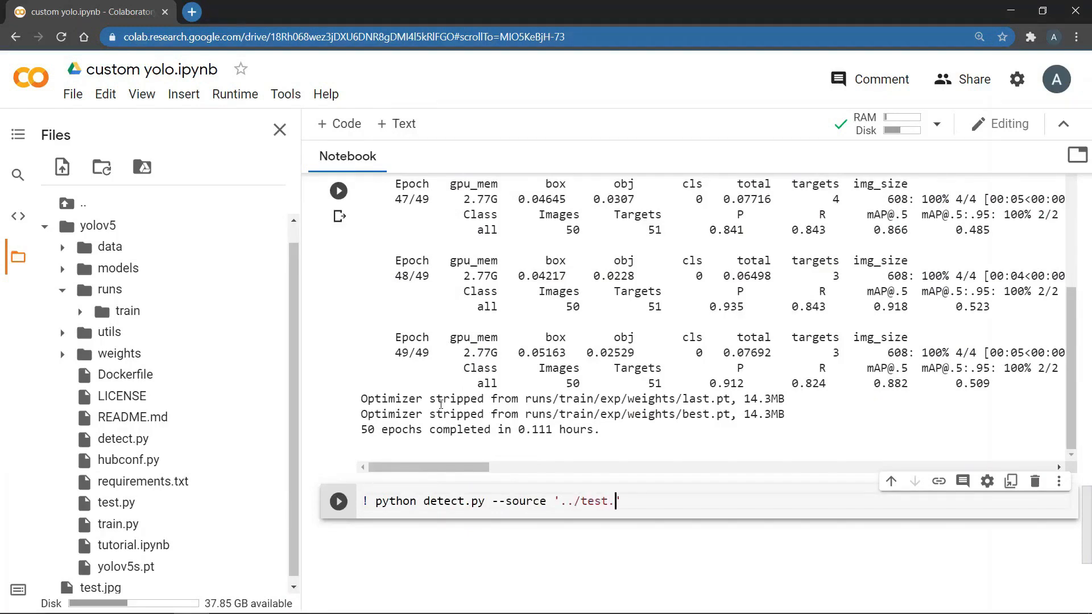
pyautogui.write("jpg'")
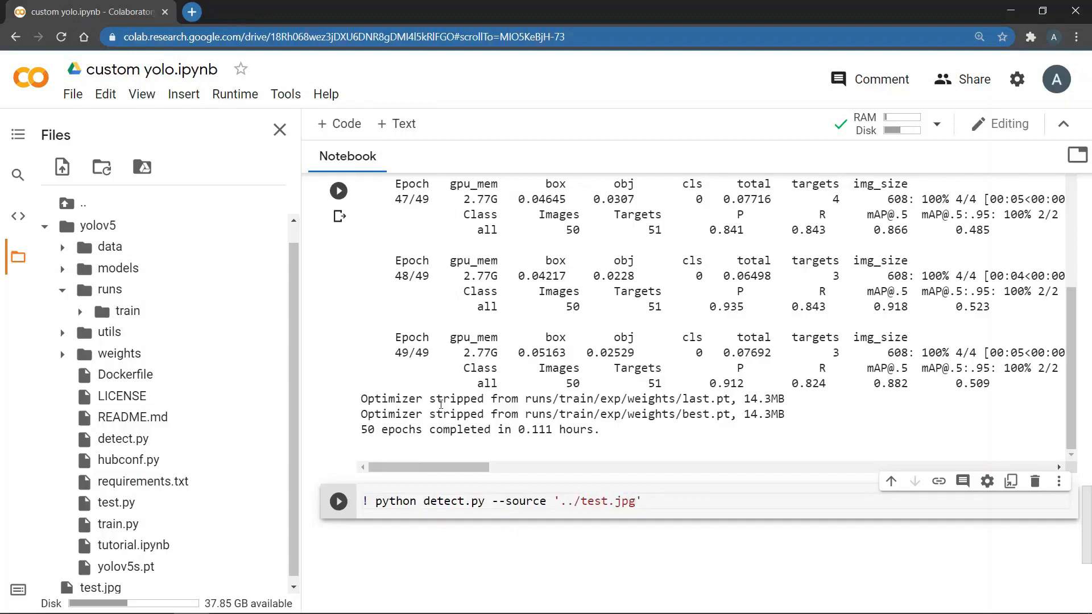
pyautogui.write('--weigh')
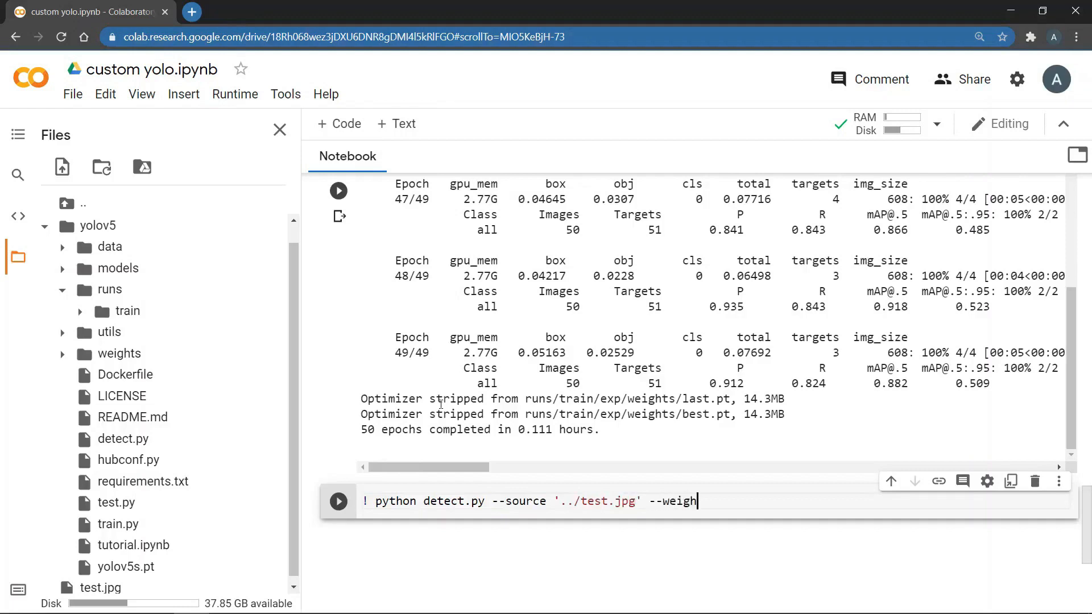
pyautogui.write('ts')
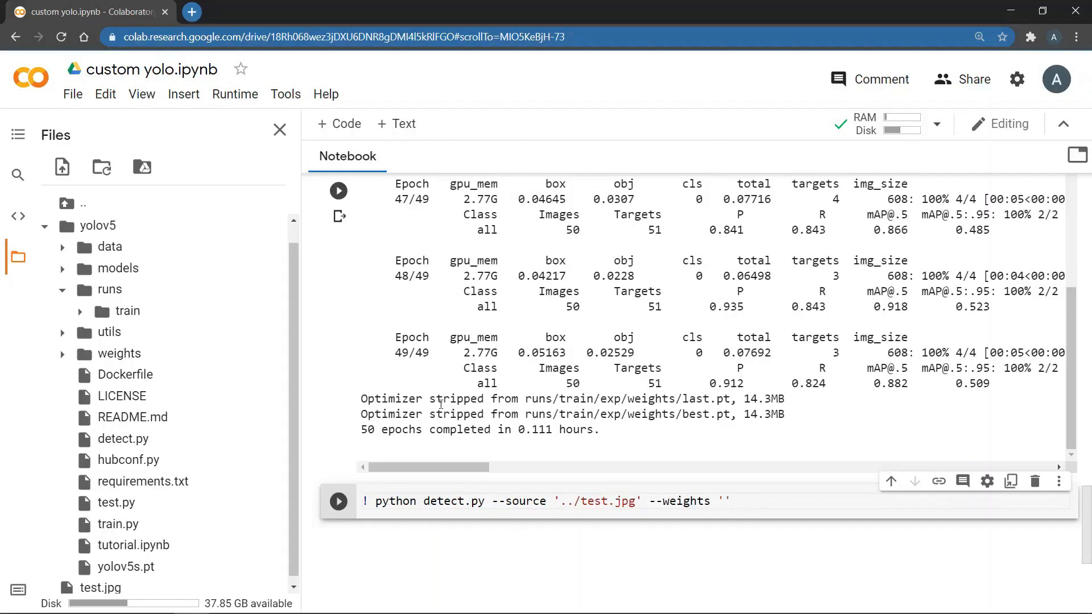
pyautogui.write("'./runs/")
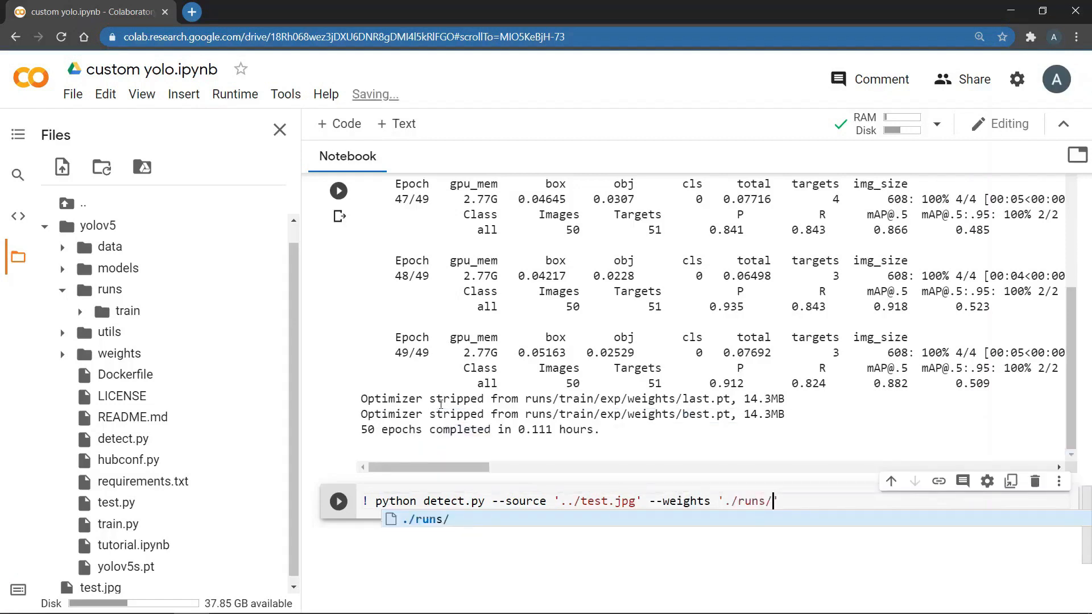
pyautogui.write('train')
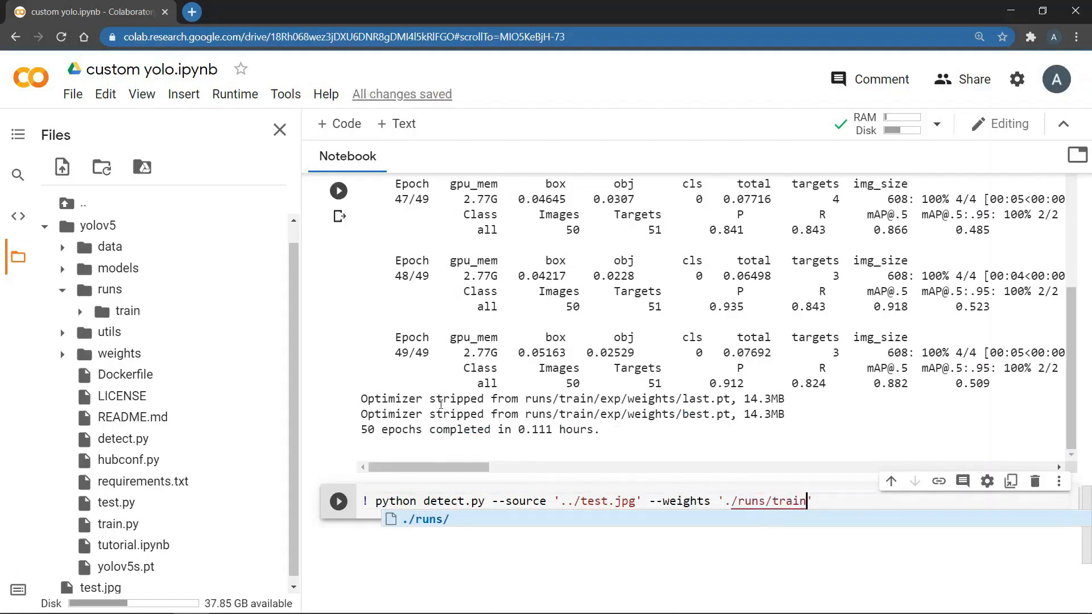
pyautogui.write('/exp')
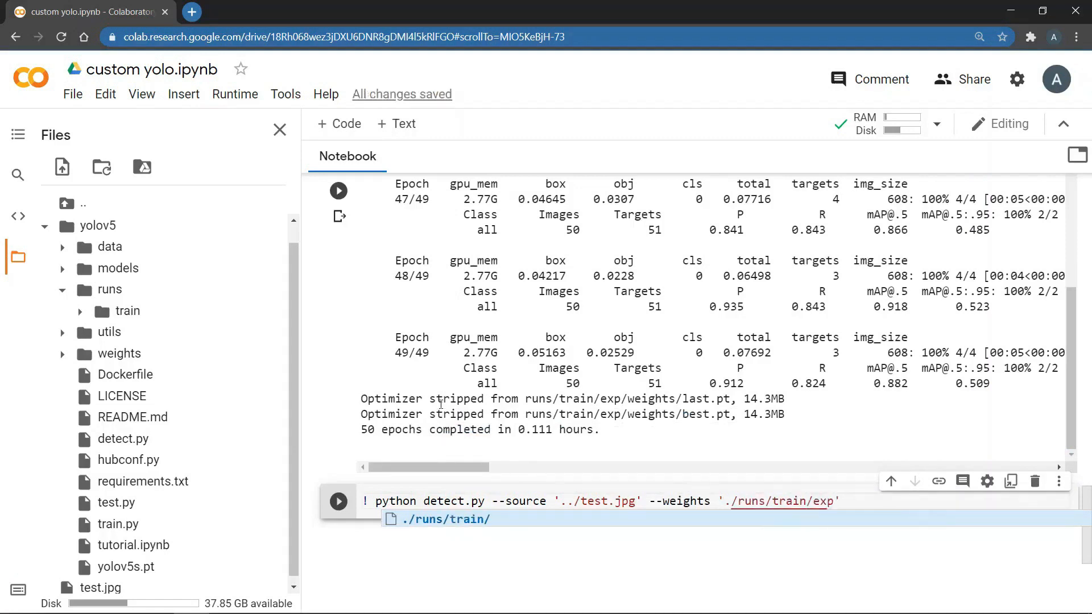
pyautogui.write('/weights/bes')
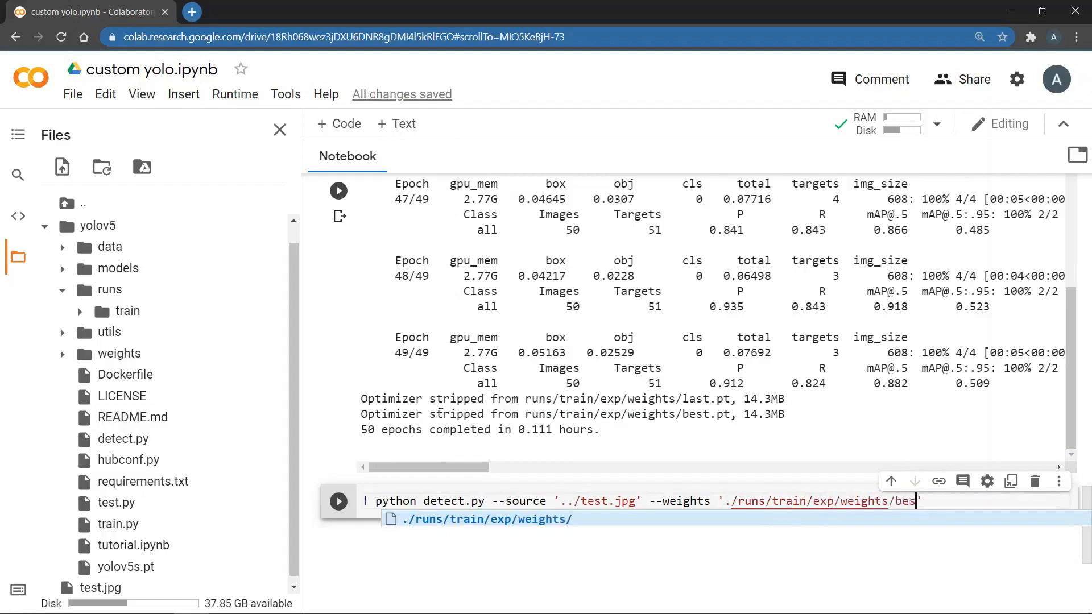
pyautogui.write("t.pt'")
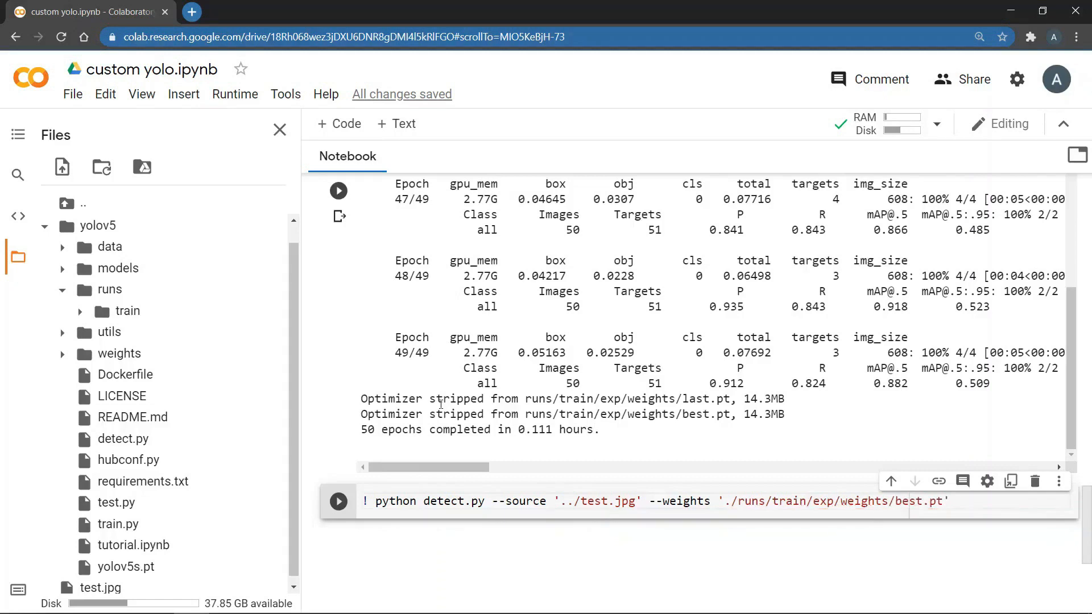
# - Run detect.py on test.jpg and check its output: 2 masks saved to runs/detect/exp
pyautogui.click(337, 500)
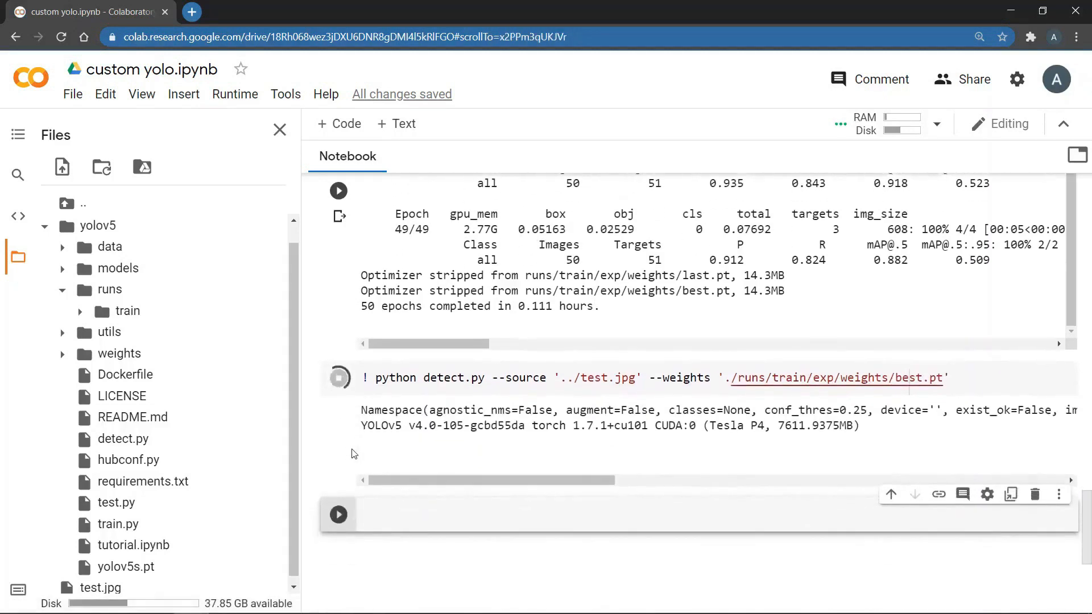
pyautogui.click(339, 378)
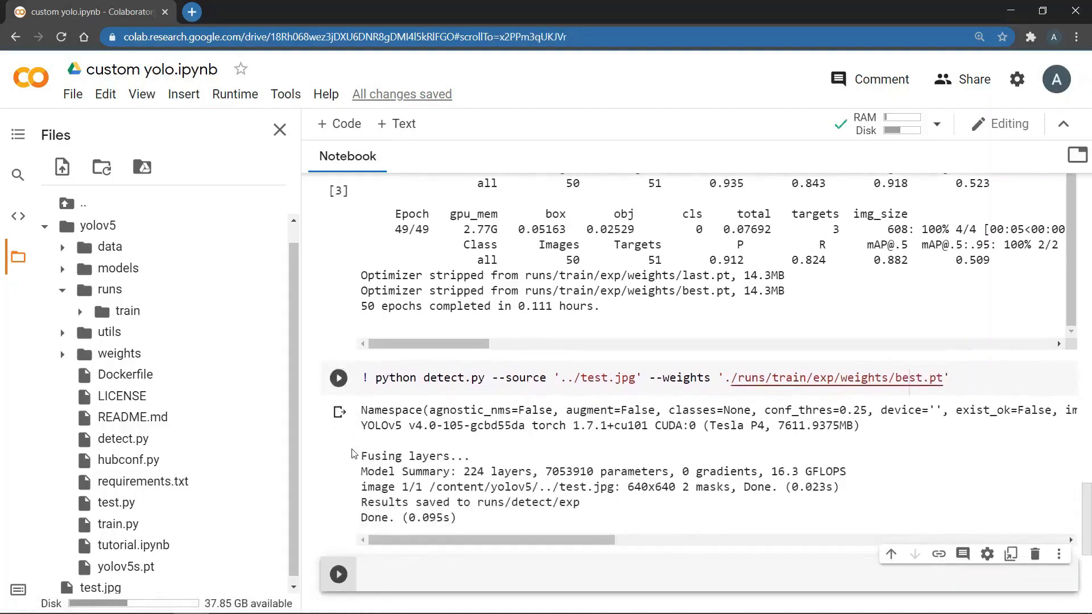
pyautogui.scroll(-3)
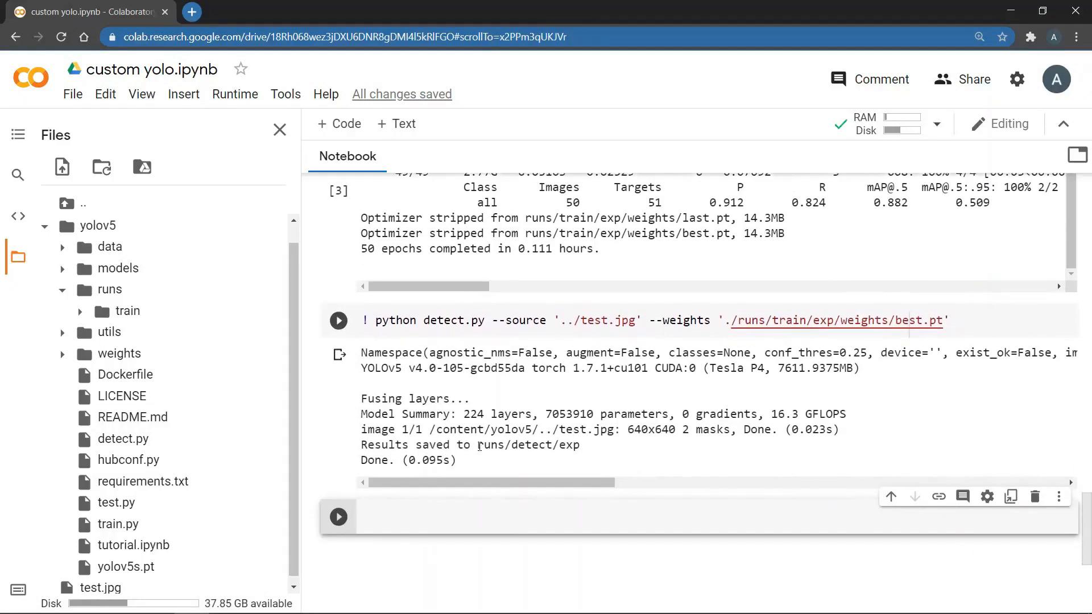
pyautogui.doubleClick(527, 445)
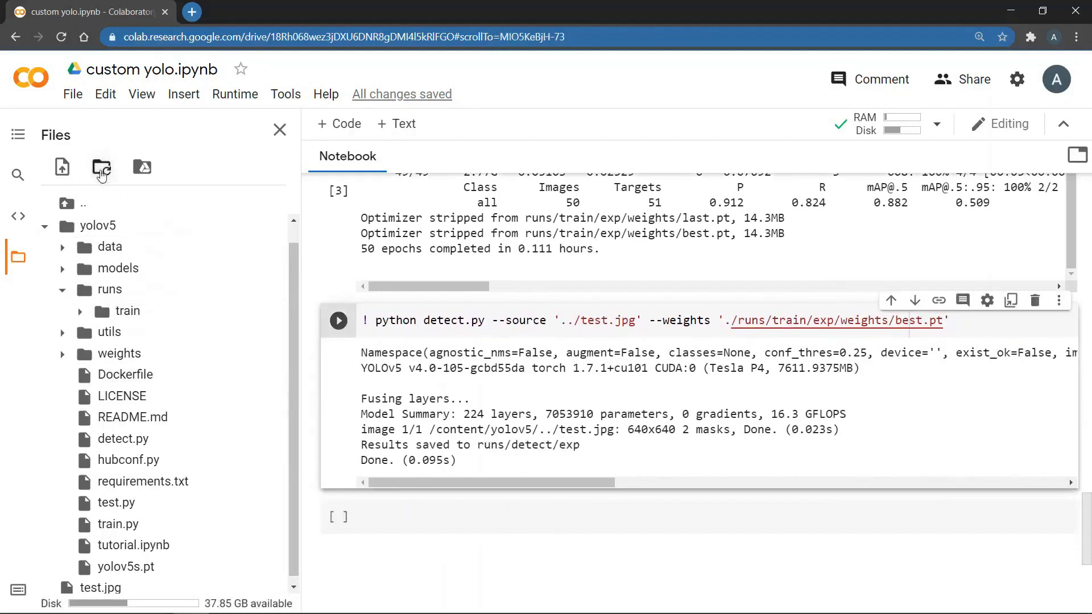
# - Open runs/detect/exp/test.jpg in its own tab, showing two masks boxed (0.47, 0.35)
pyautogui.click(101, 289)
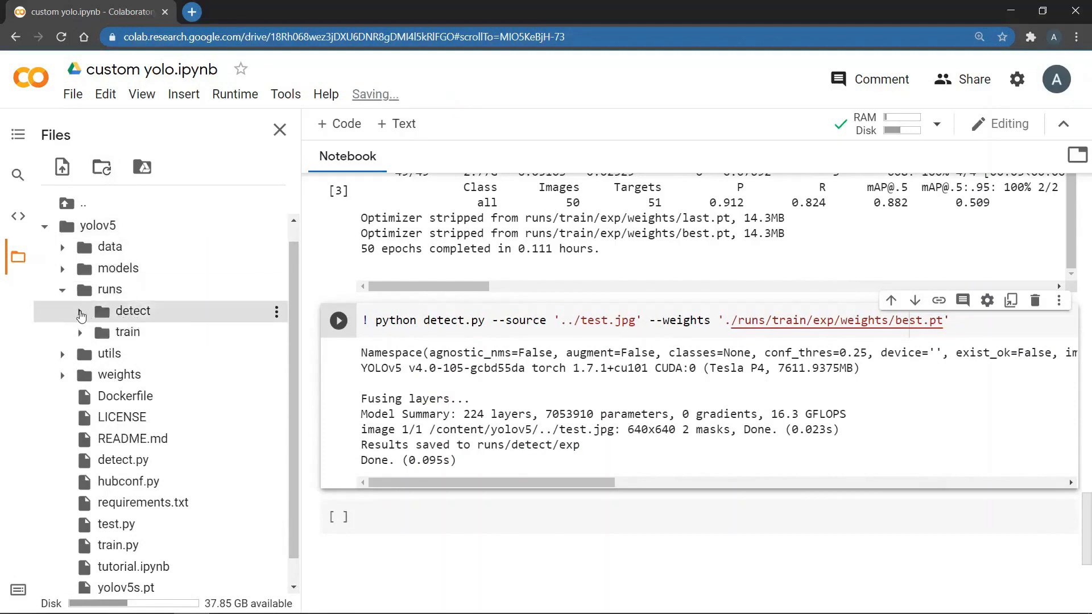
pyautogui.click(79, 311)
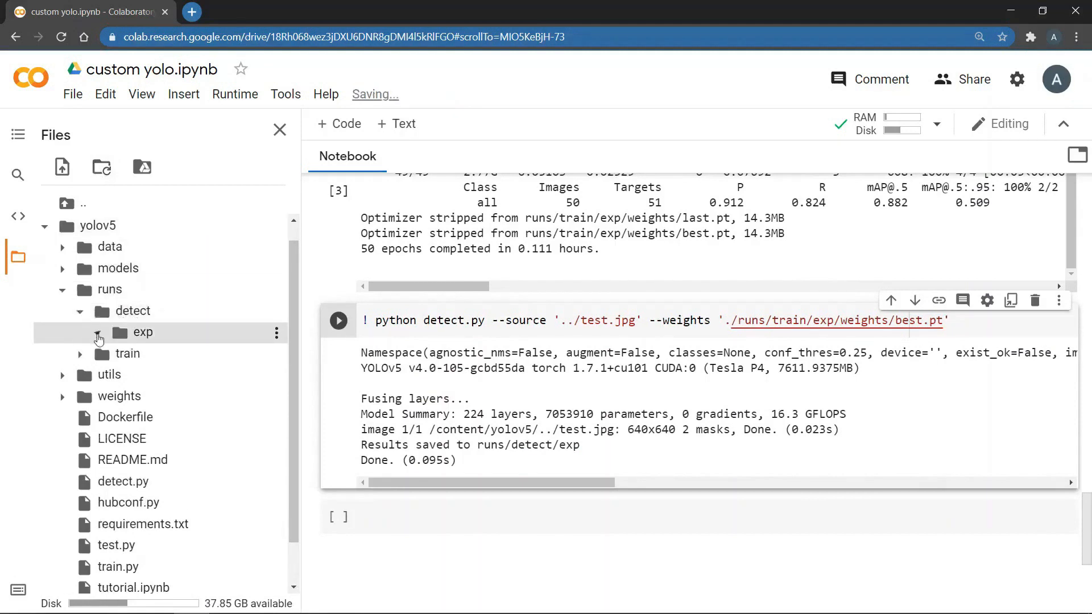
pyautogui.click(98, 333)
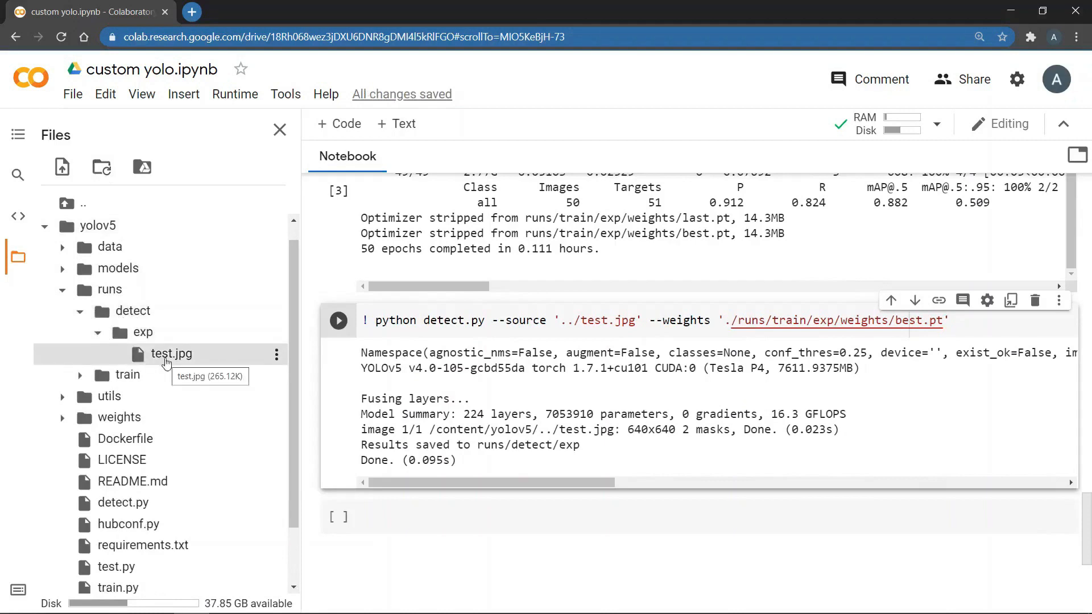
pyautogui.doubleClick(170, 354)
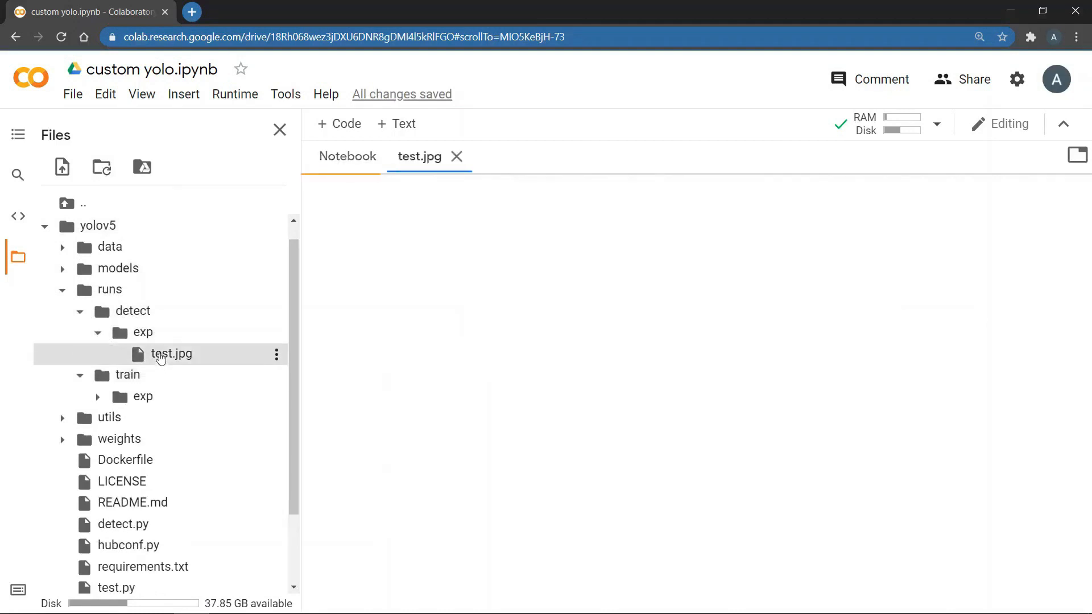
pyautogui.doubleClick(170, 354)
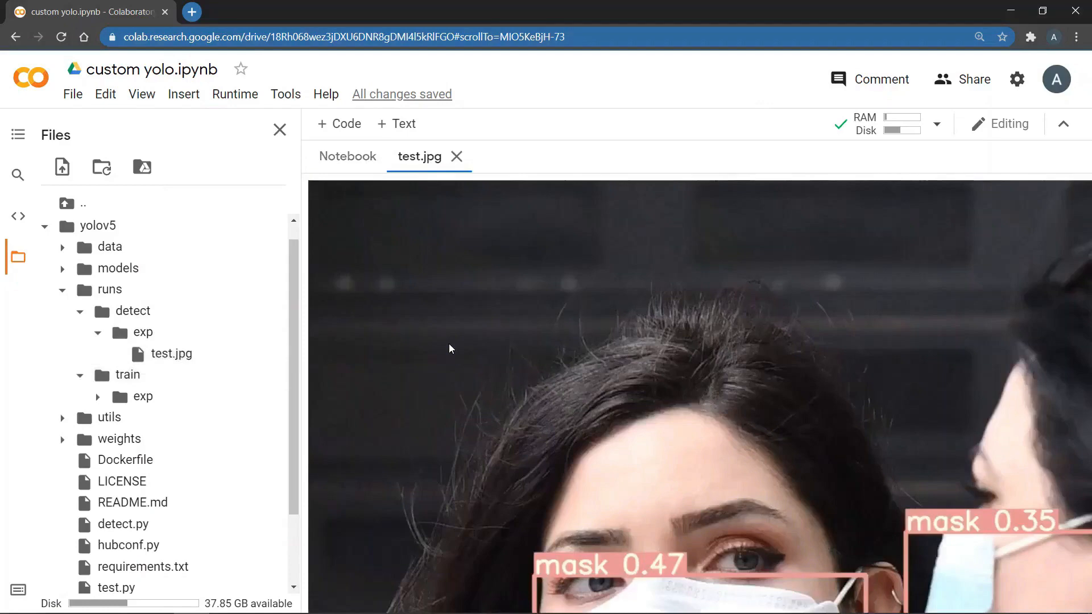
pyautogui.click(191, 12)
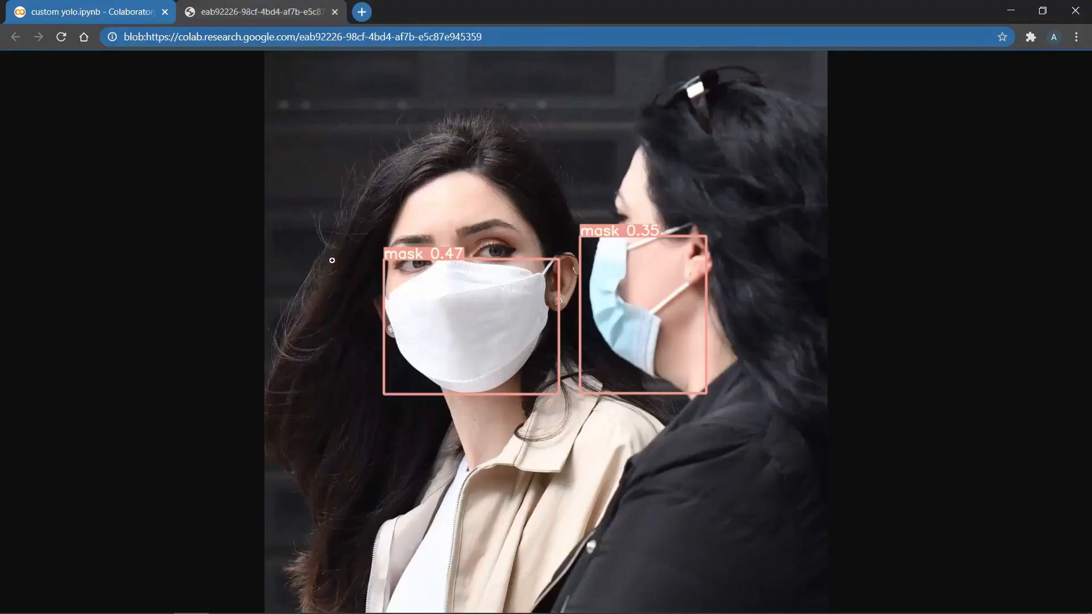
pyautogui.moveTo(568, 168)
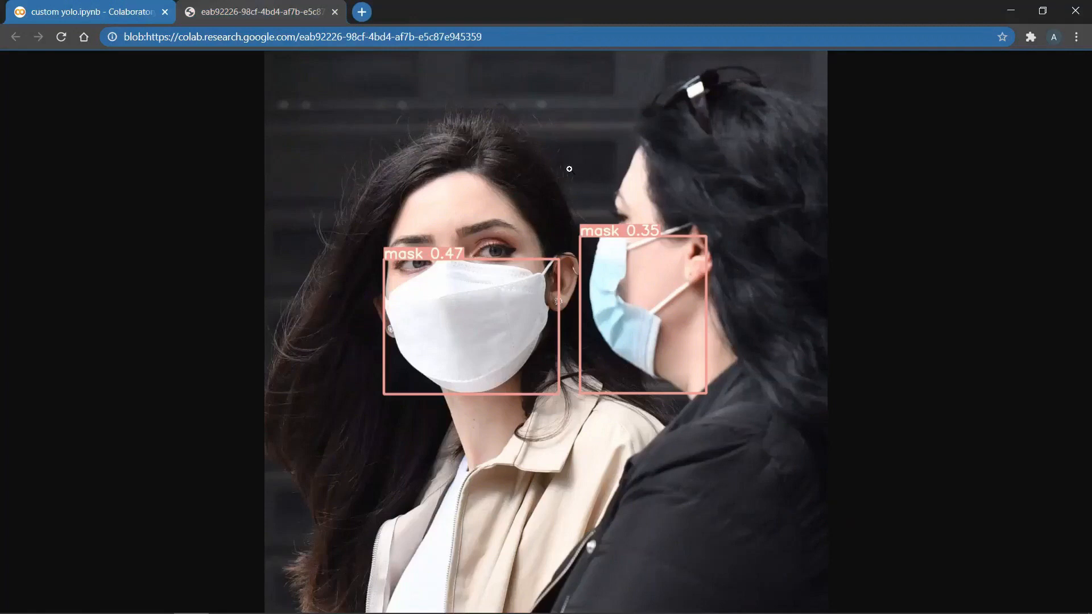